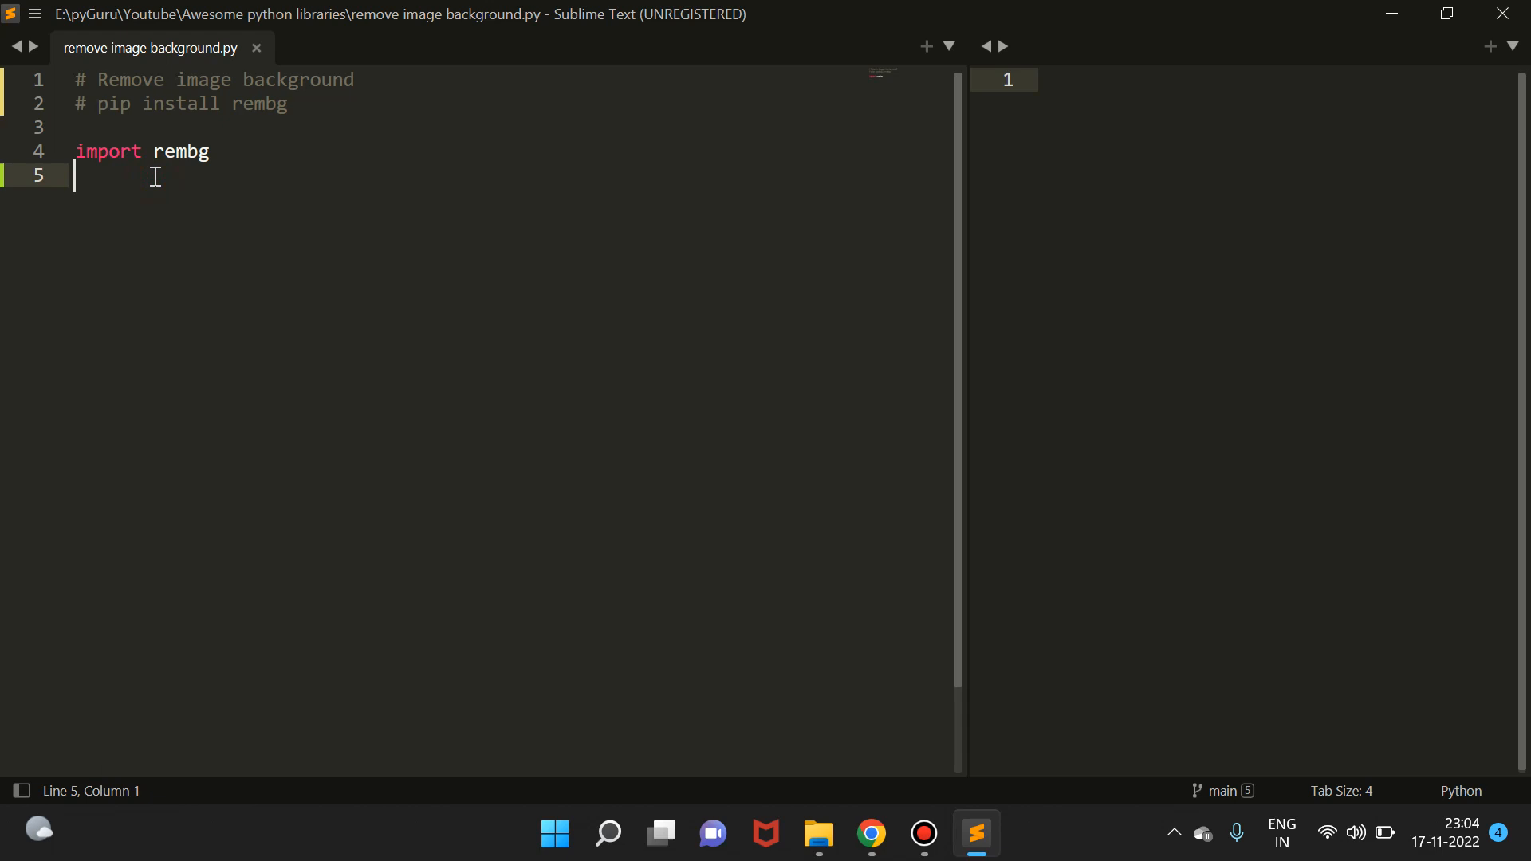
# Step: Add an empty line below the rembg import
pyautogui.press('enter')
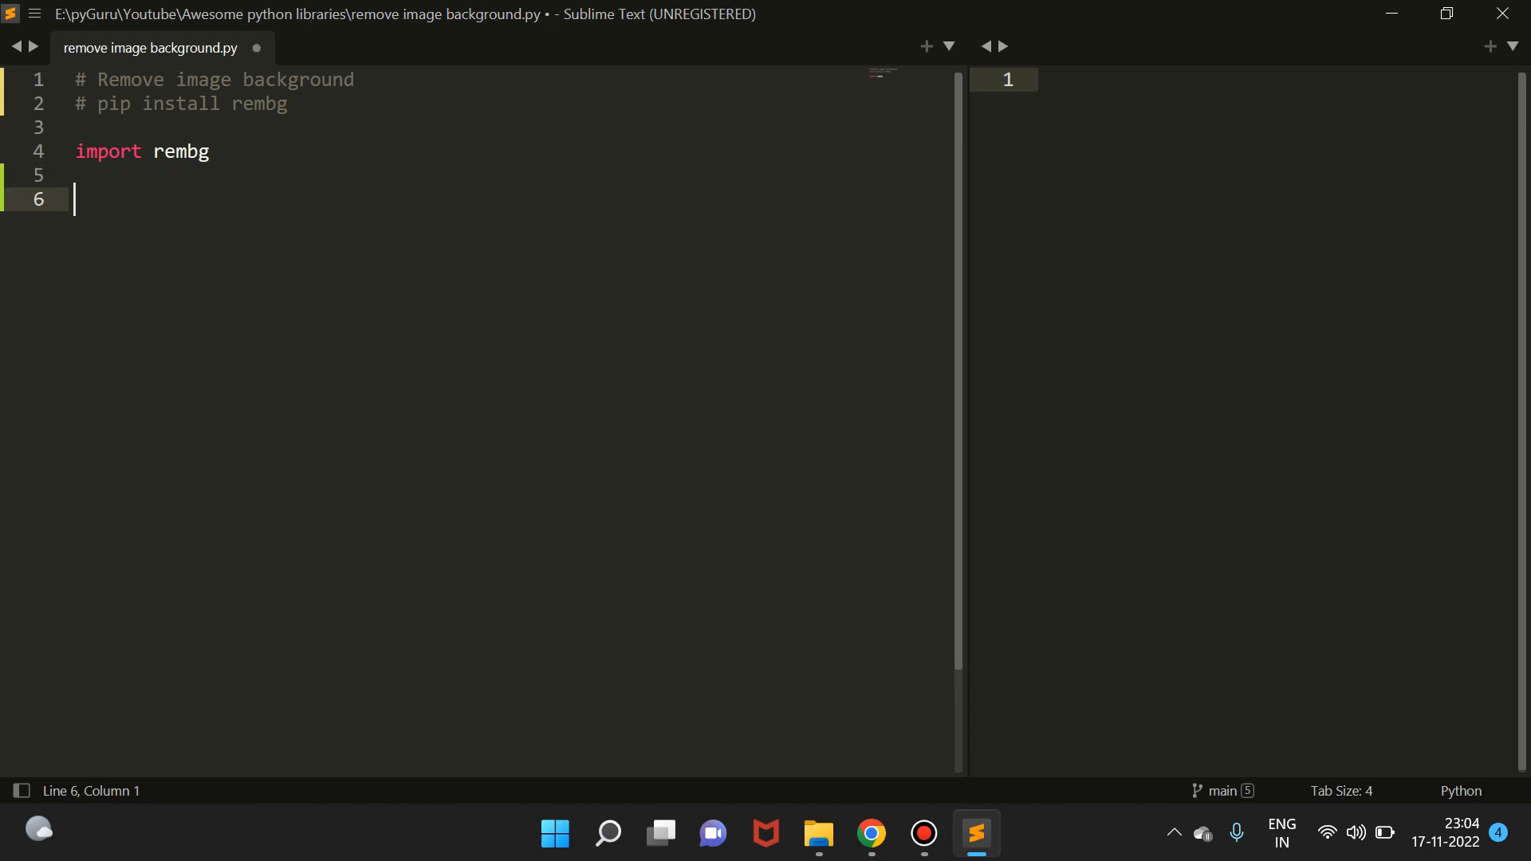
pyautogui.moveTo(520, 434)
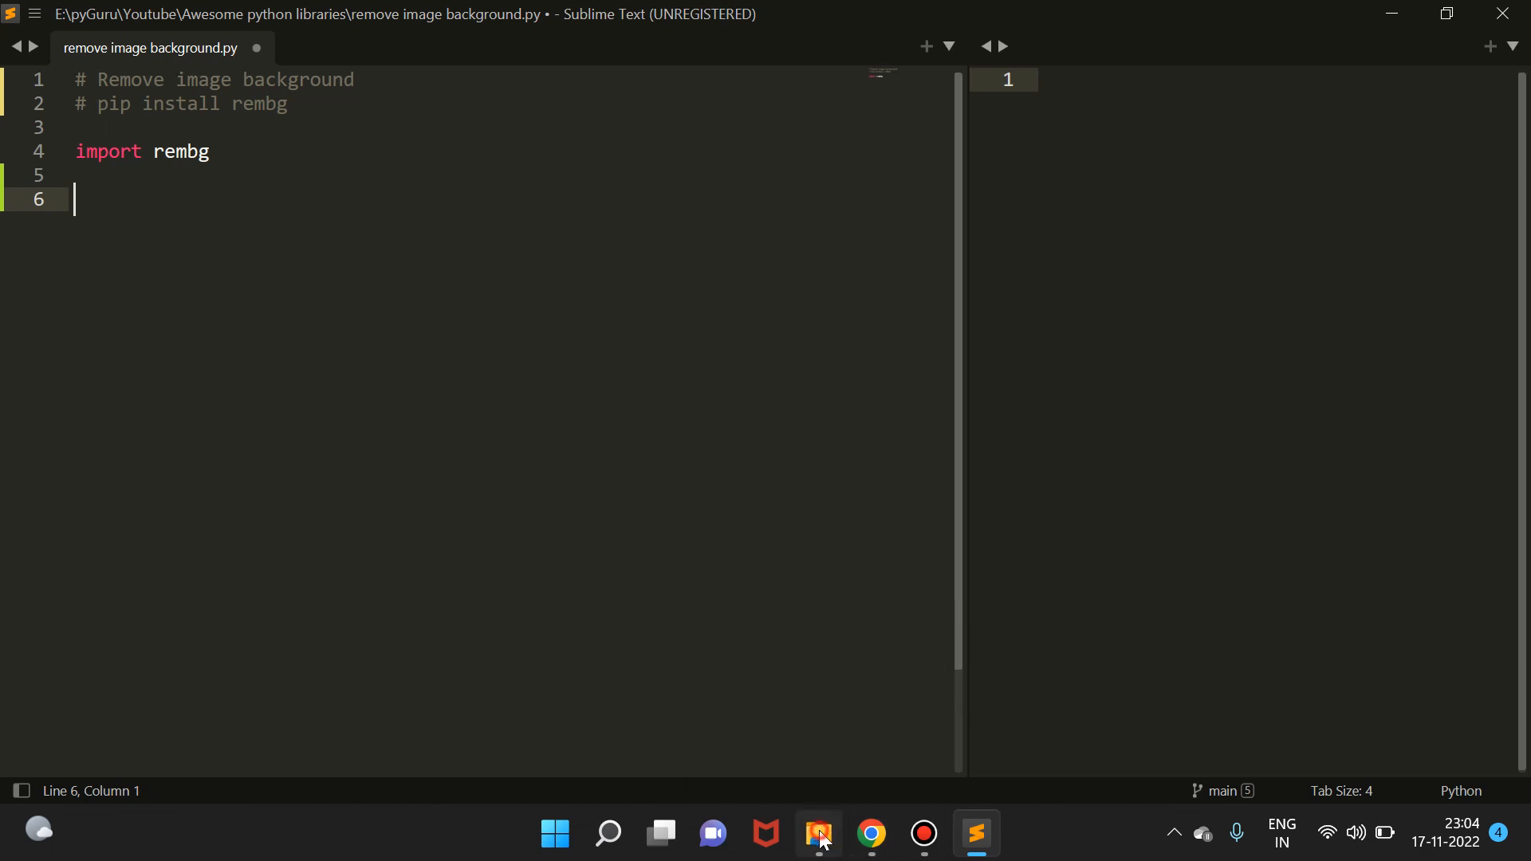
# Step: Show the project folder in Explorer and select car.jpg to see it is a 1000 x 667 JPG
pyautogui.click(816, 834)
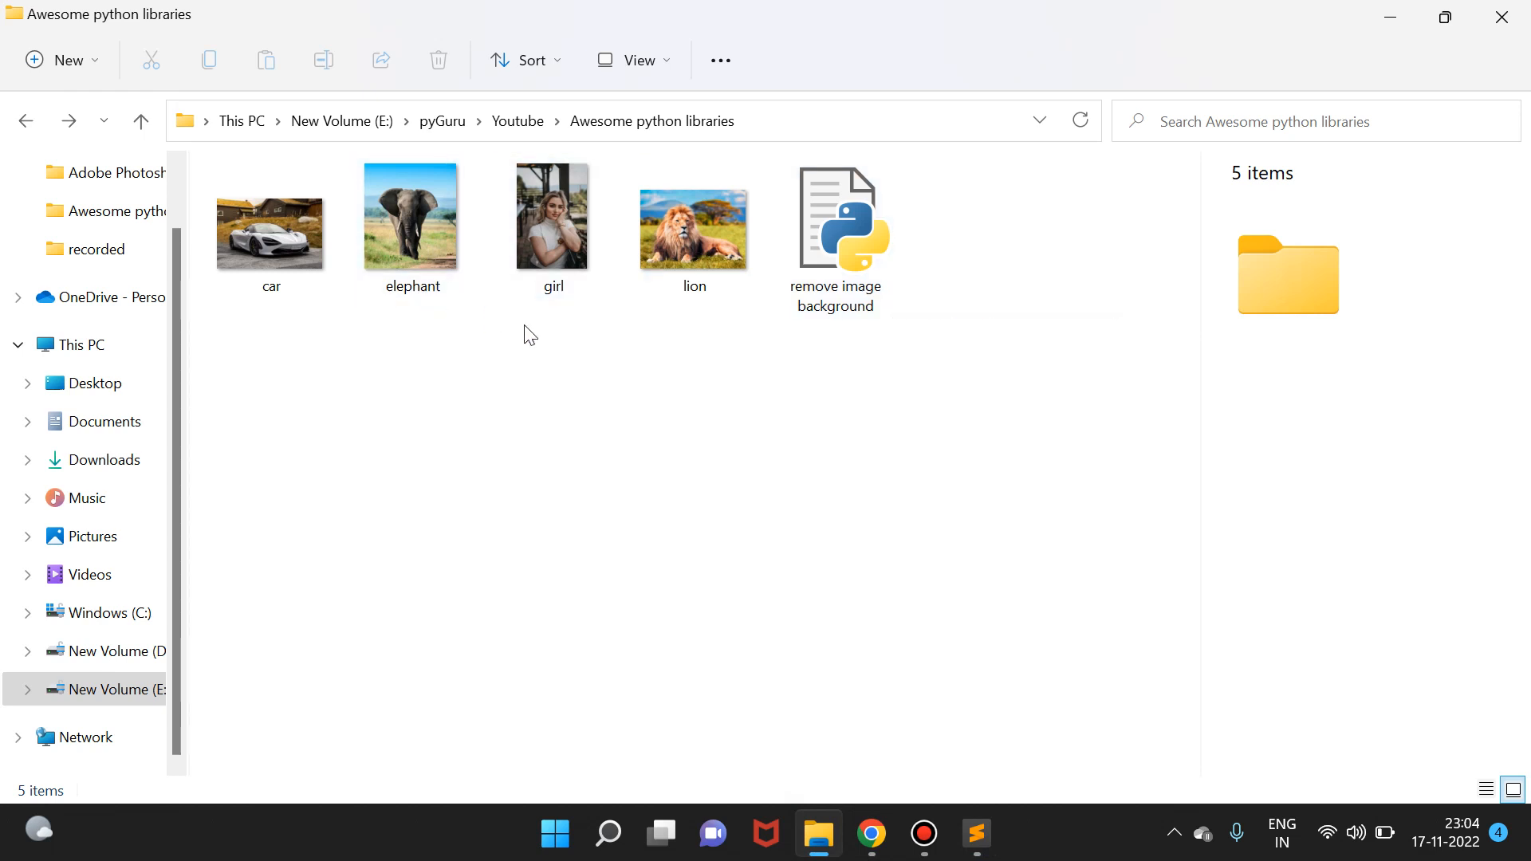
pyautogui.moveTo(293, 290)
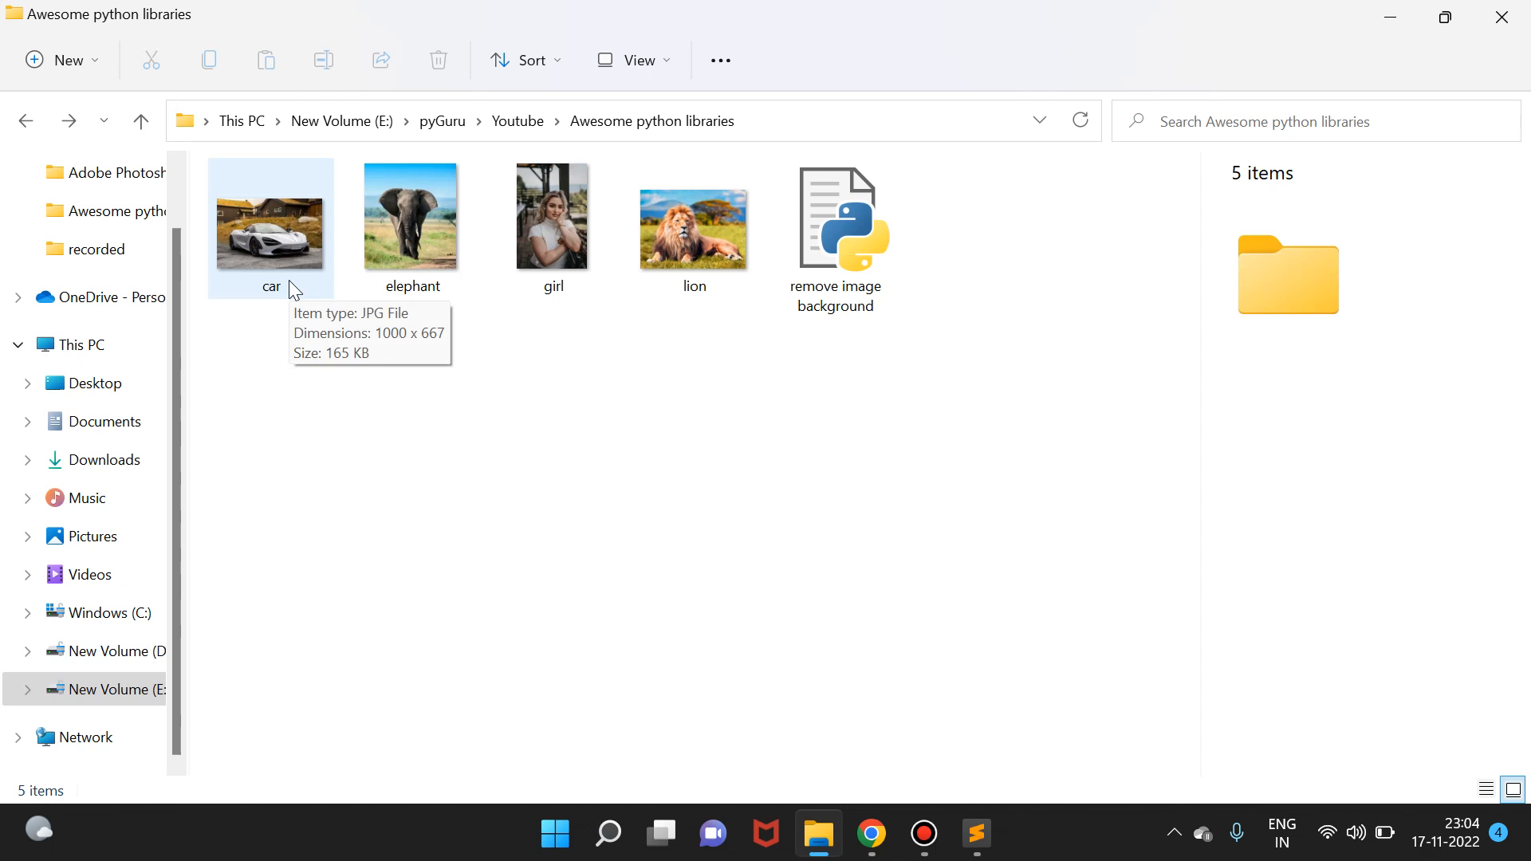
pyautogui.click(271, 230)
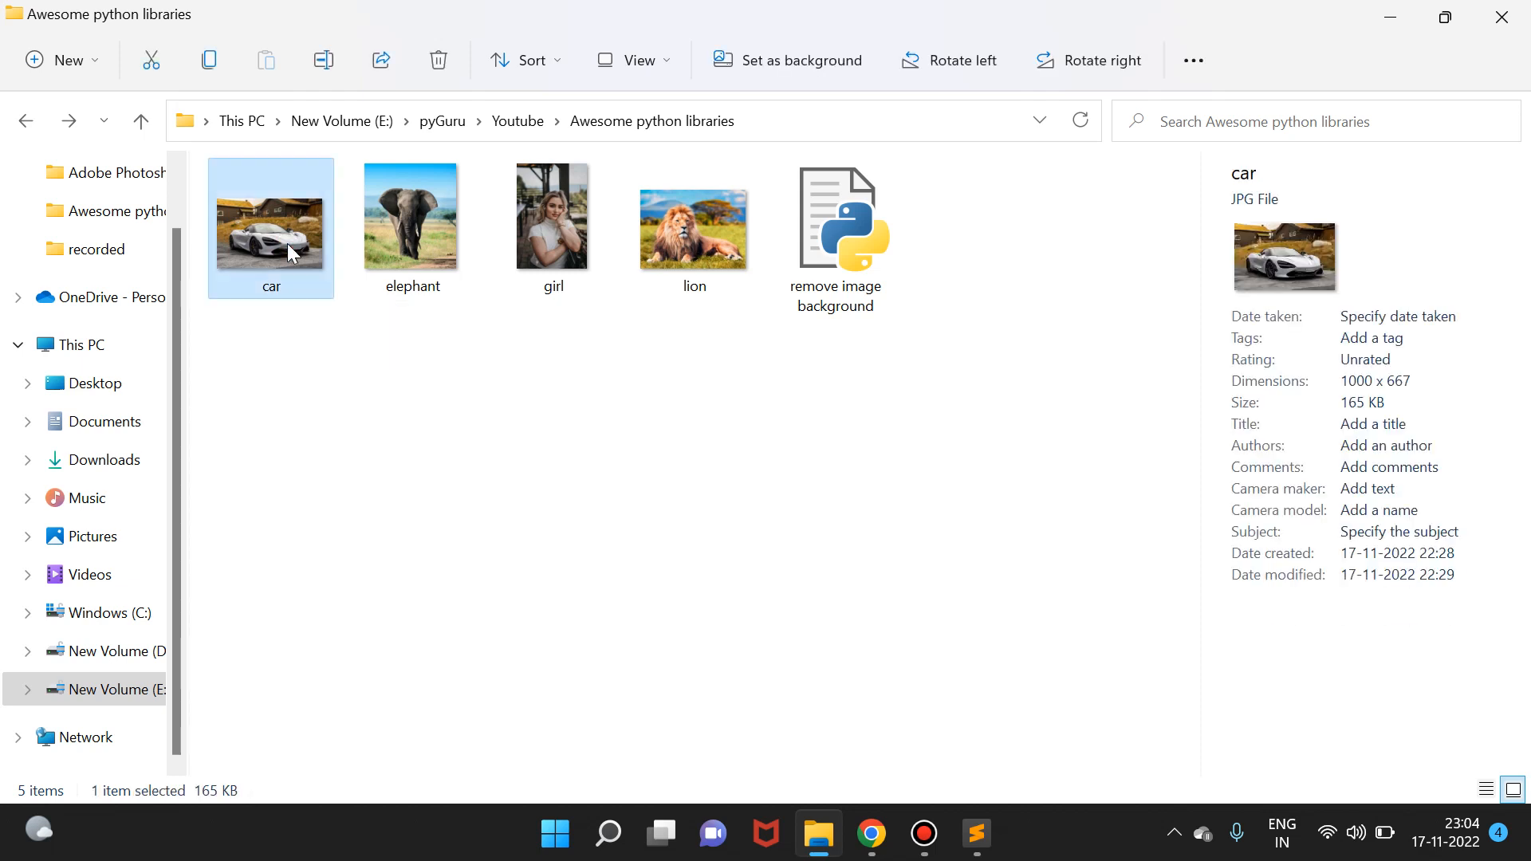
pyautogui.moveTo(976, 834)
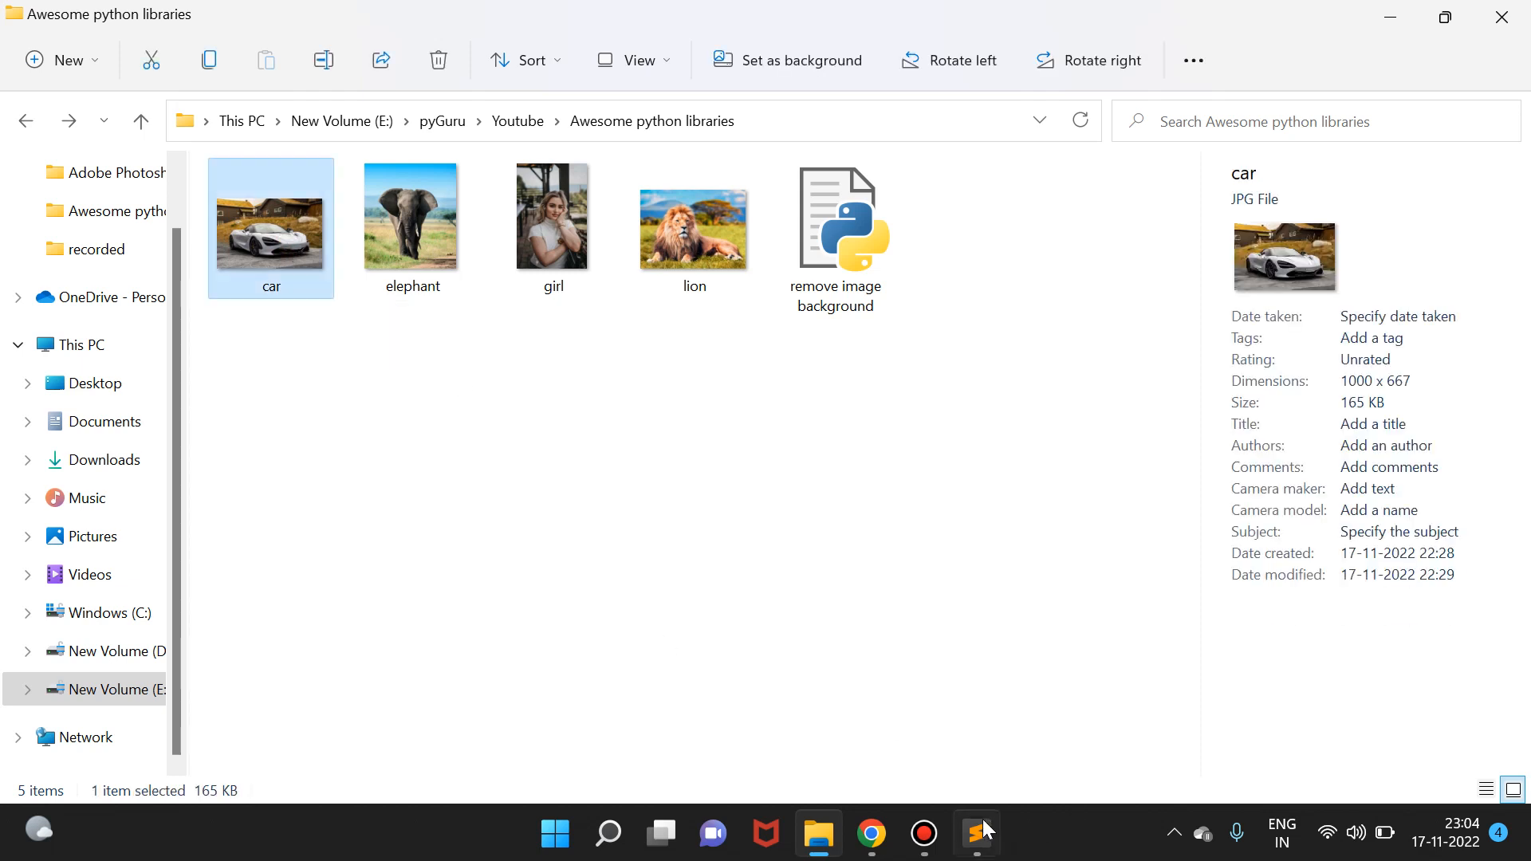
# Step: Write with open("car.jpg", "rb") as inp: to read the car image in binary mode
pyautogui.click(974, 834)
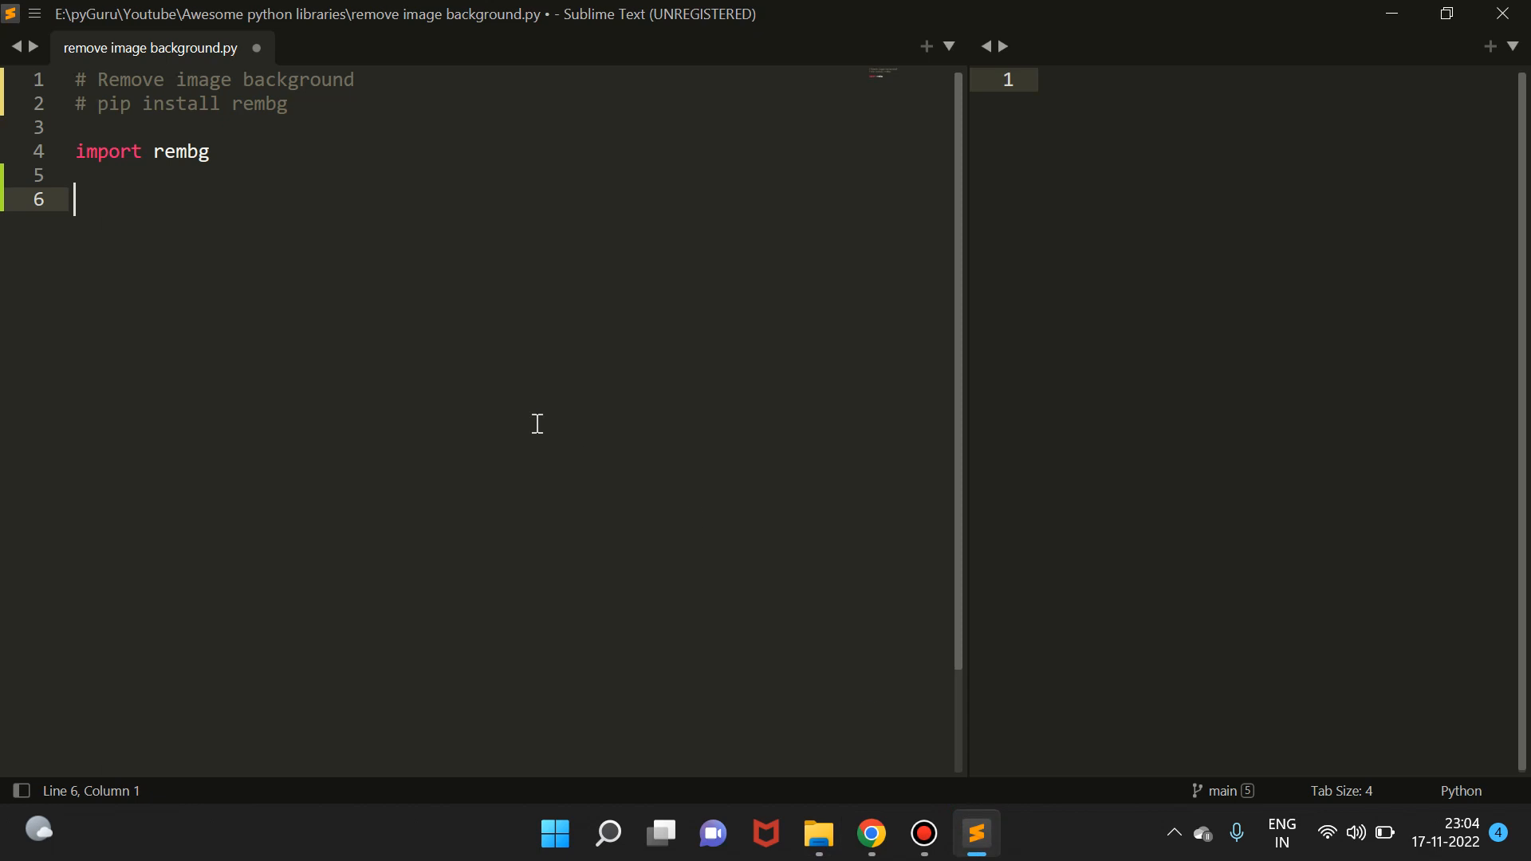
pyautogui.write('with')
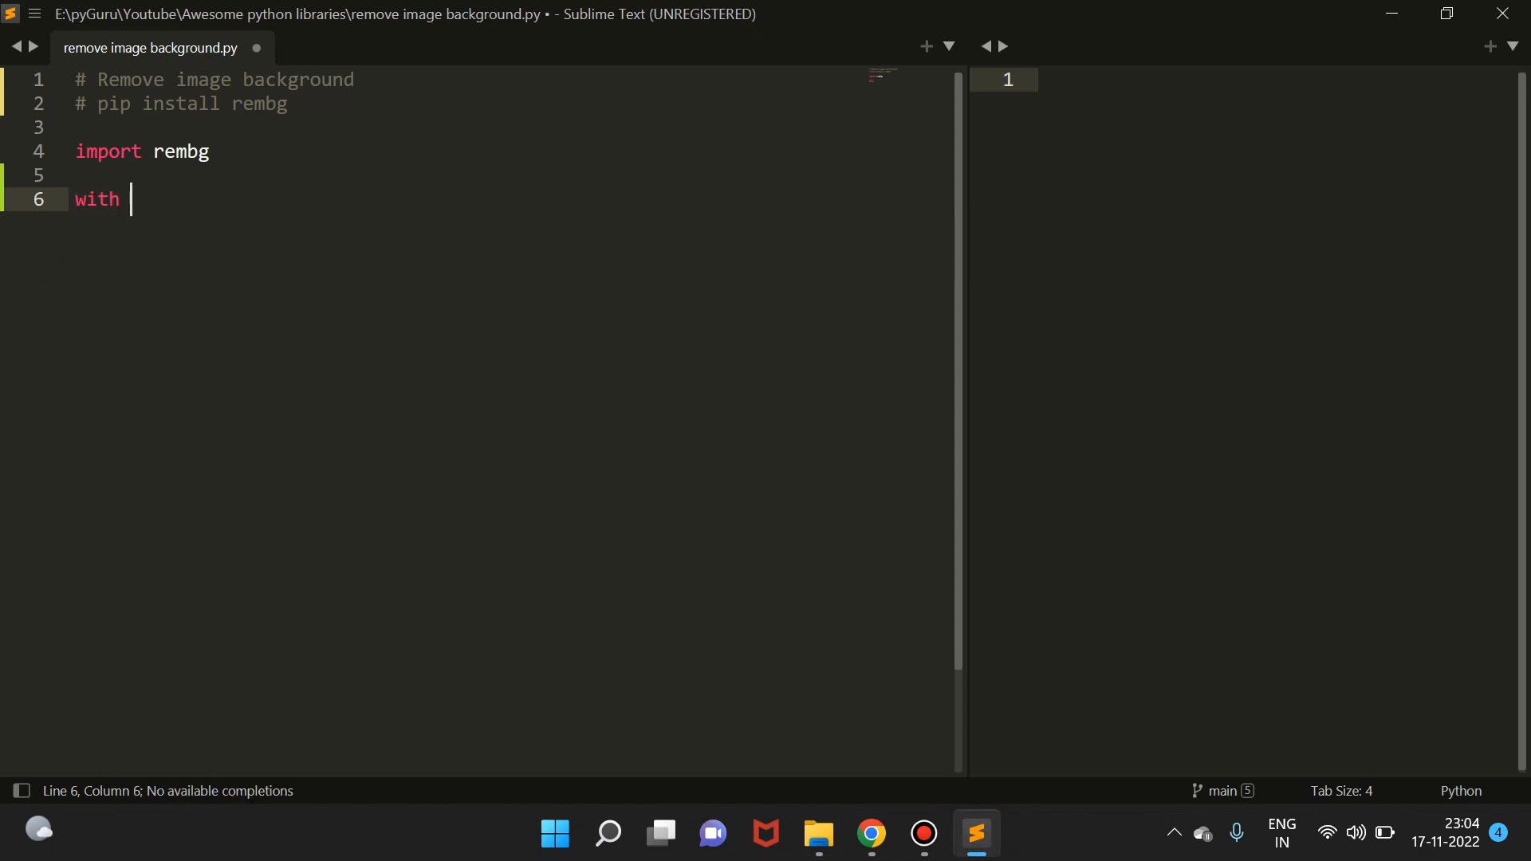
pyautogui.write('open')
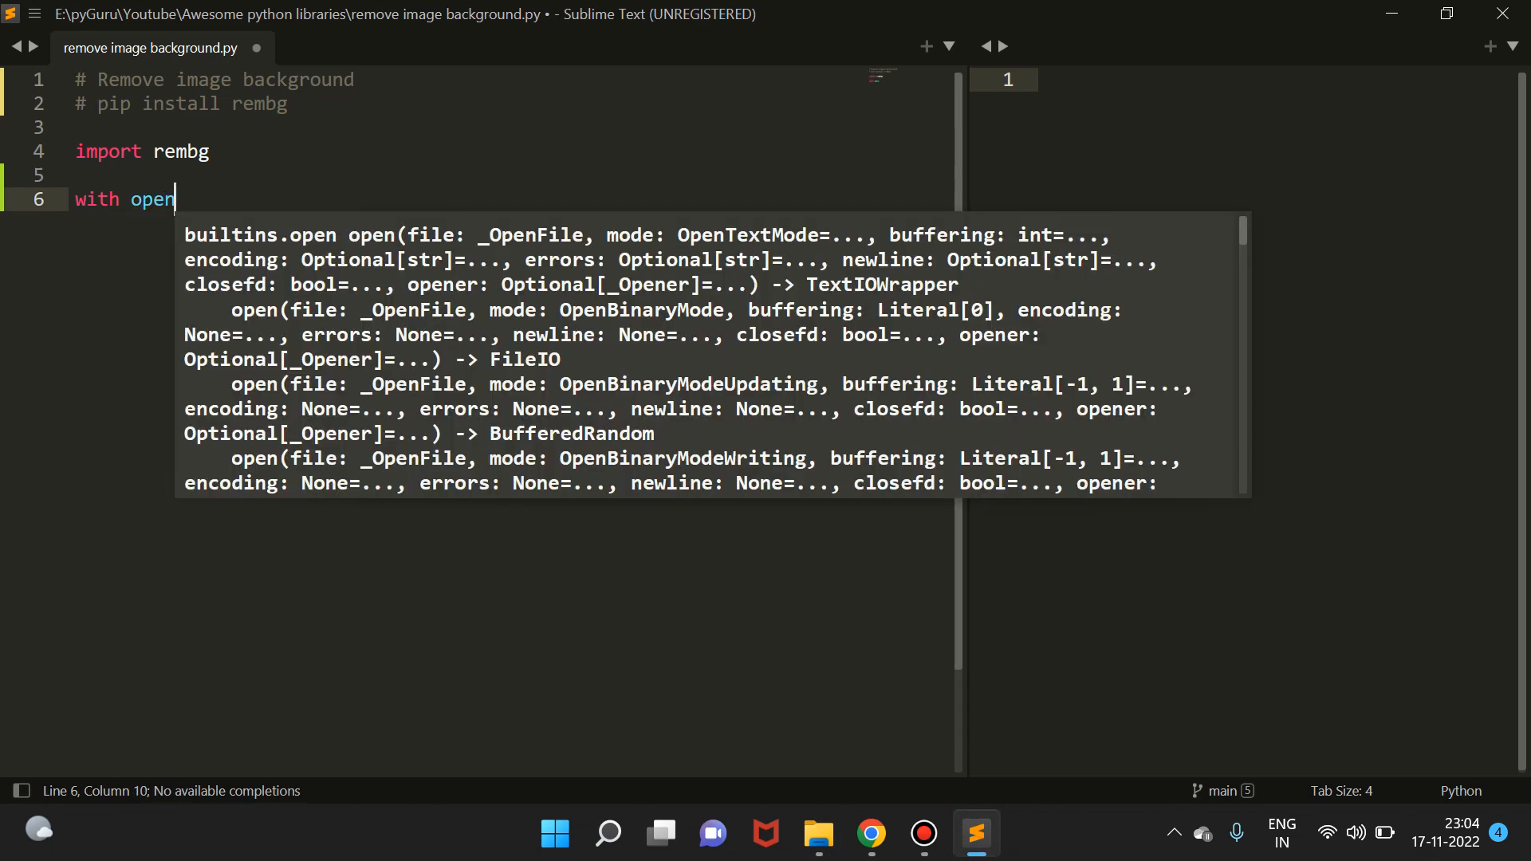
pyautogui.write('("d")')
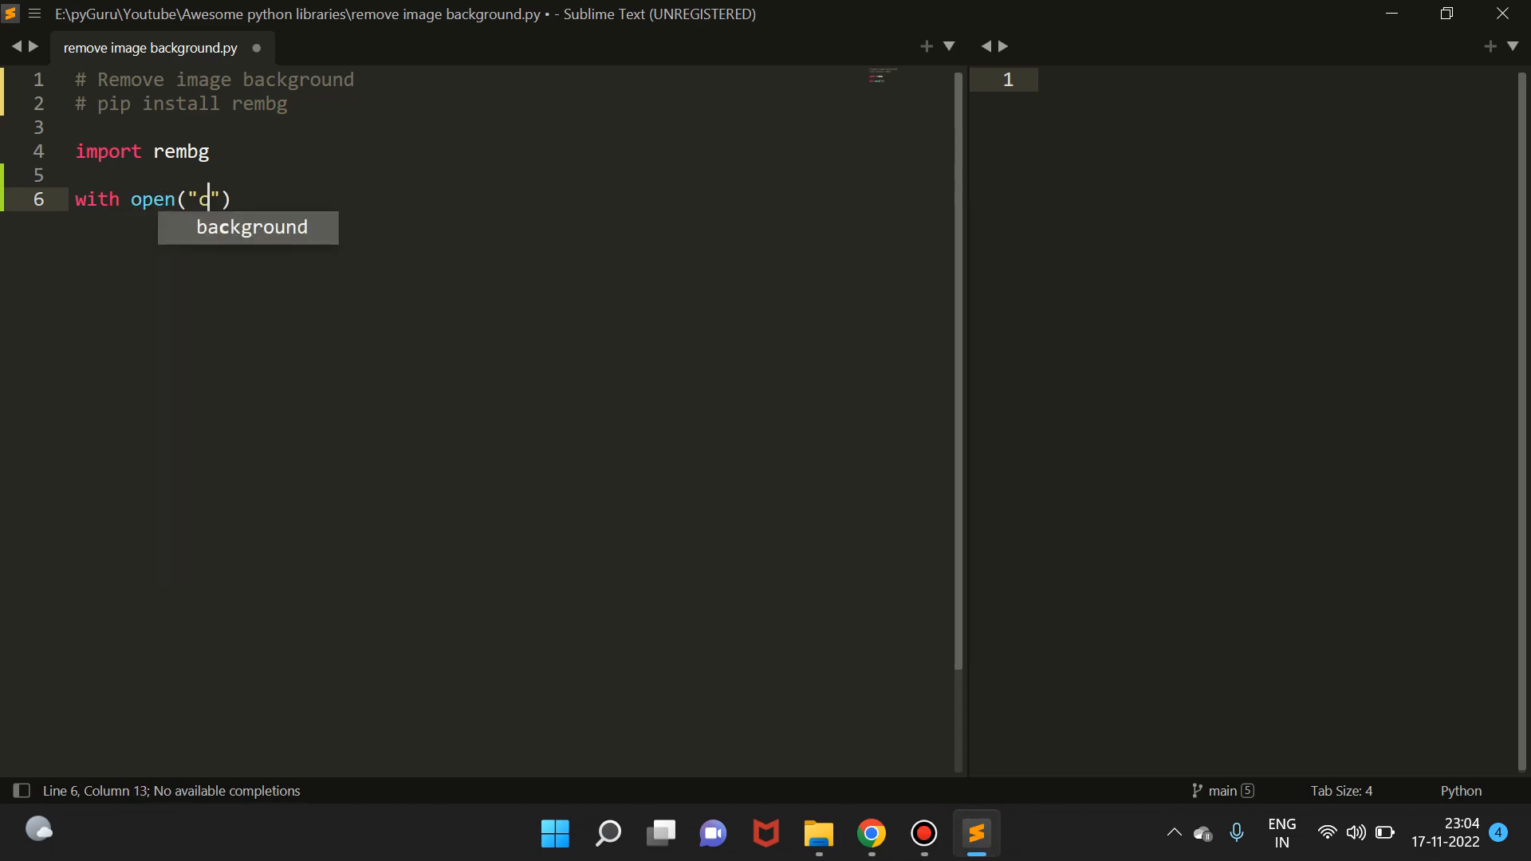
pyautogui.write('ar.jpg')
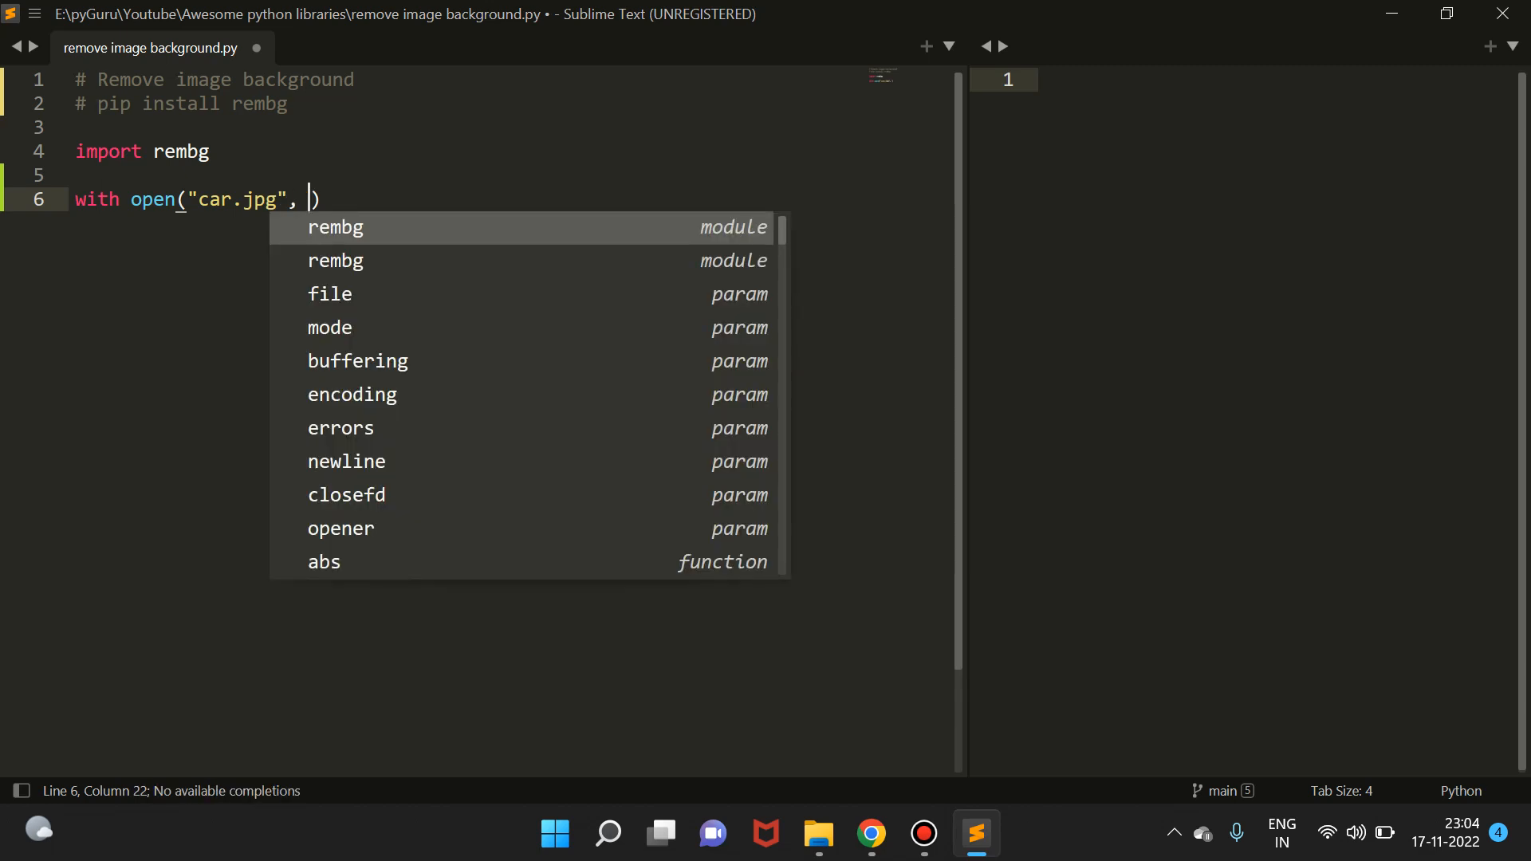
pyautogui.write('"')
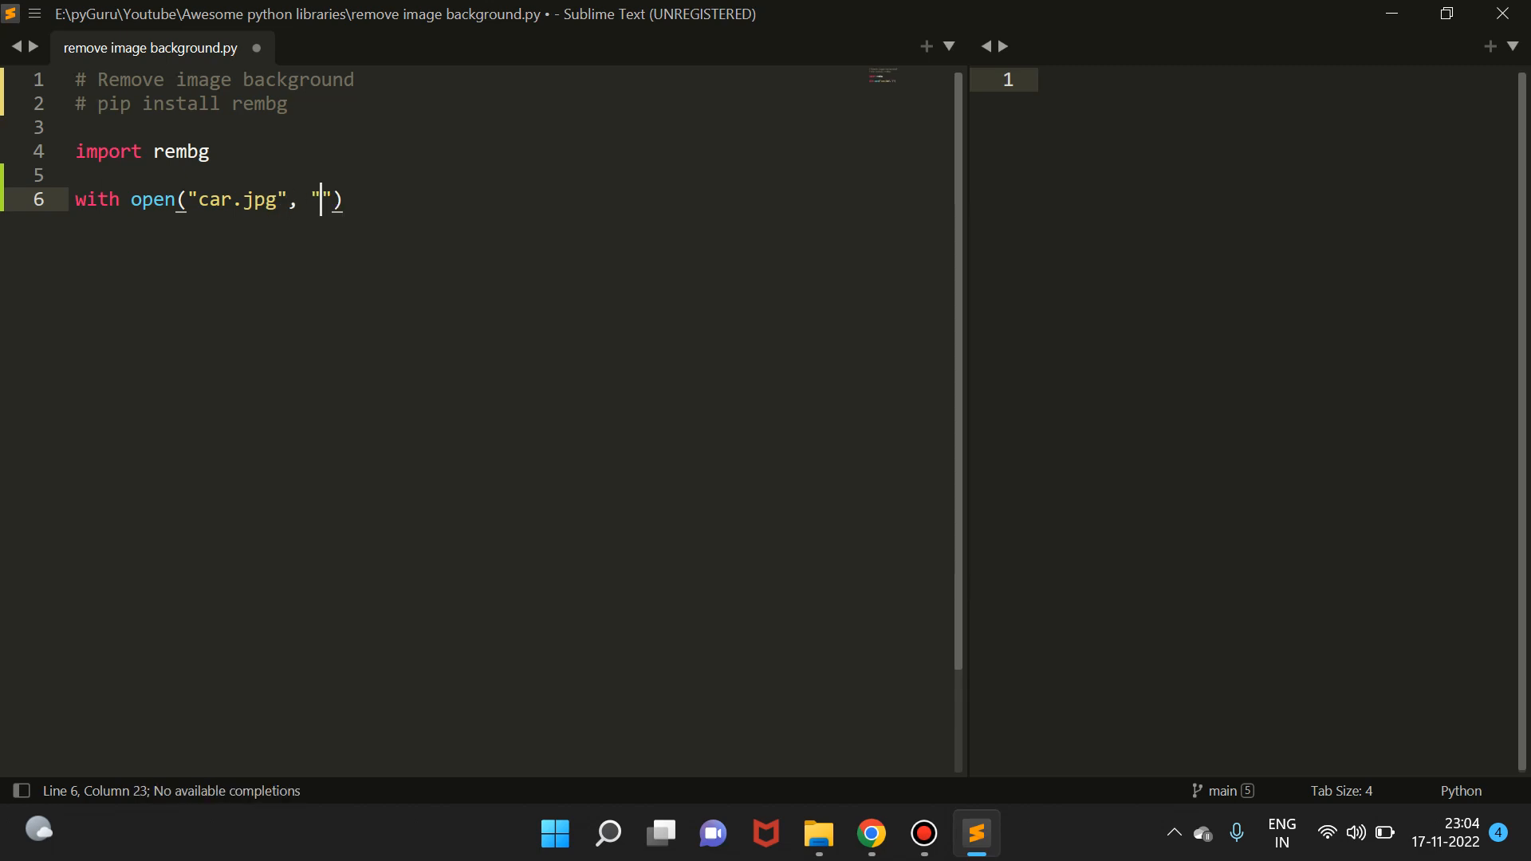
pyautogui.write('rb')
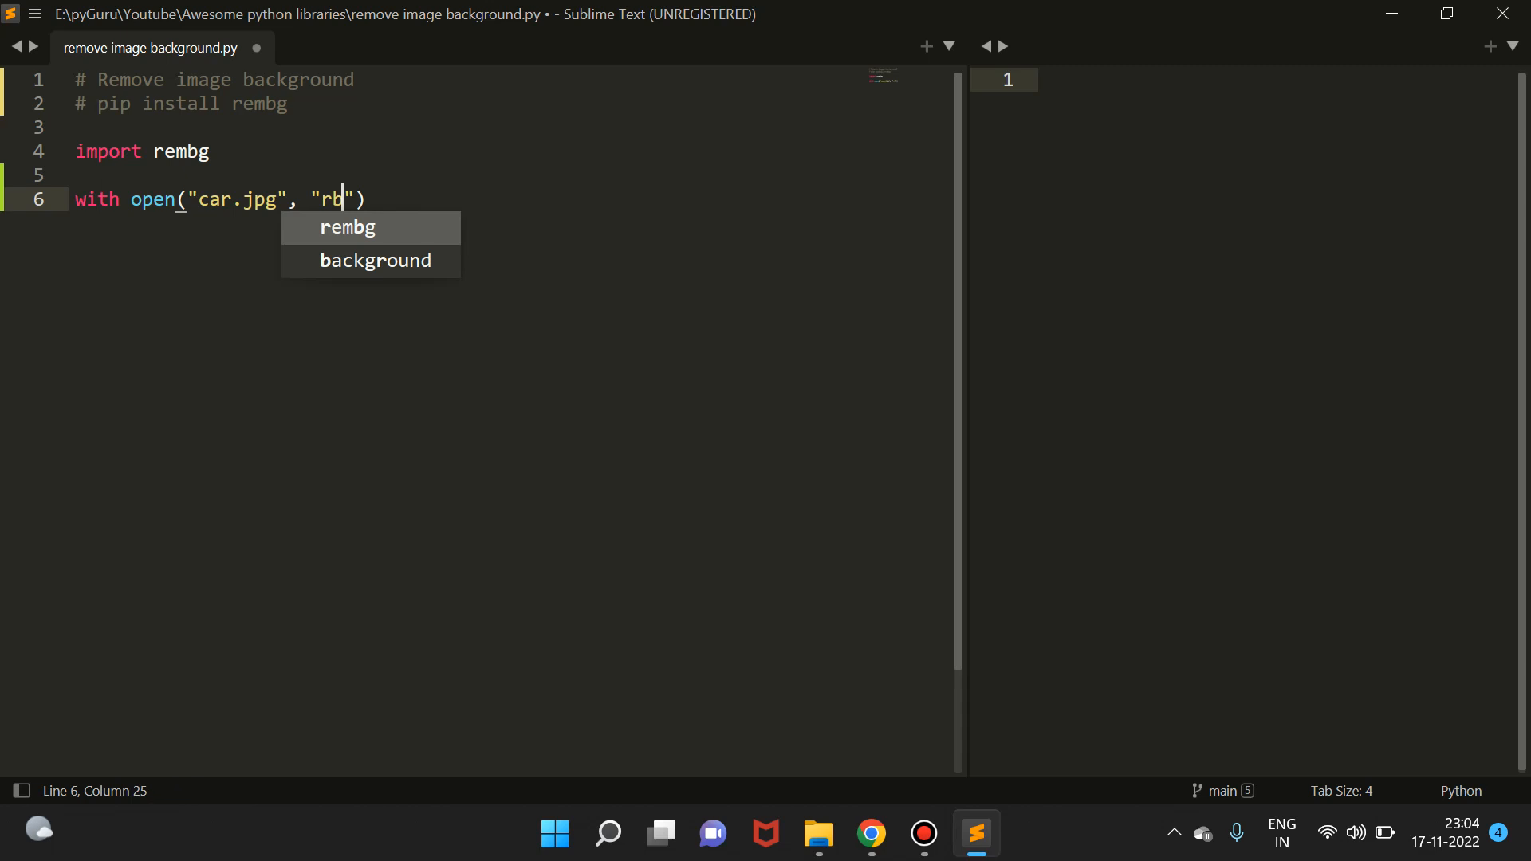
pyautogui.write('as')
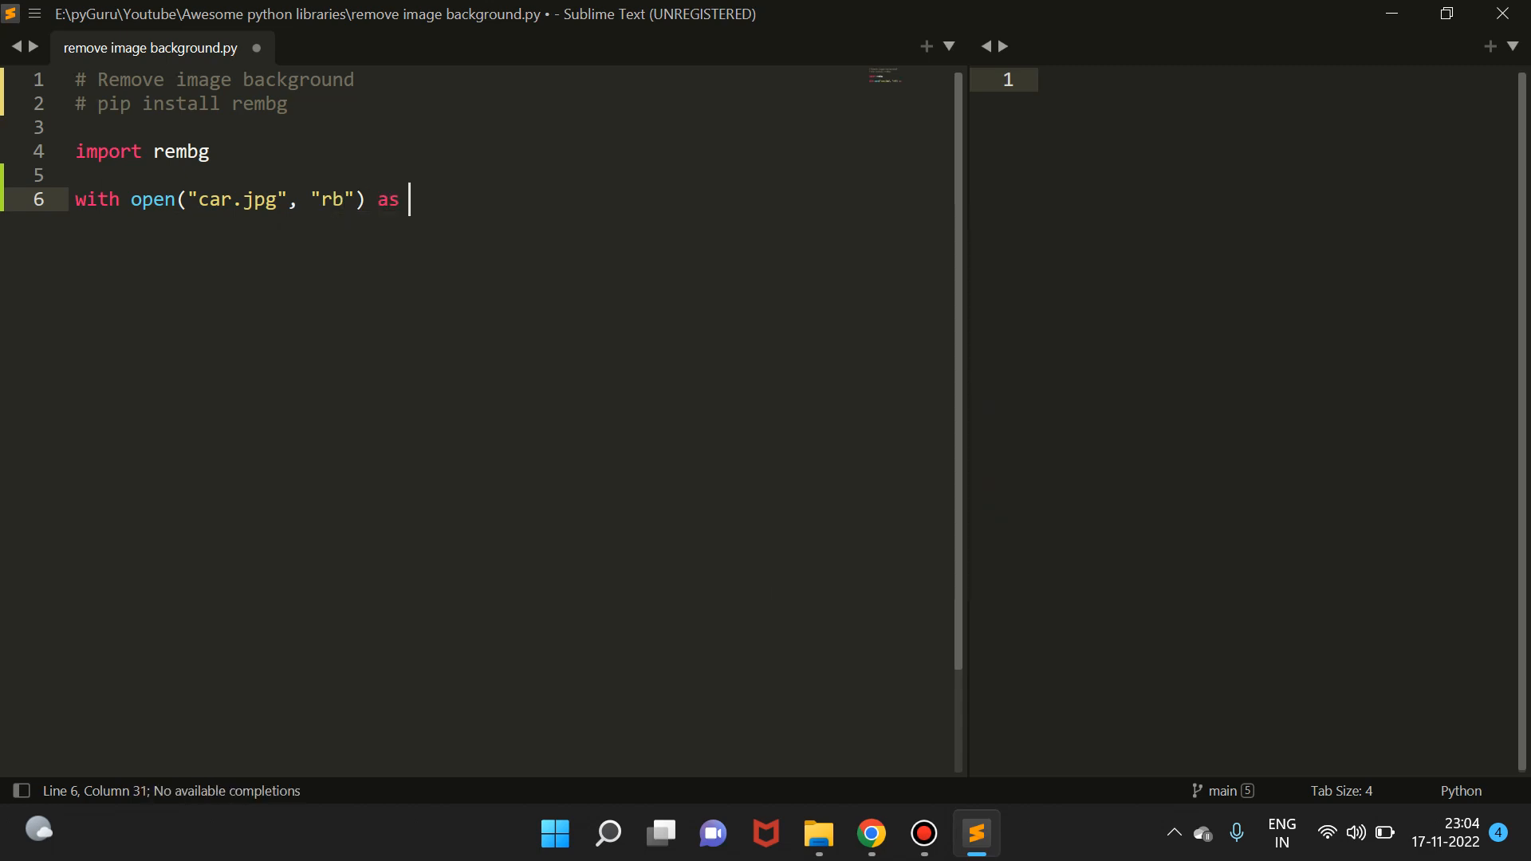
pyautogui.write('input')
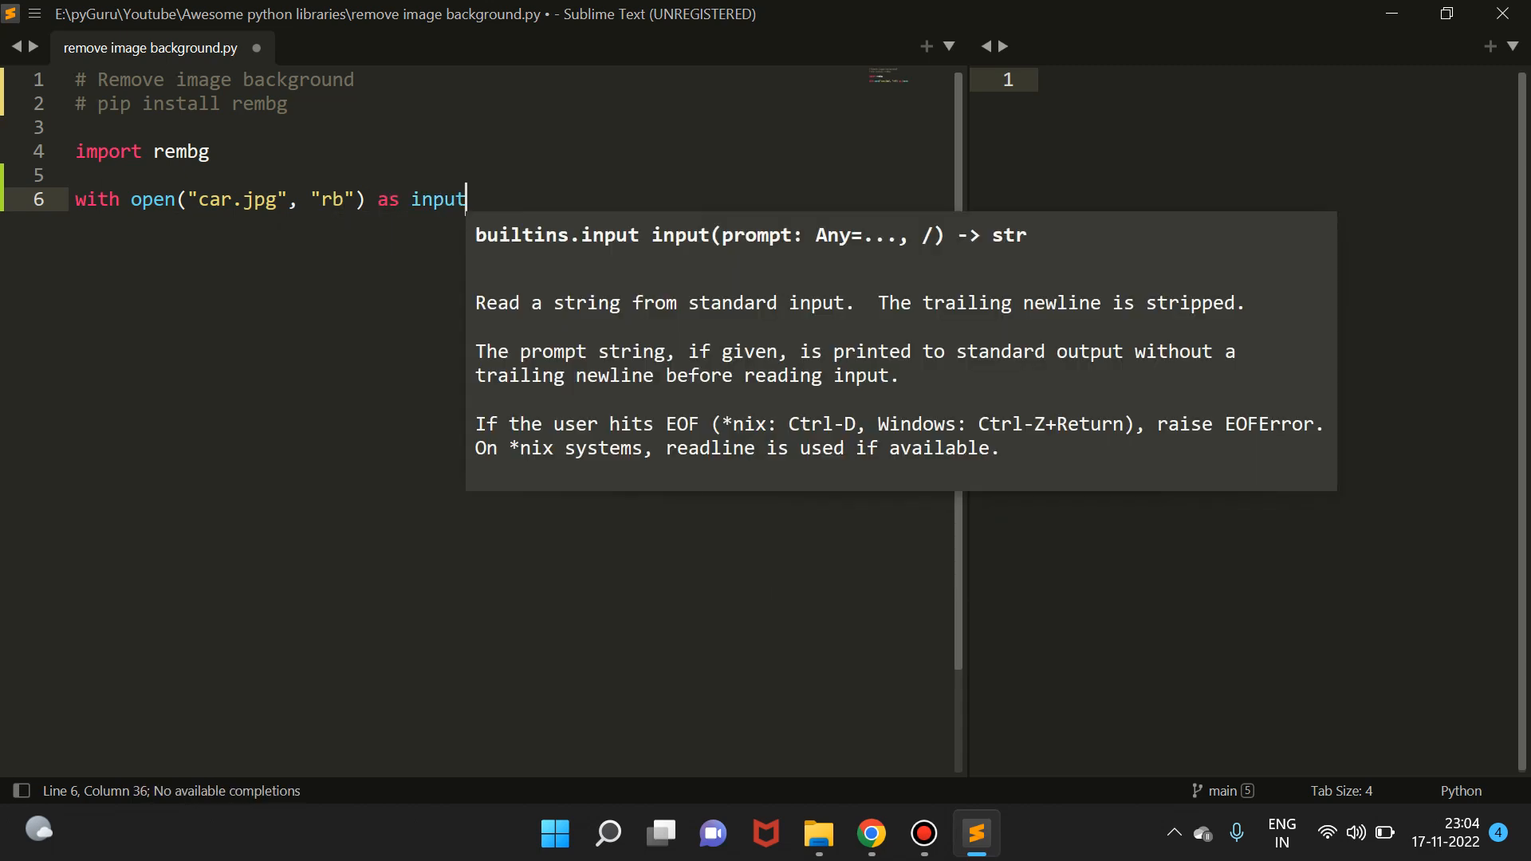
pyautogui.press('BackSpace')
pyautogui.write(':')
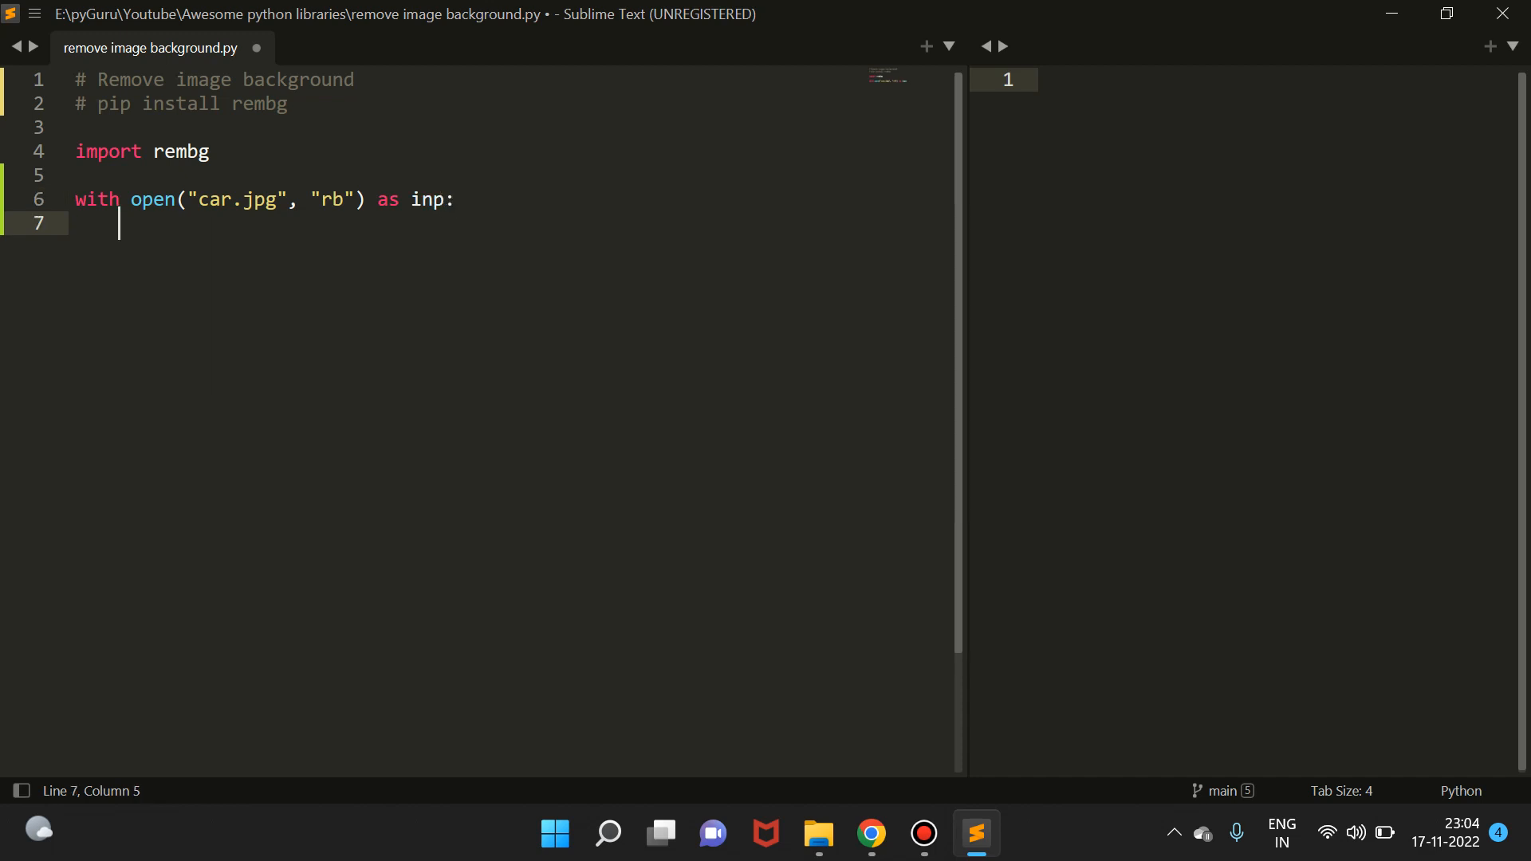
# Step: Nest with open("output.png", "wb") as out: inside the first block
pyautogui.write('with')
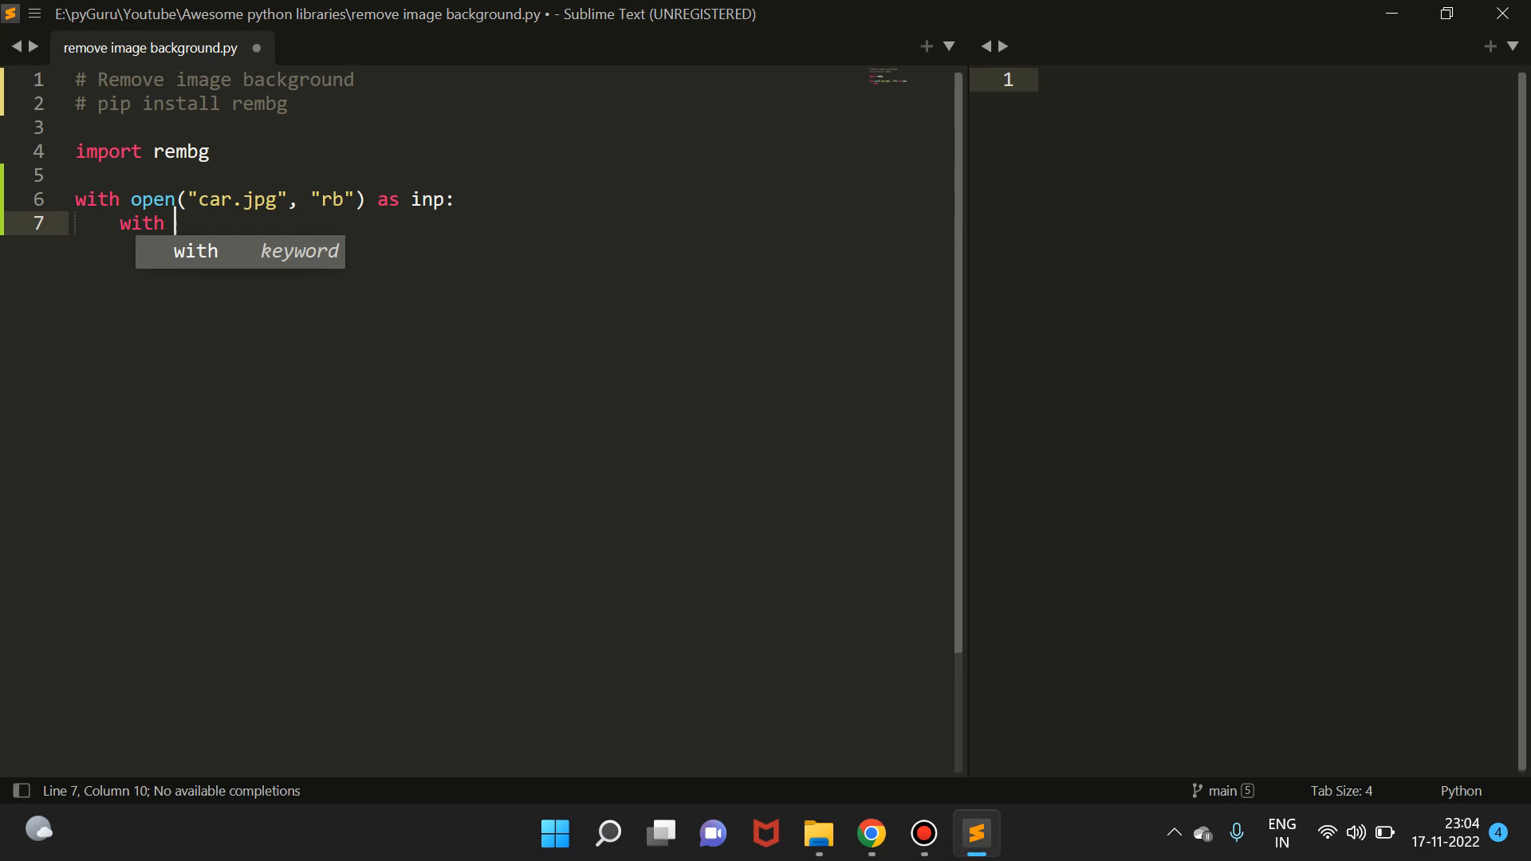
pyautogui.write('open')
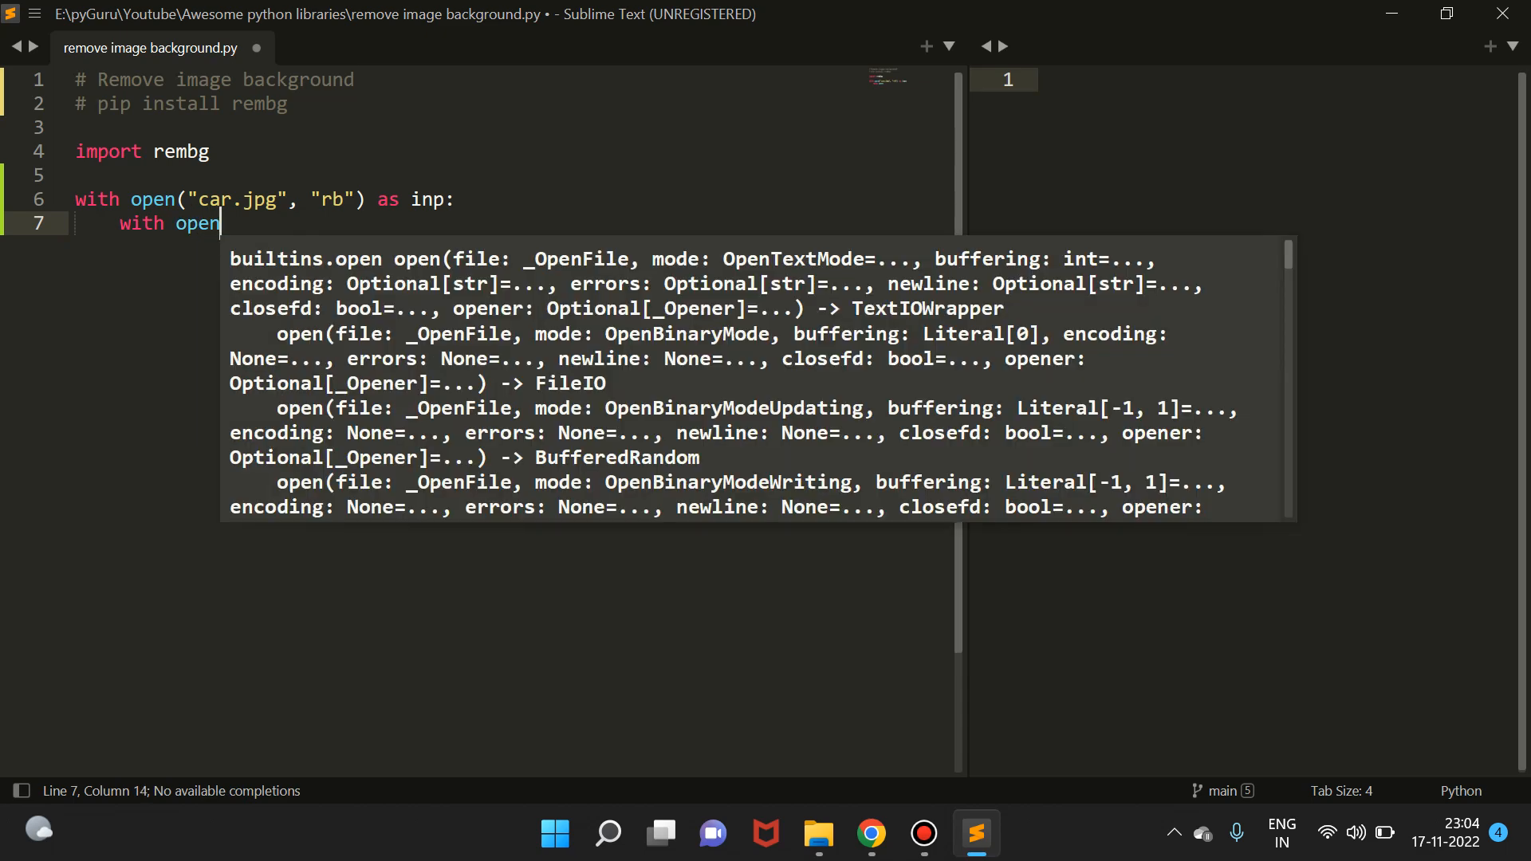
pyautogui.write('("")')
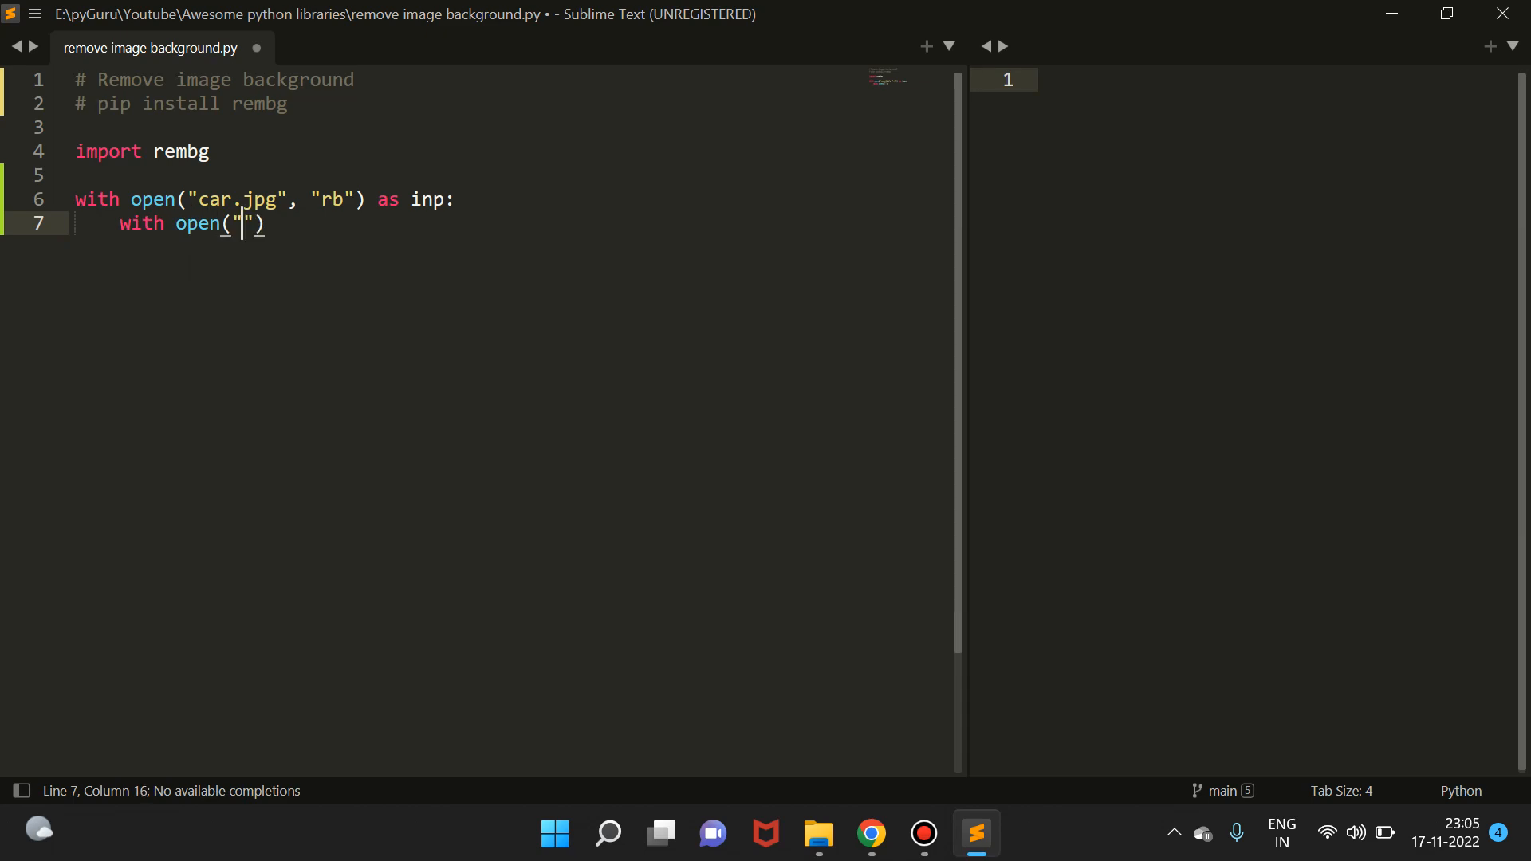
pyautogui.write('ou')
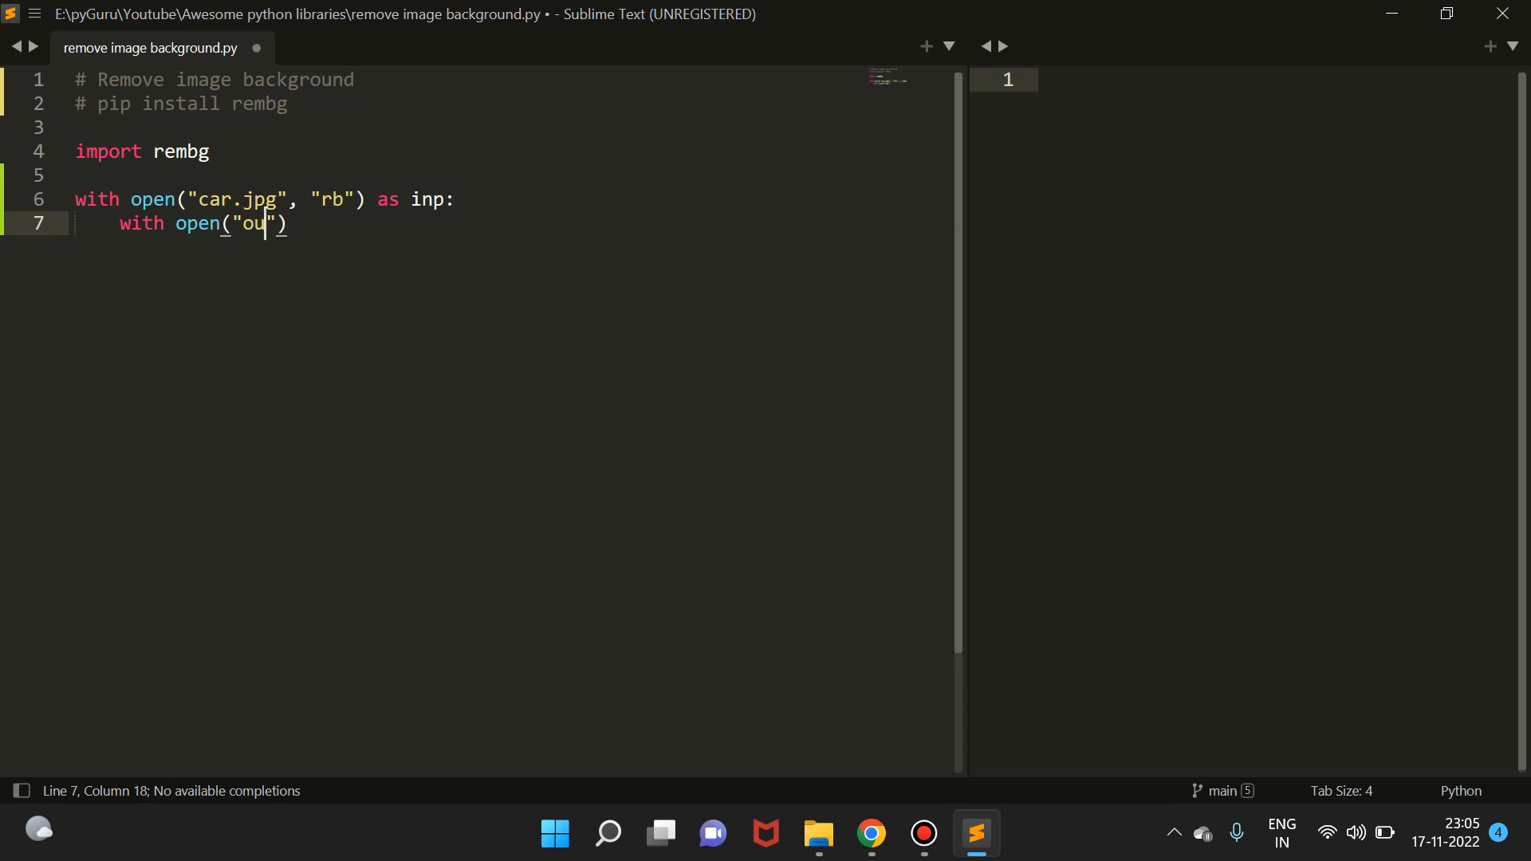
pyautogui.write('tput.')
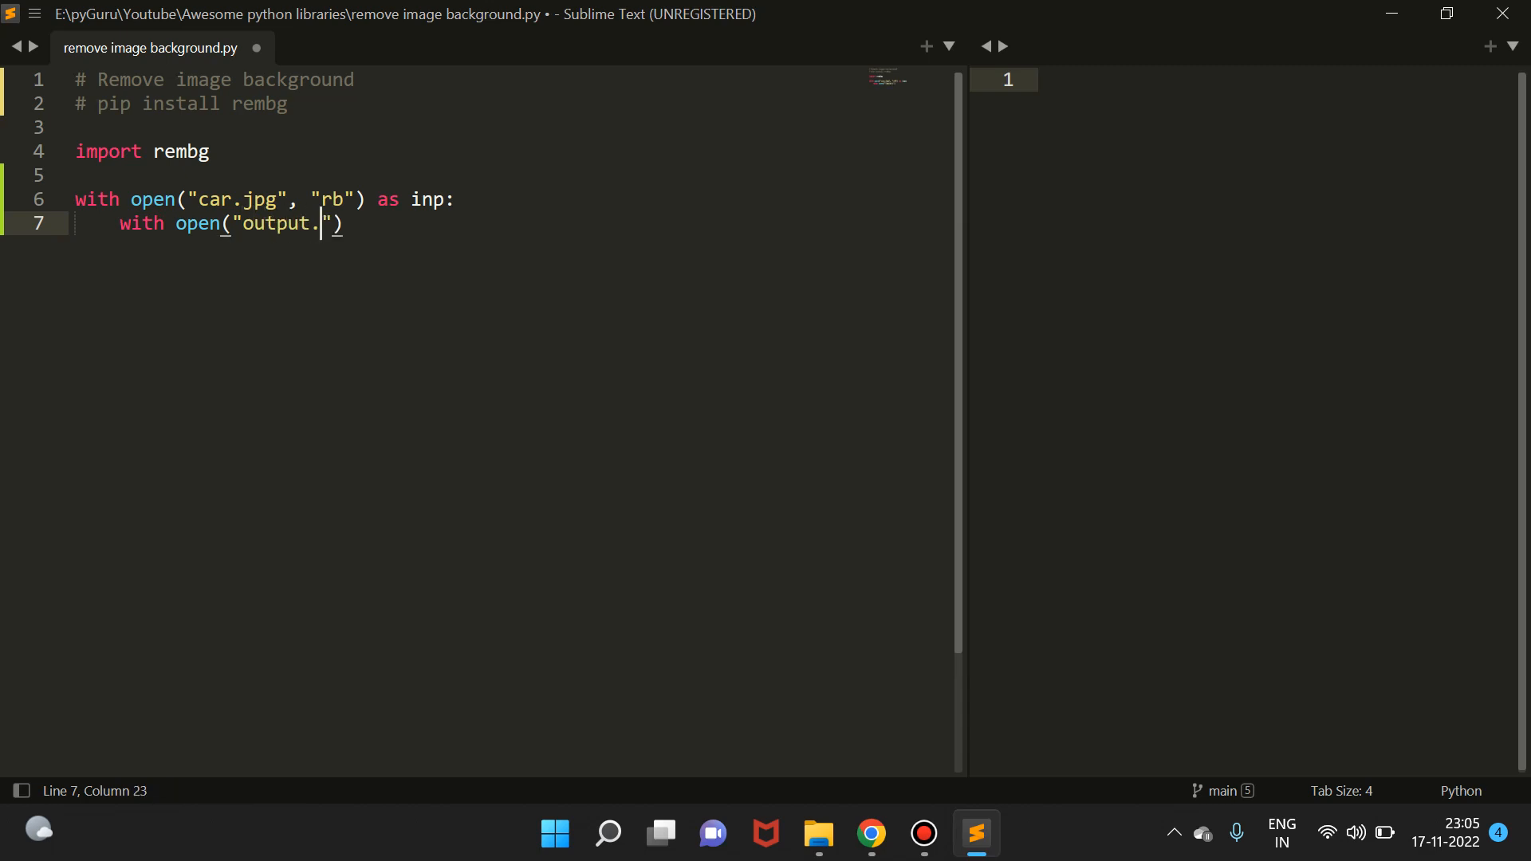
pyautogui.write('png')
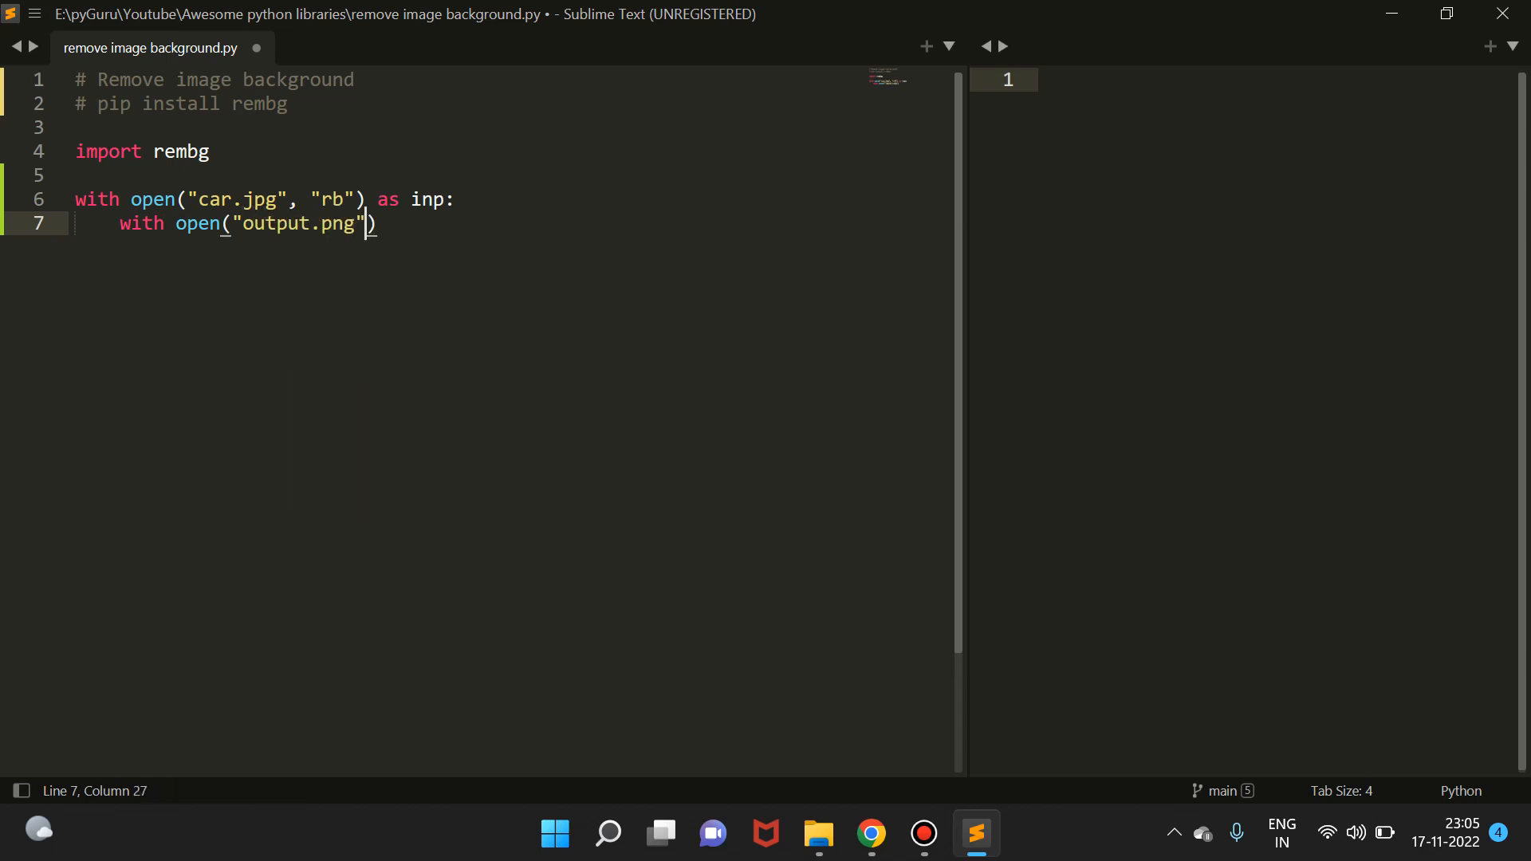
pyautogui.write(', "w')
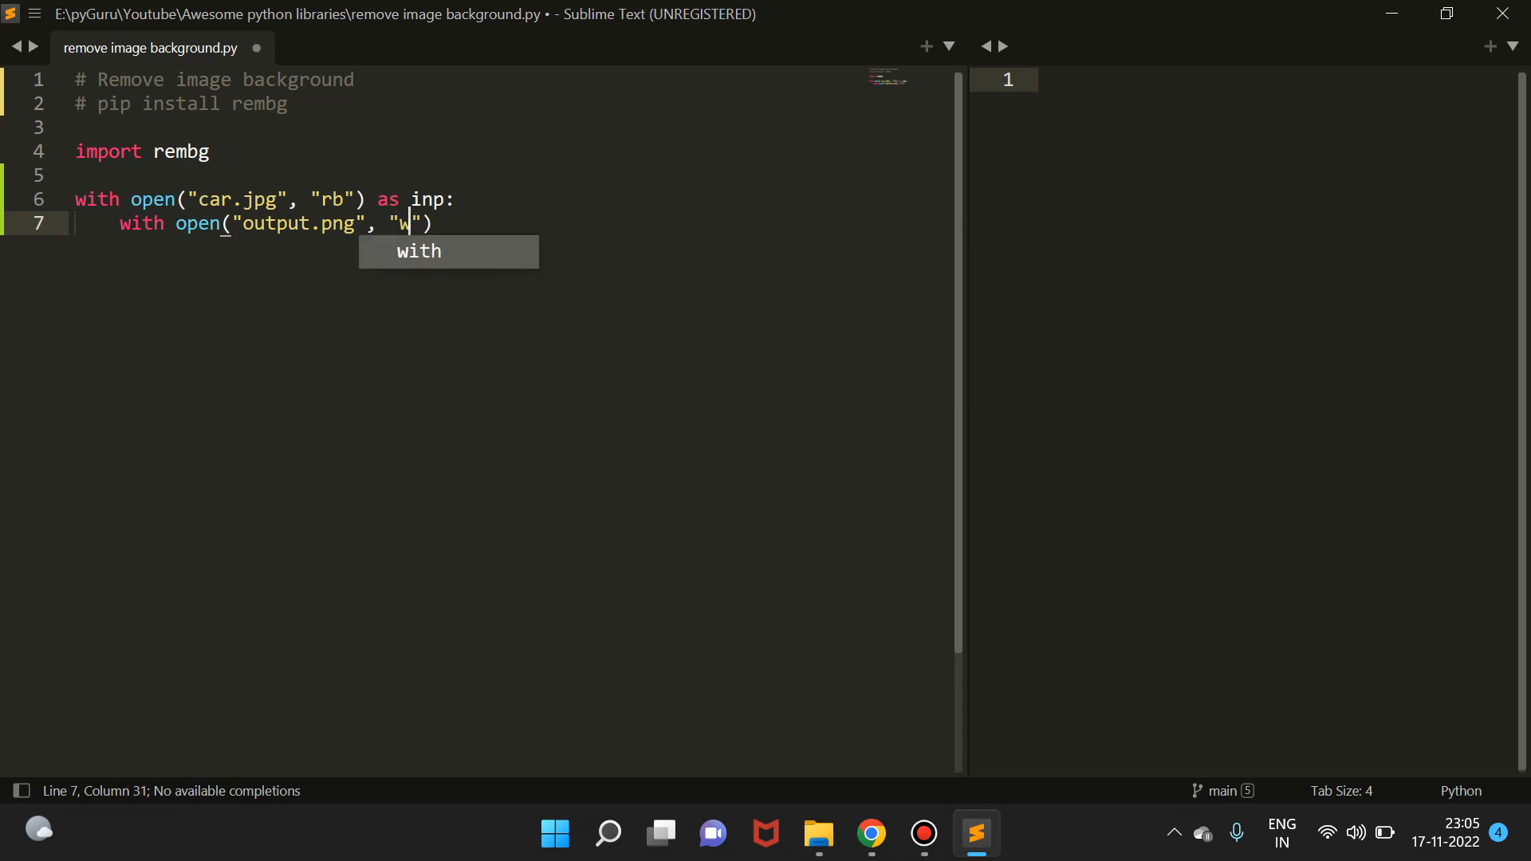
pyautogui.write('b')
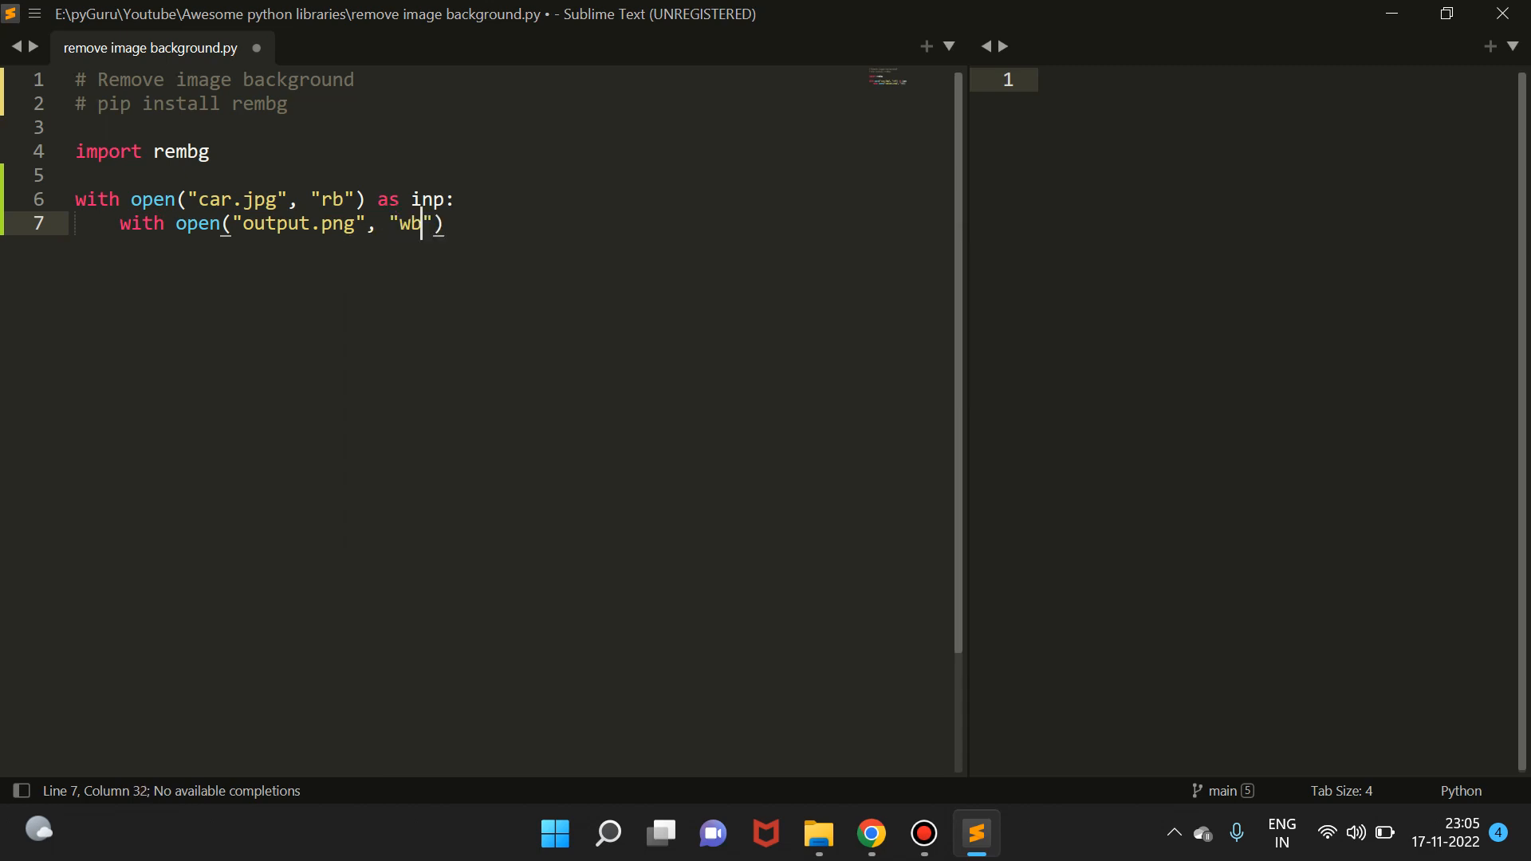
pyautogui.write('as out:')
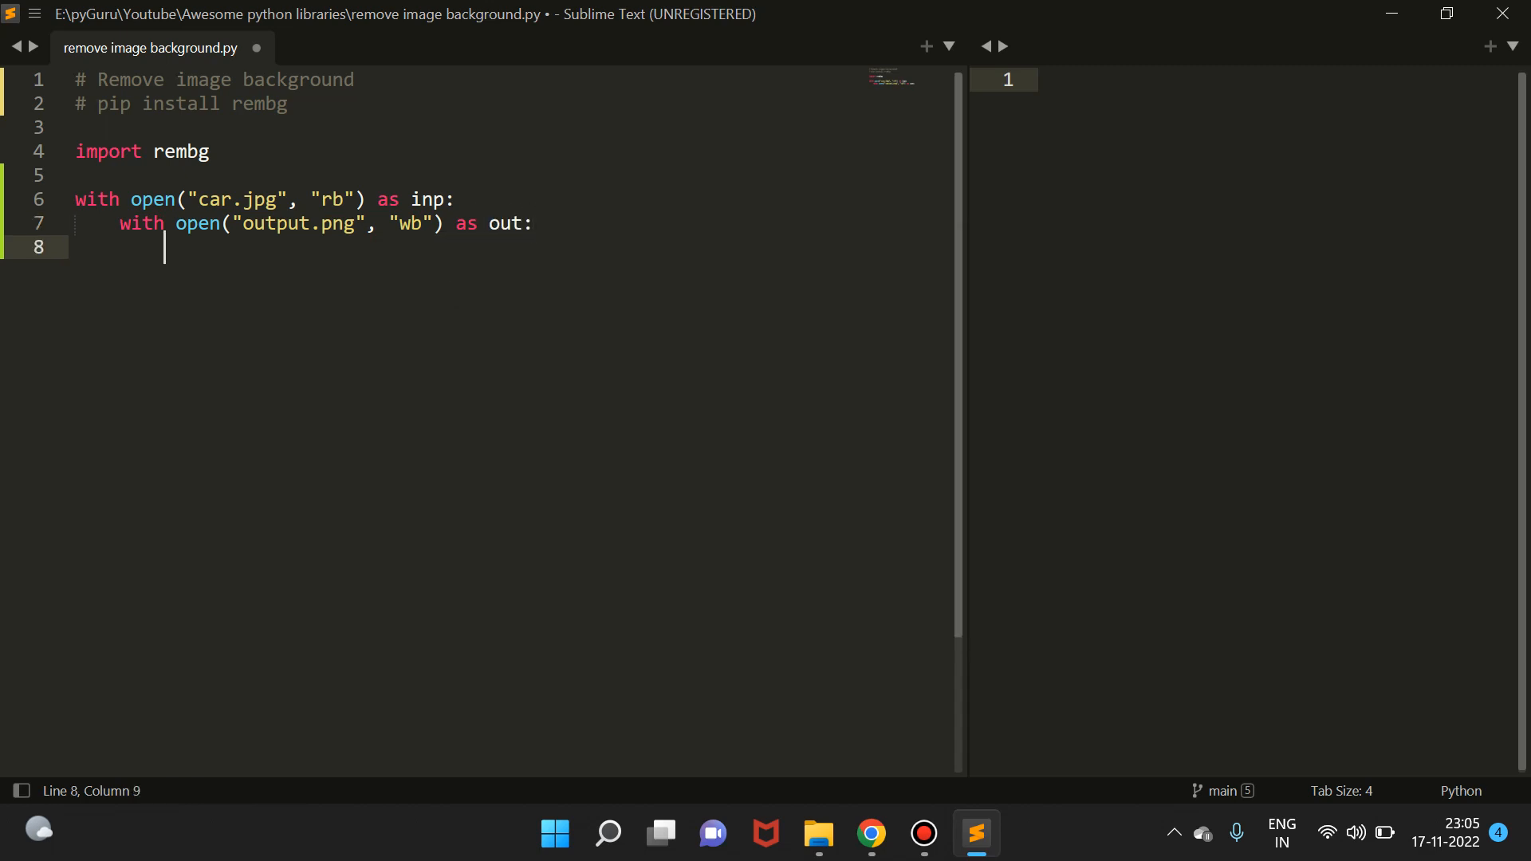
# Step: Read the image bytes with input = inp.read() inside the nested block
pyautogui.write('input =')
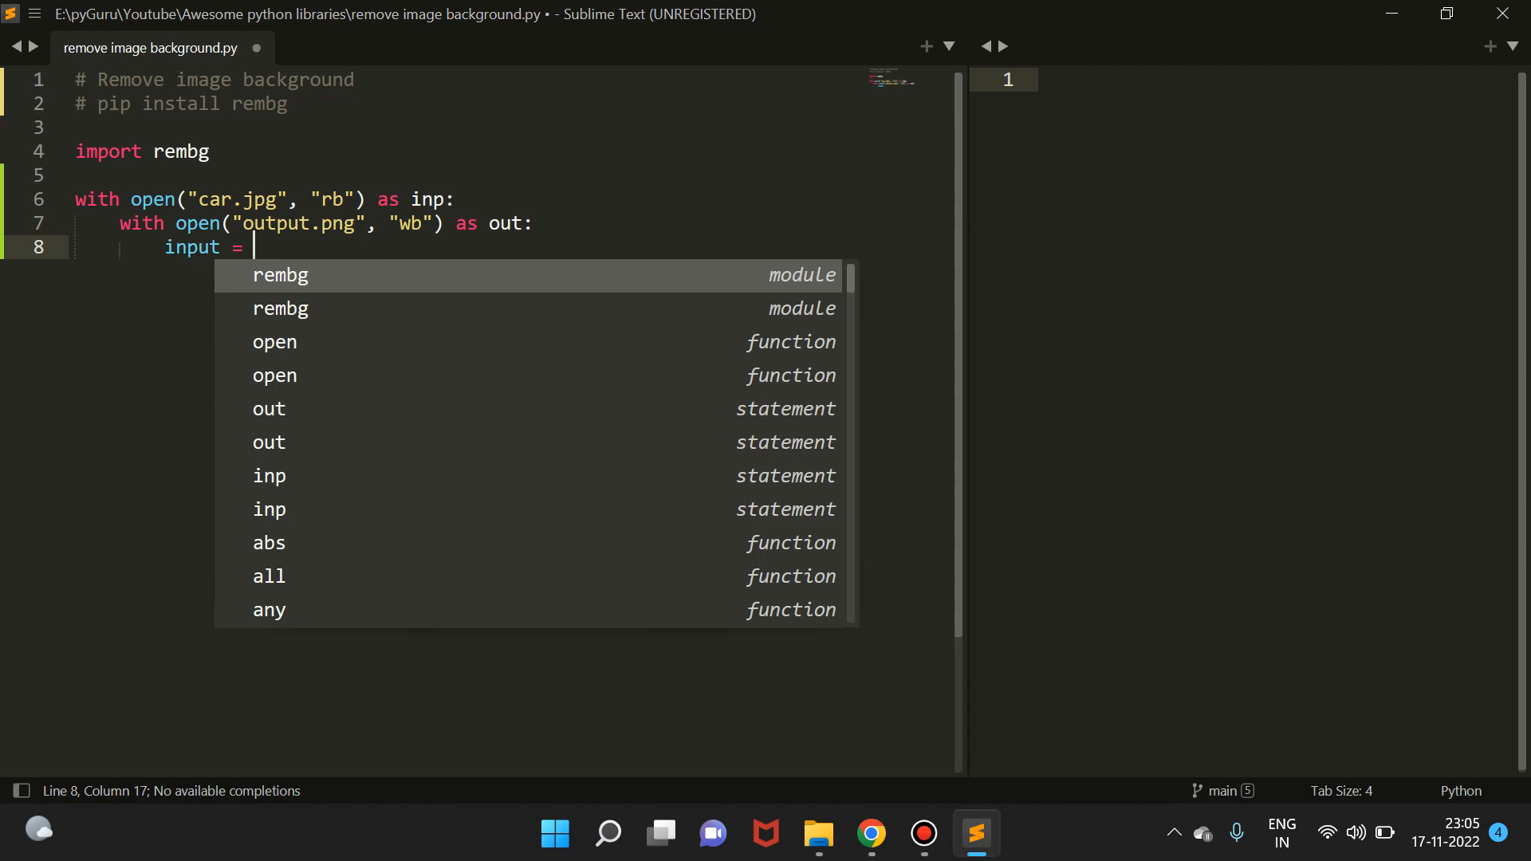
pyautogui.write('inp.re')
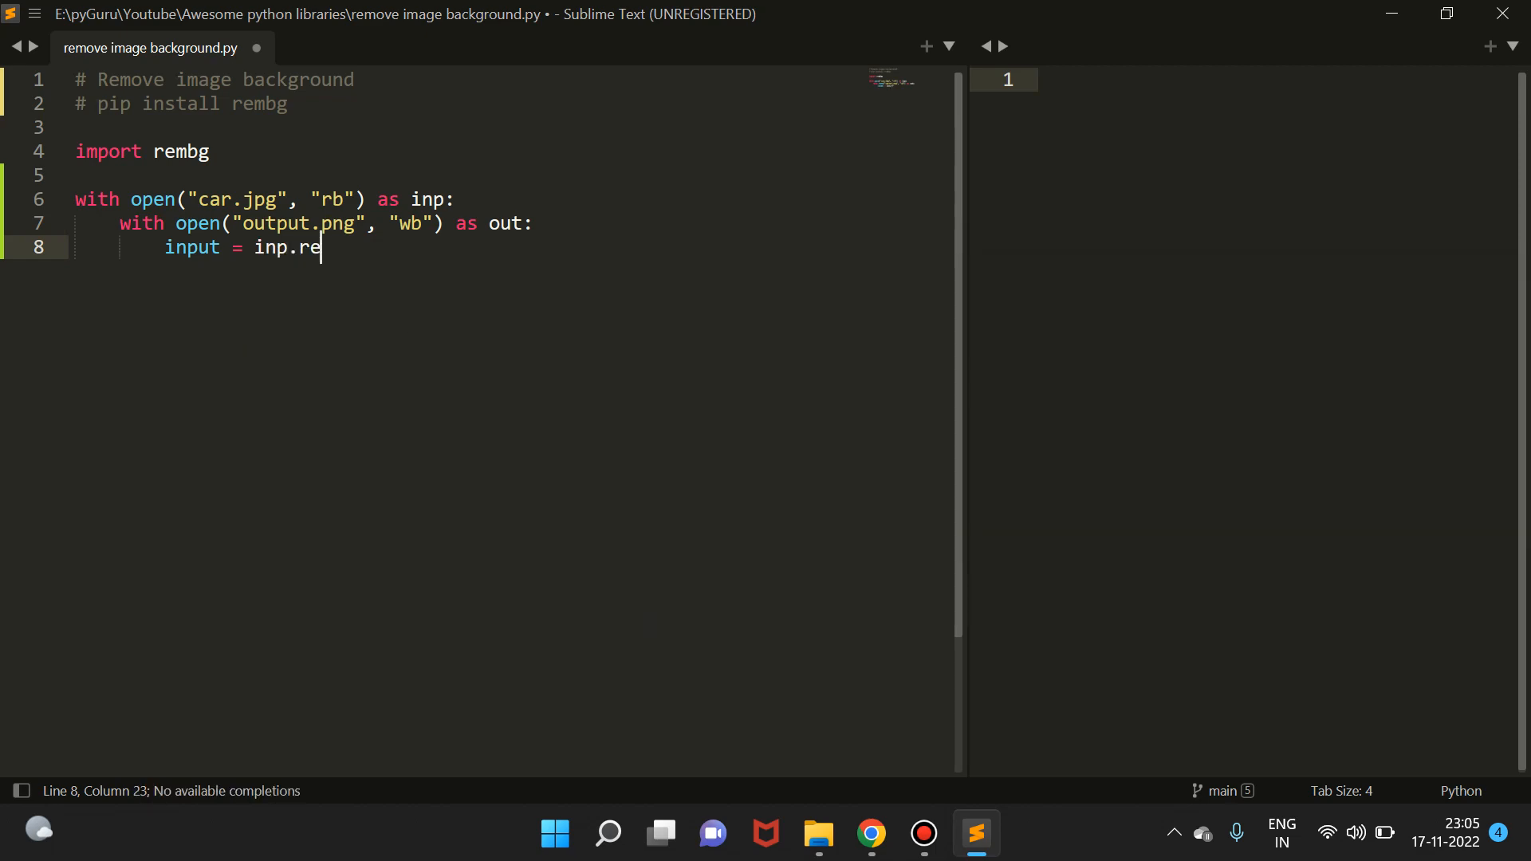
pyautogui.write('ad()')
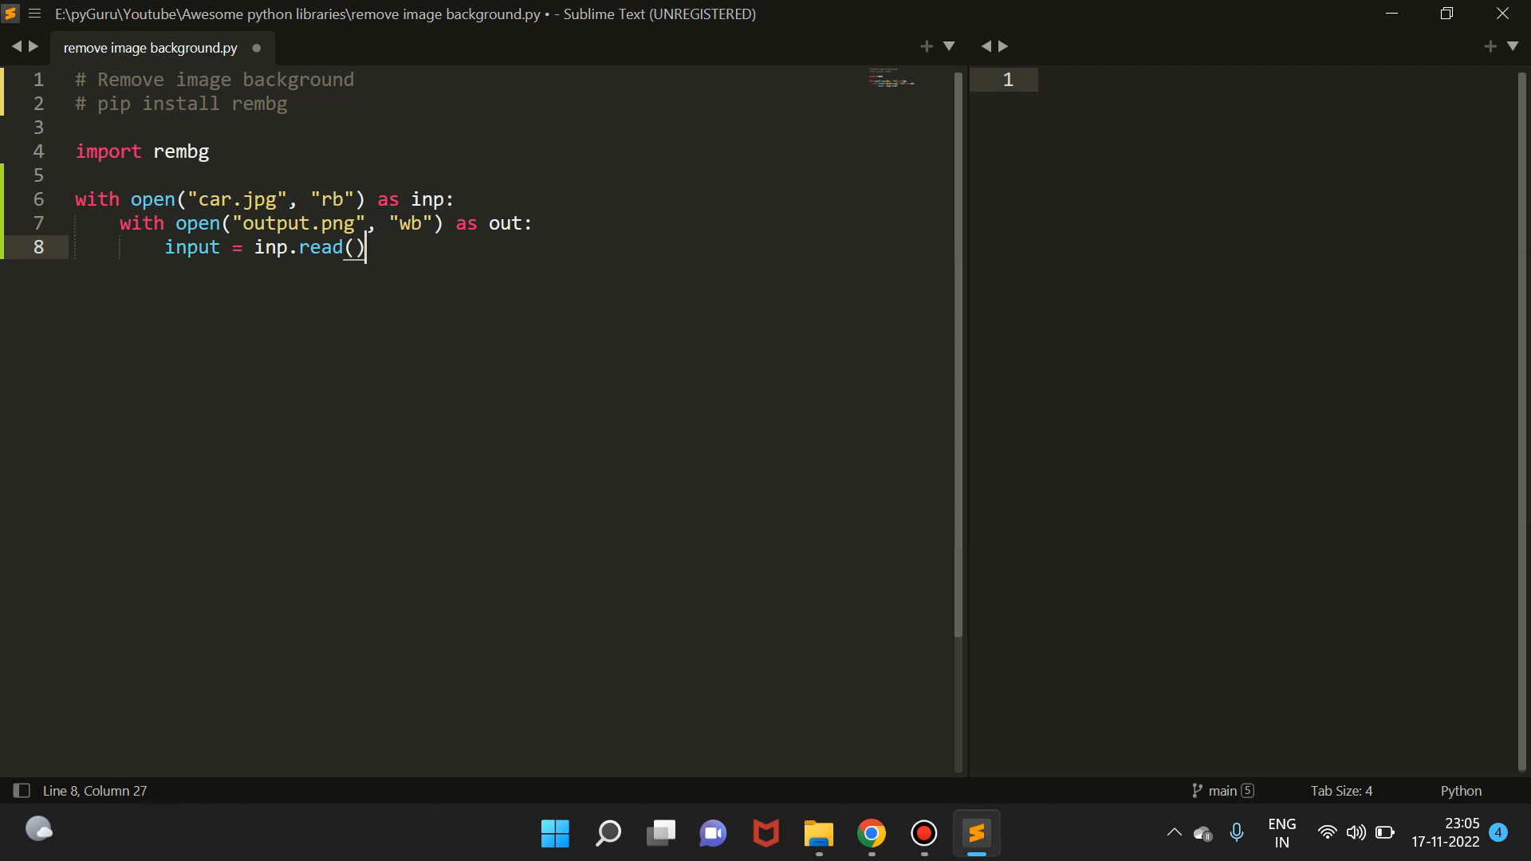
pyautogui.press('enter')
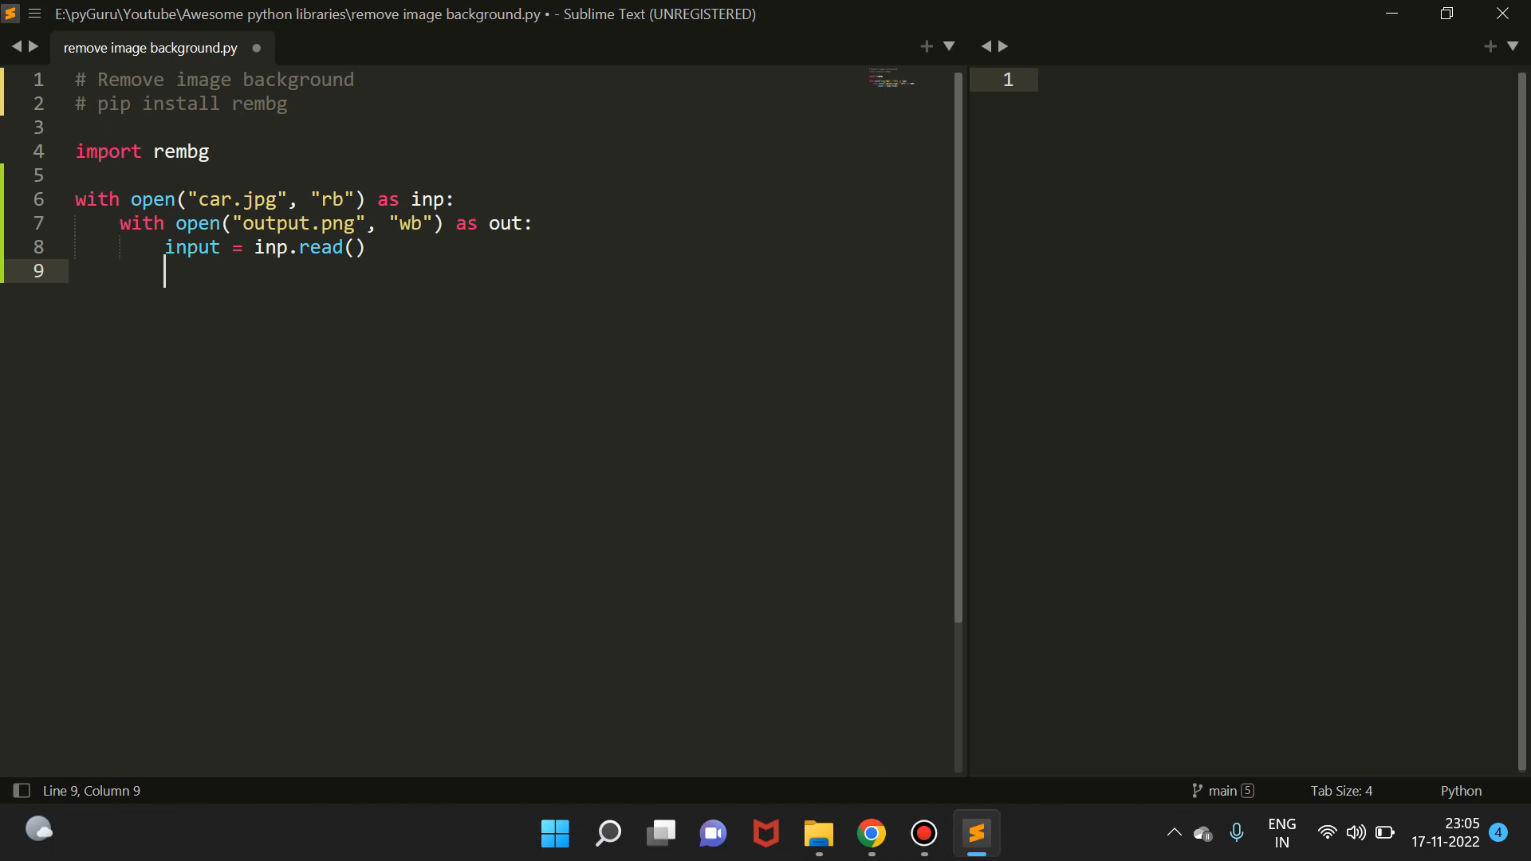
# Step: Strip the background with output = rembg.remove(input)
pyautogui.write('output =')
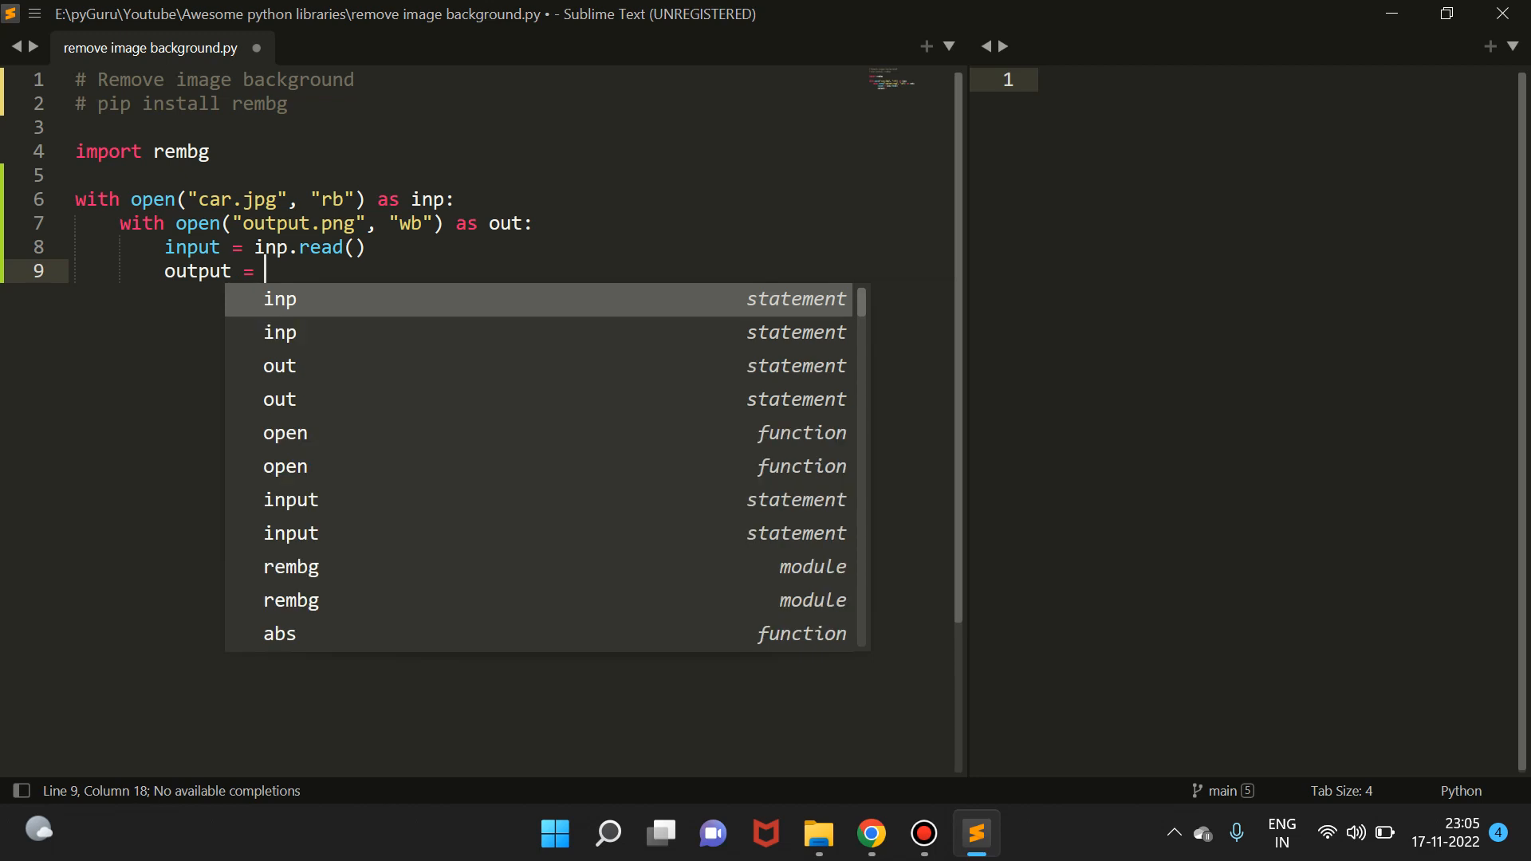
pyautogui.write('rembg')
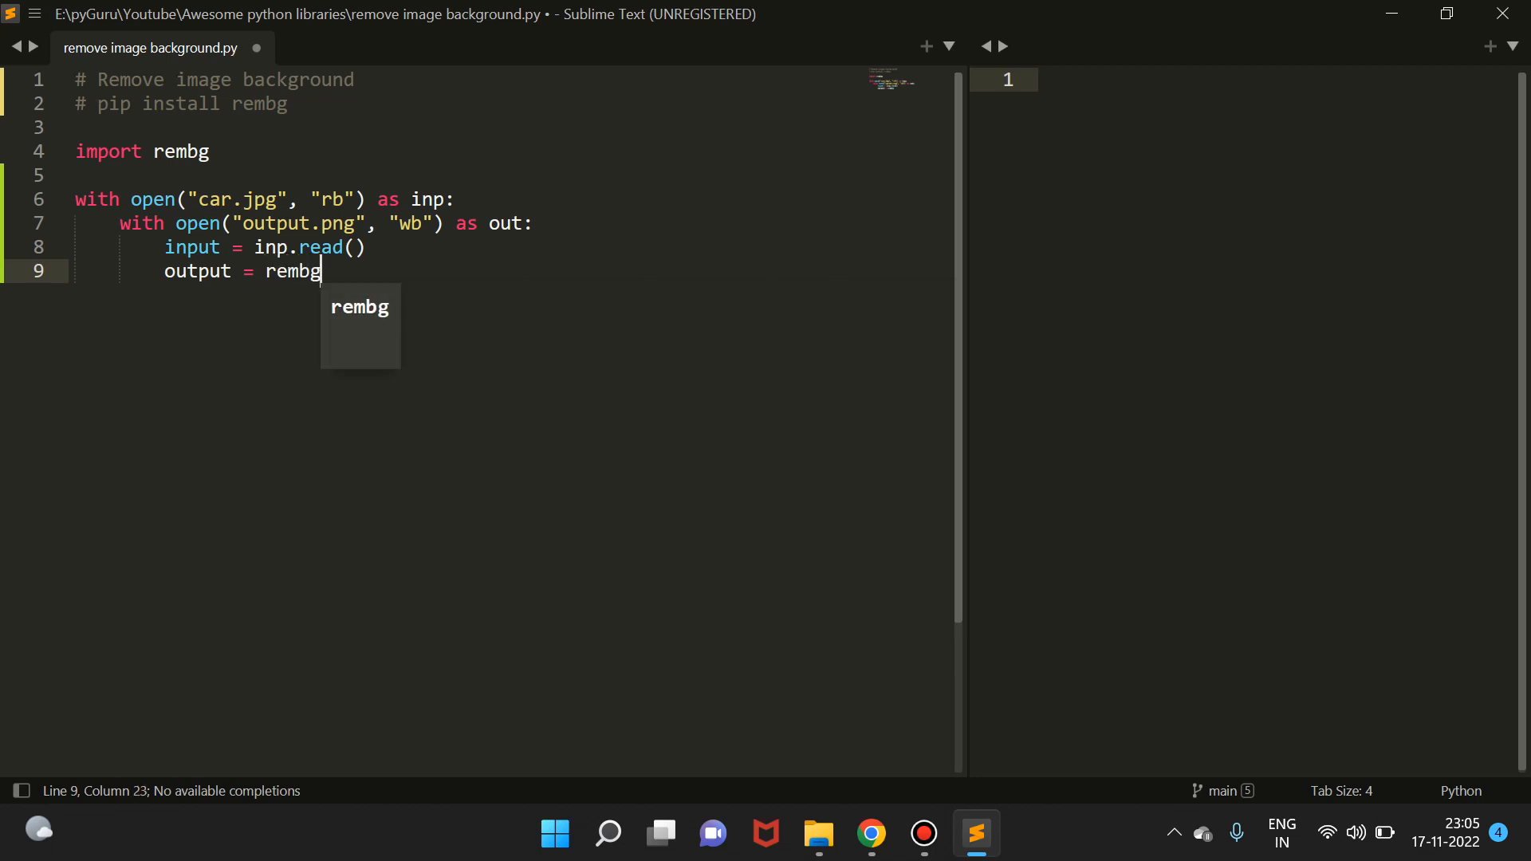
pyautogui.write('.remove')
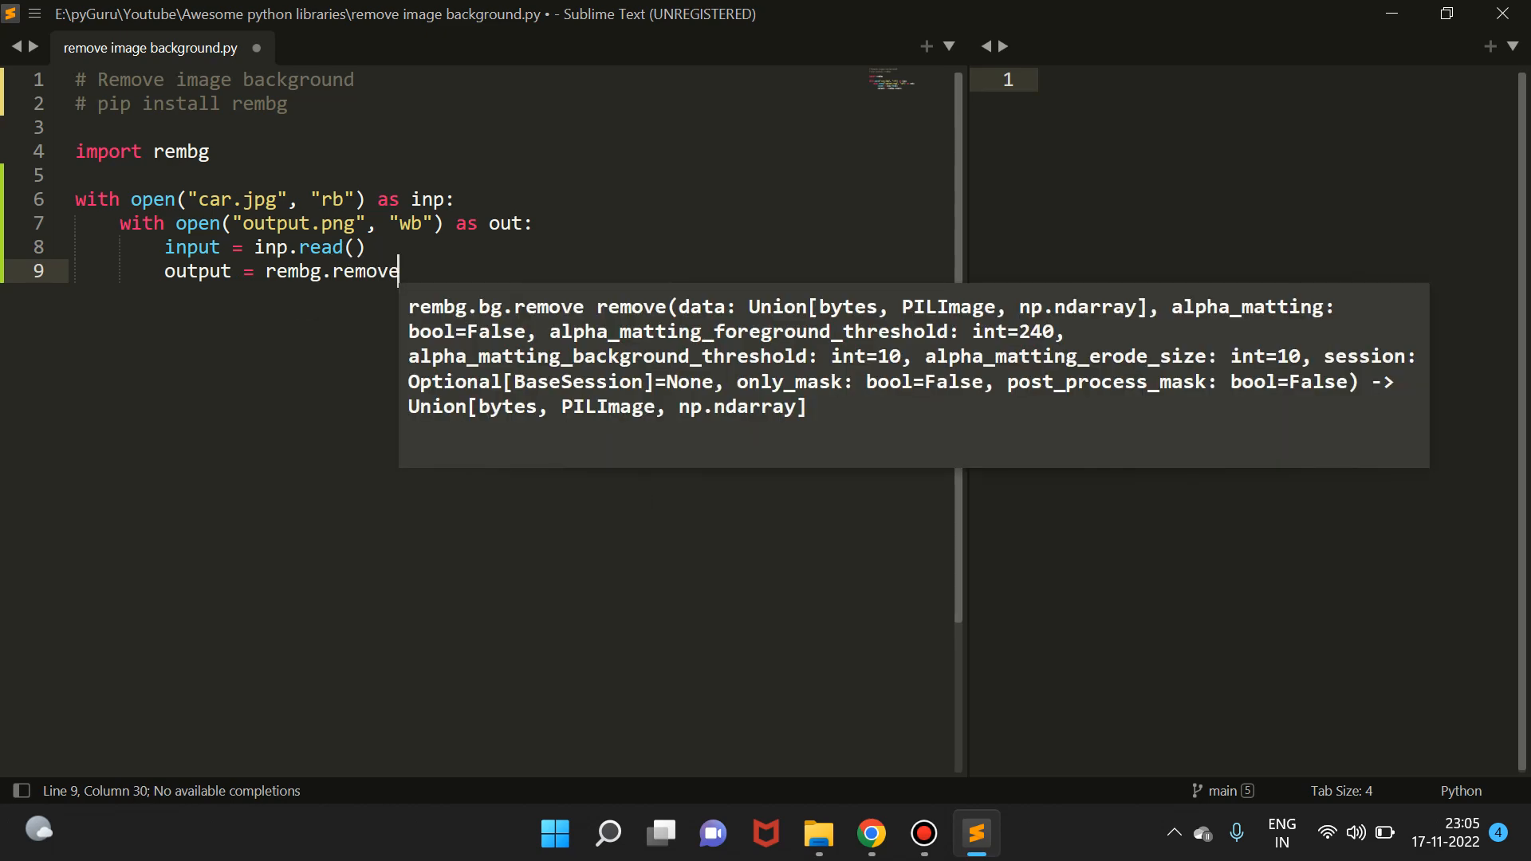
pyautogui.write('(inpu')
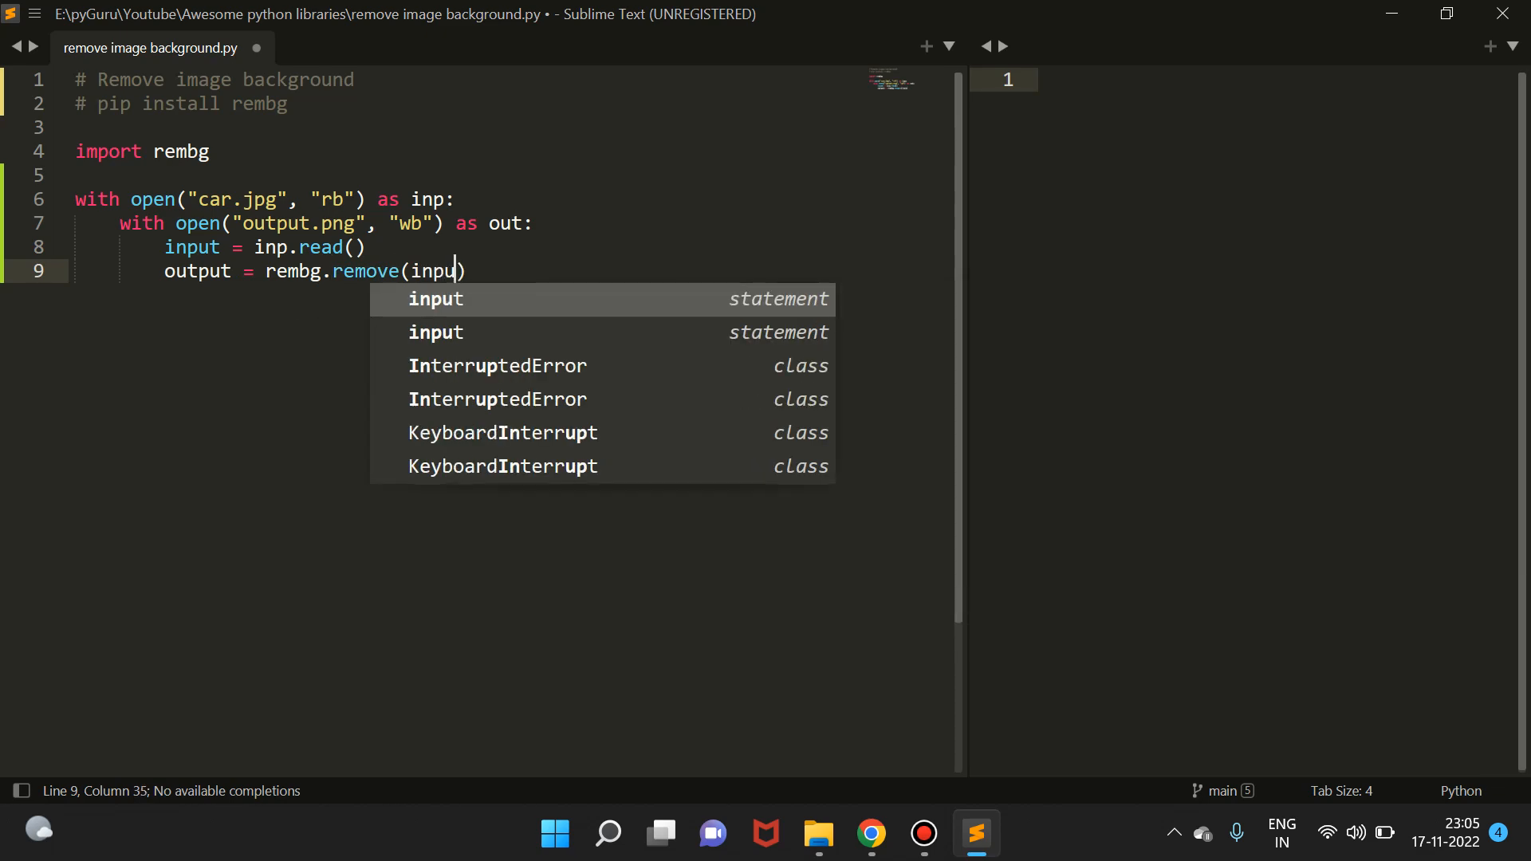
pyautogui.write('t')
pyautogui.press('enter')
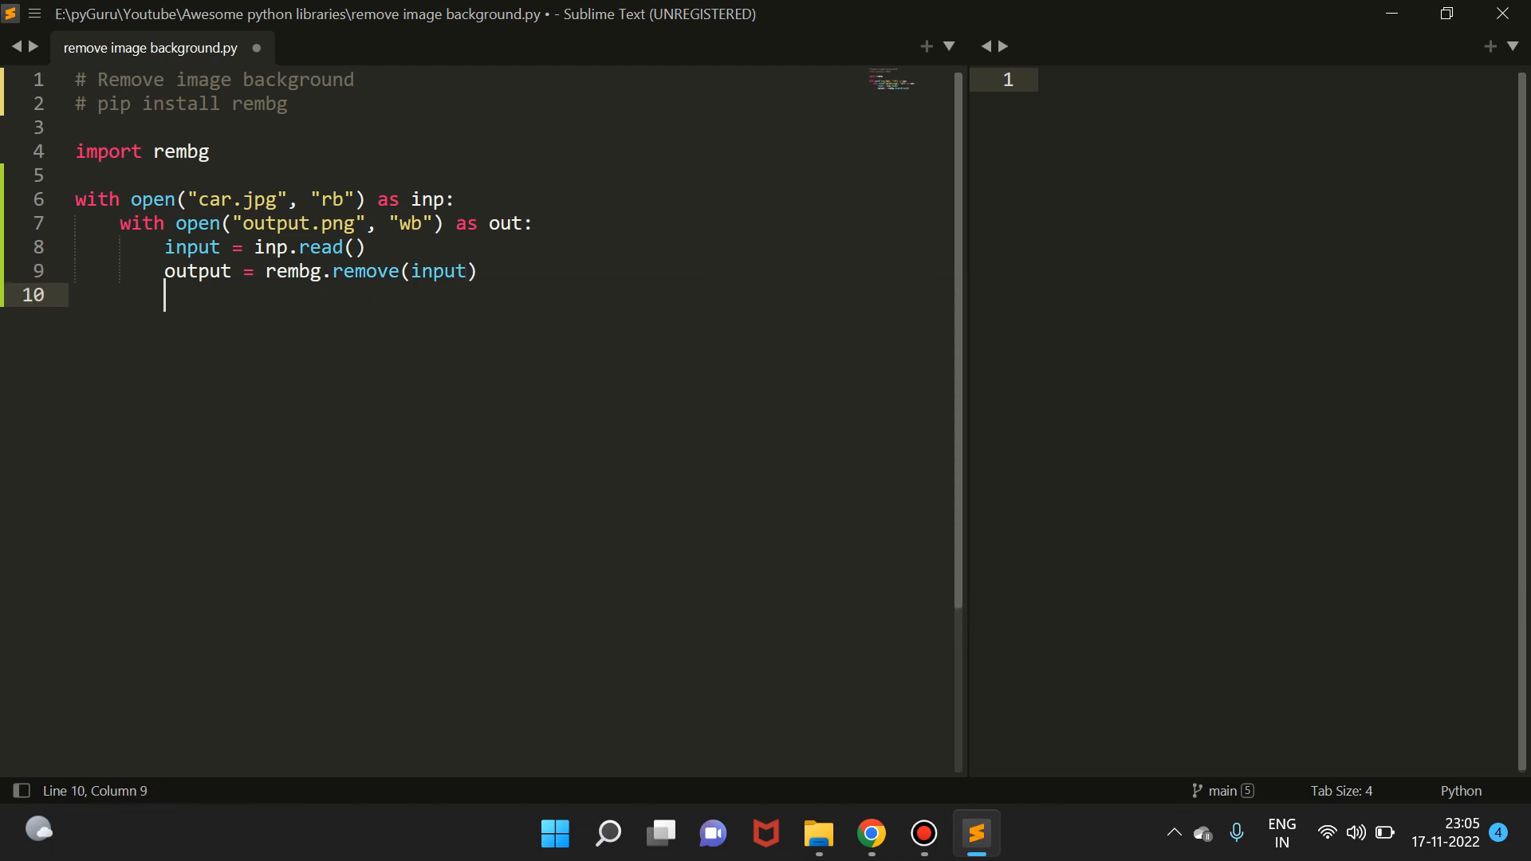
# Step: Write the result to the file with out.write(output)
pyautogui.write('ou')
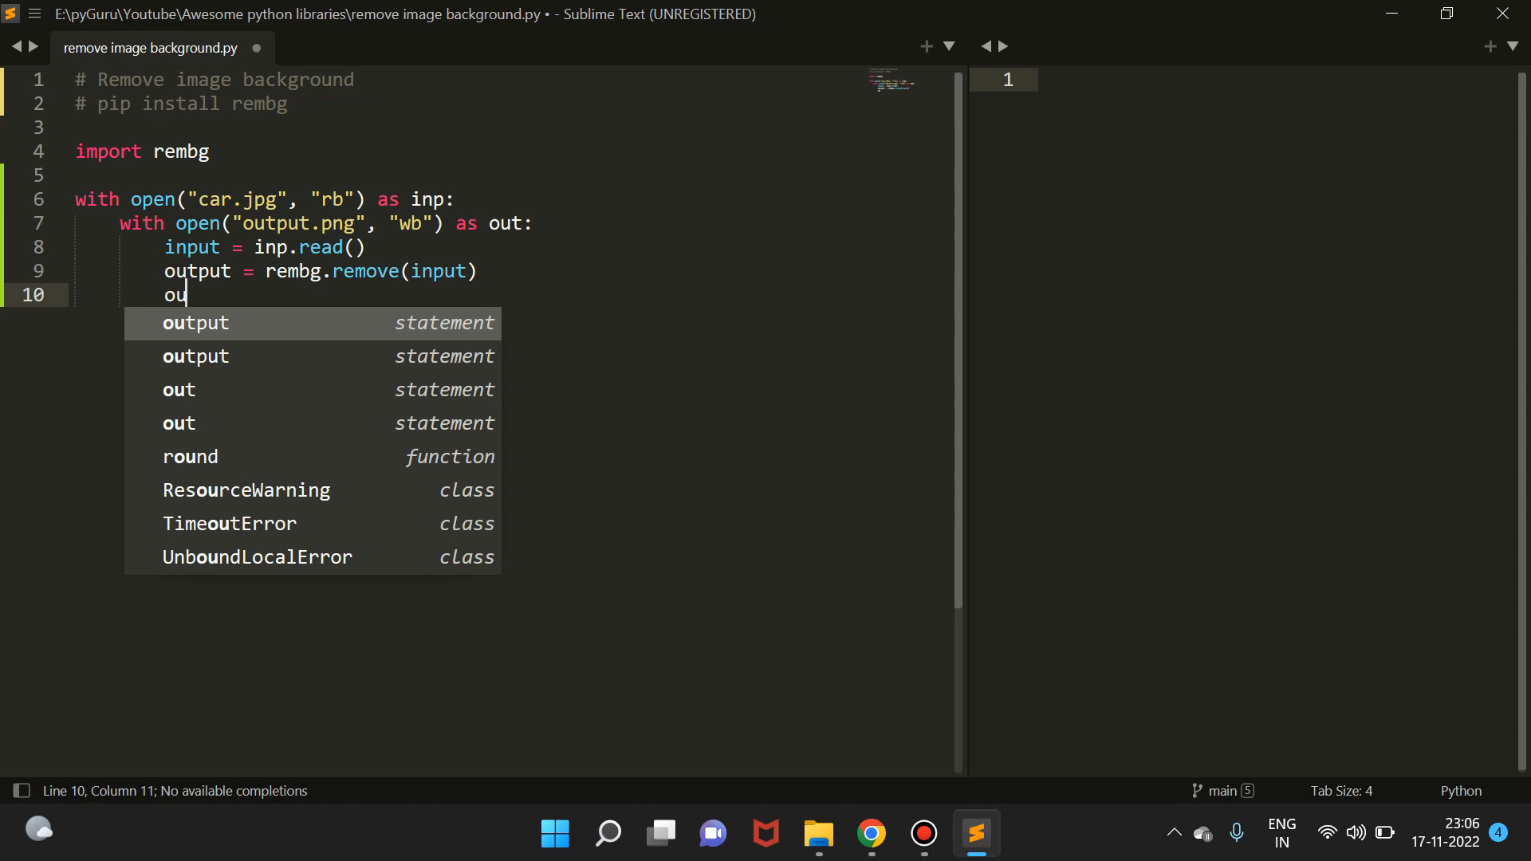
pyautogui.write('t.')
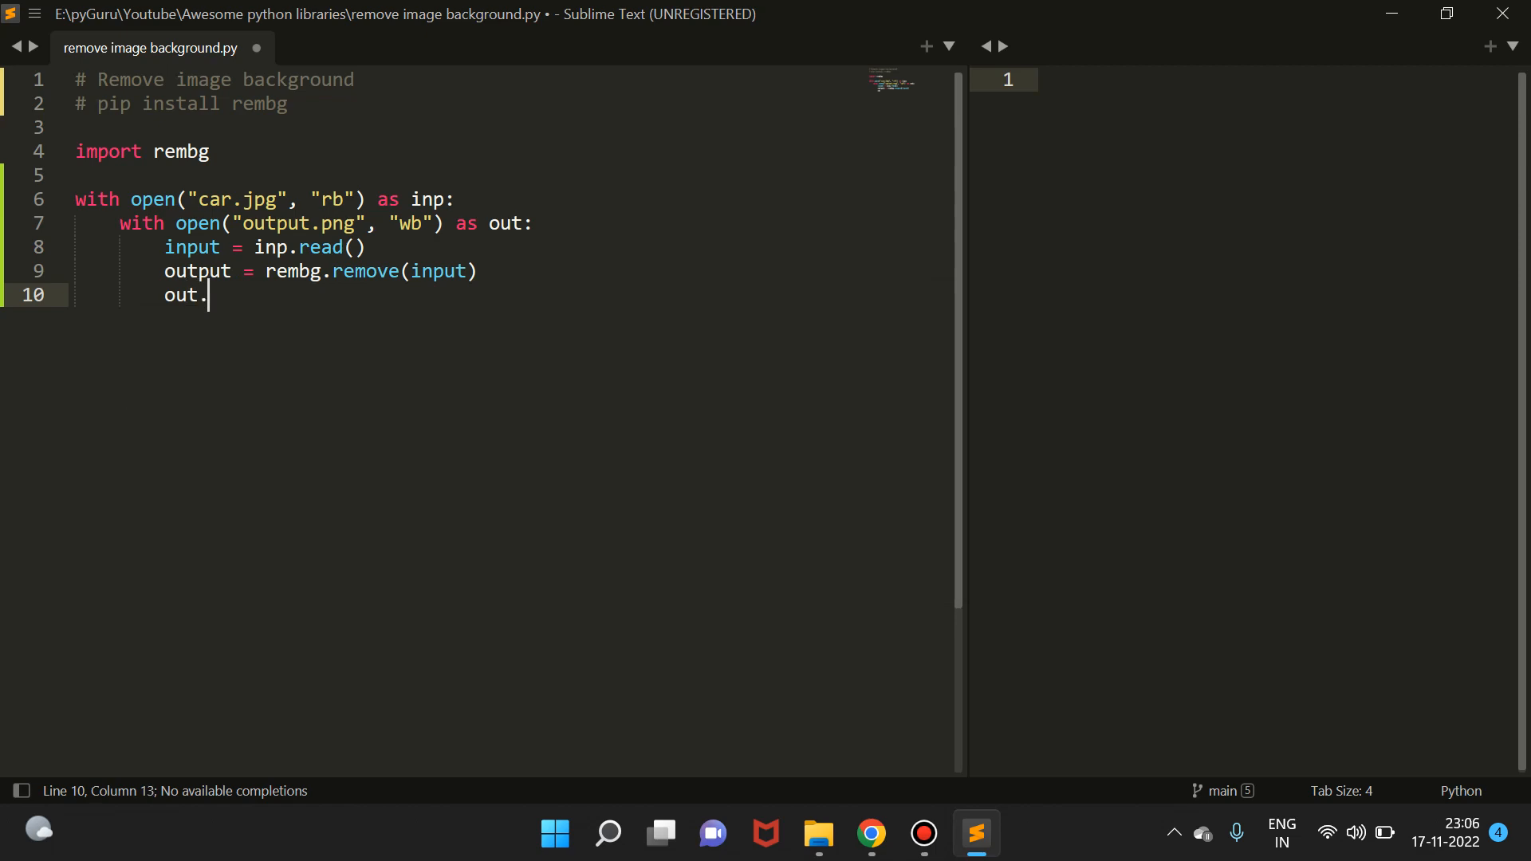
pyautogui.write('w')
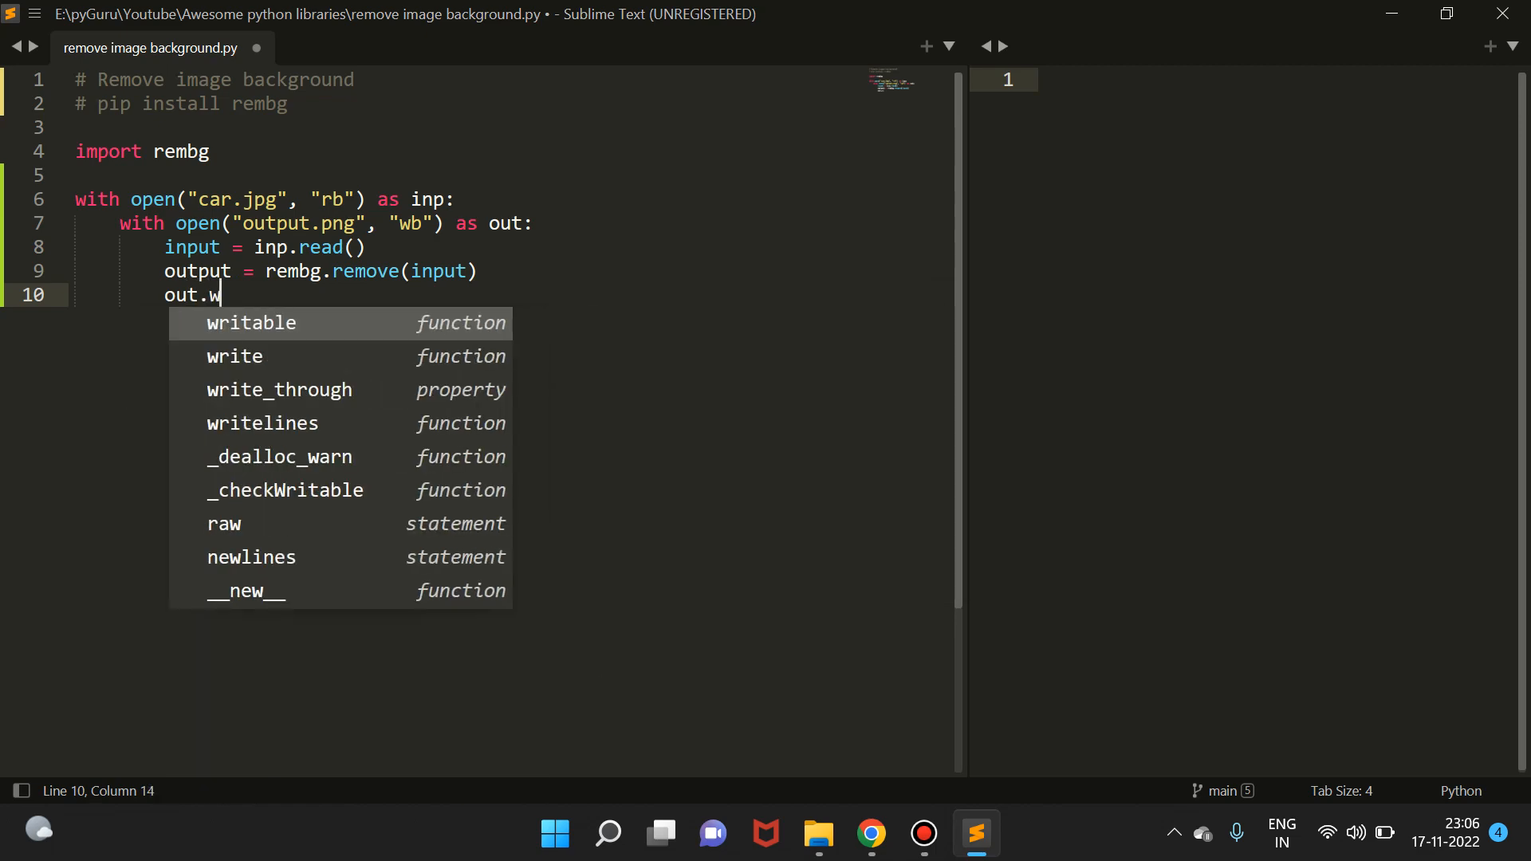
pyautogui.write('rite')
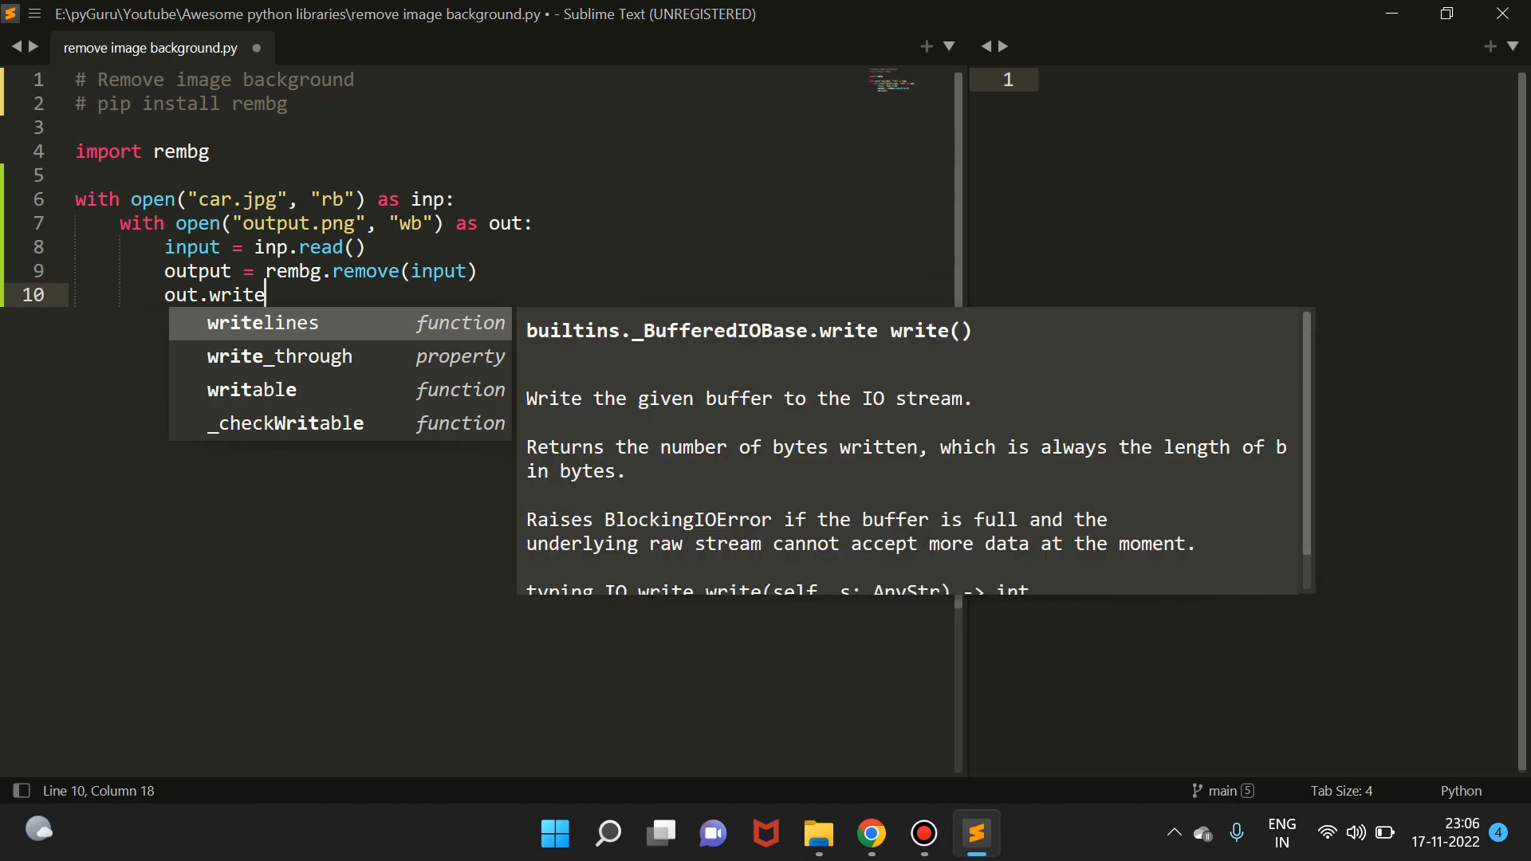
pyautogui.write('(output')
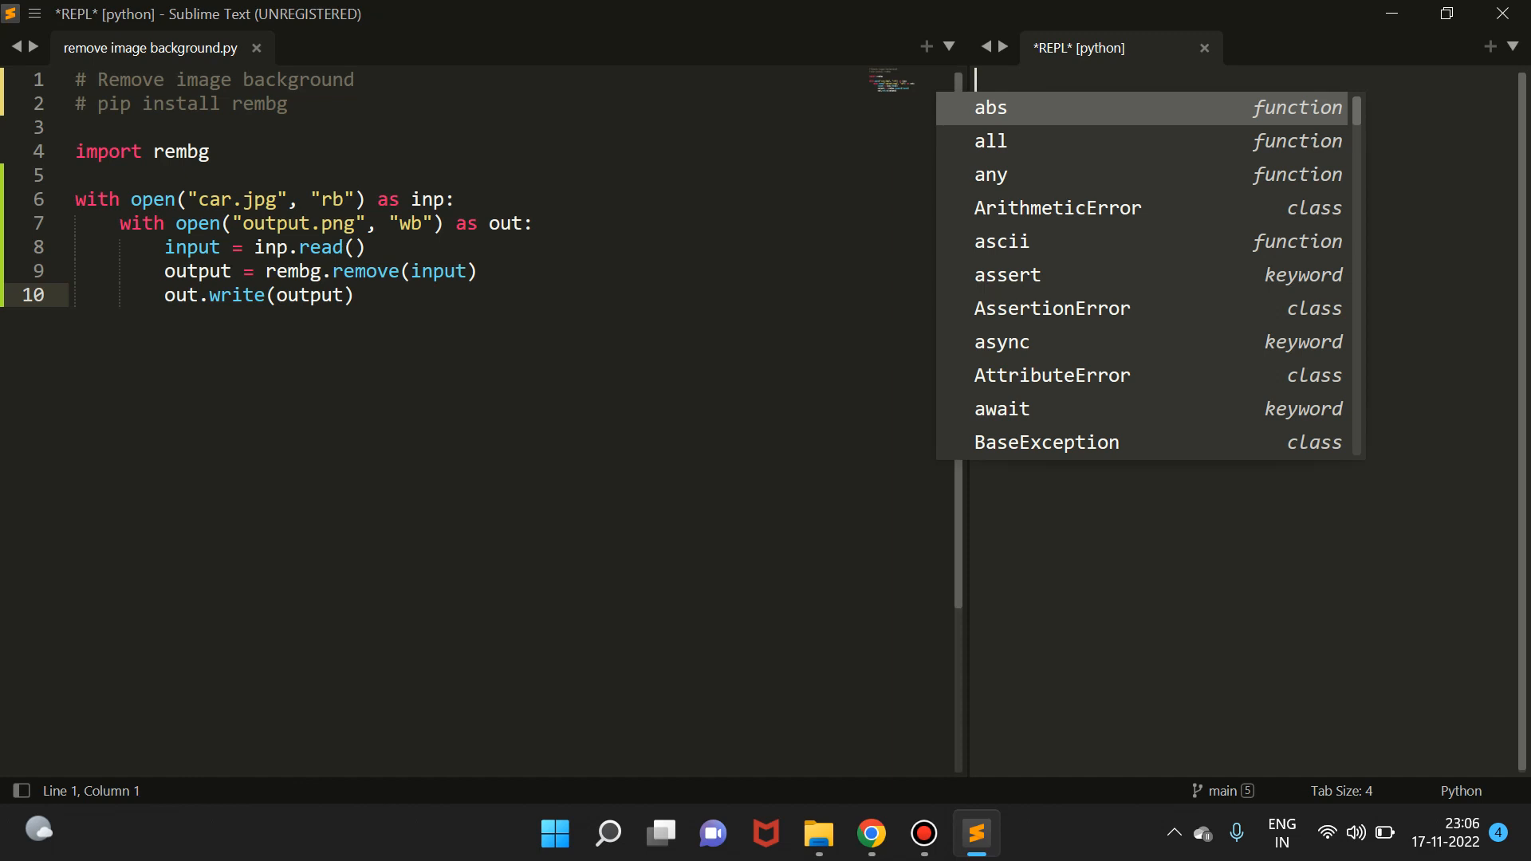
pyautogui.moveTo(598, 414)
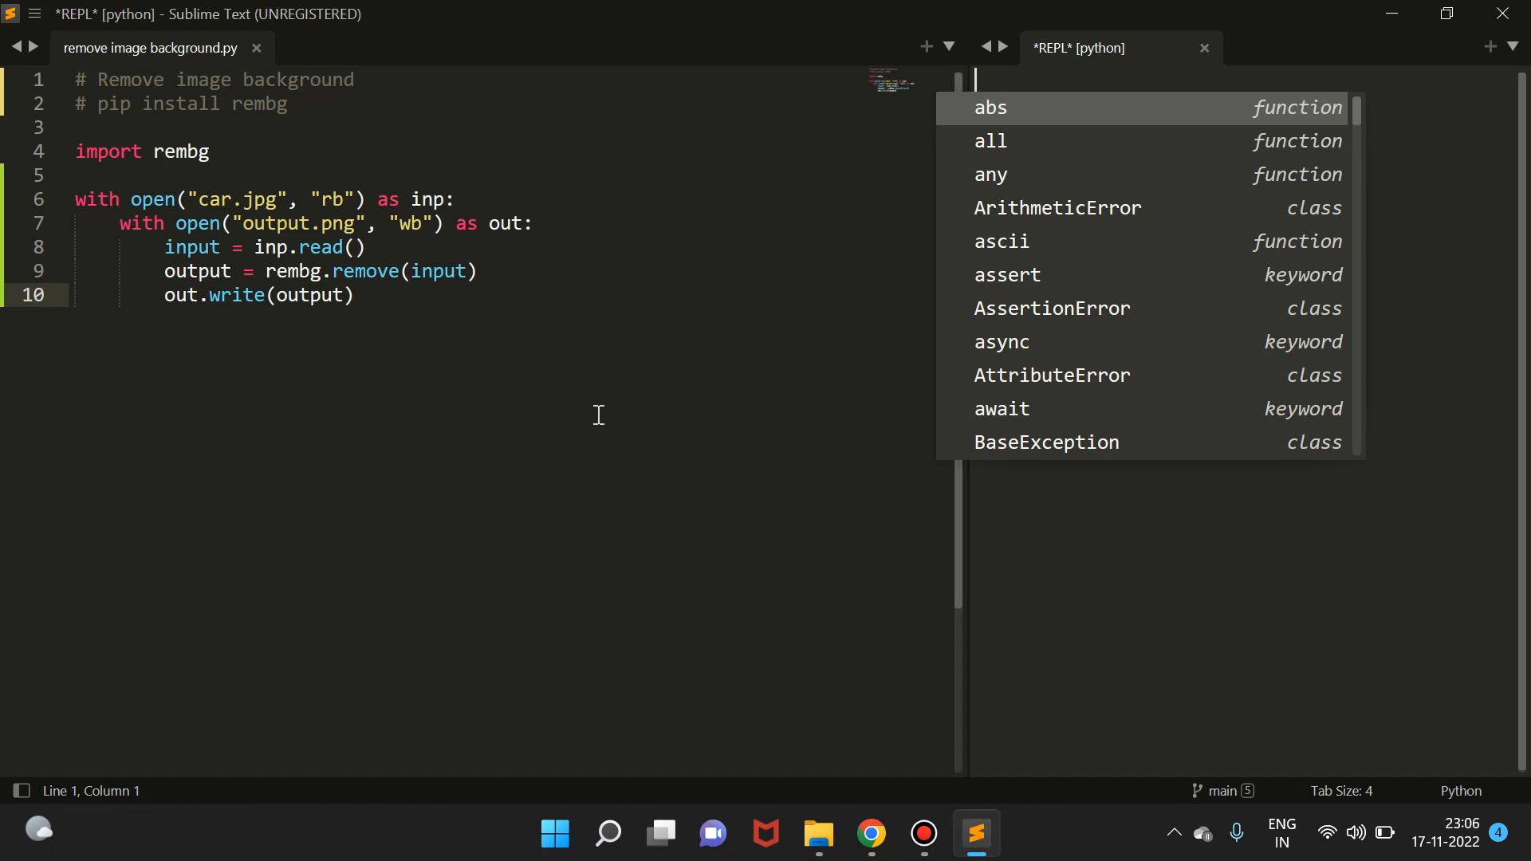
pyautogui.moveTo(830, 698)
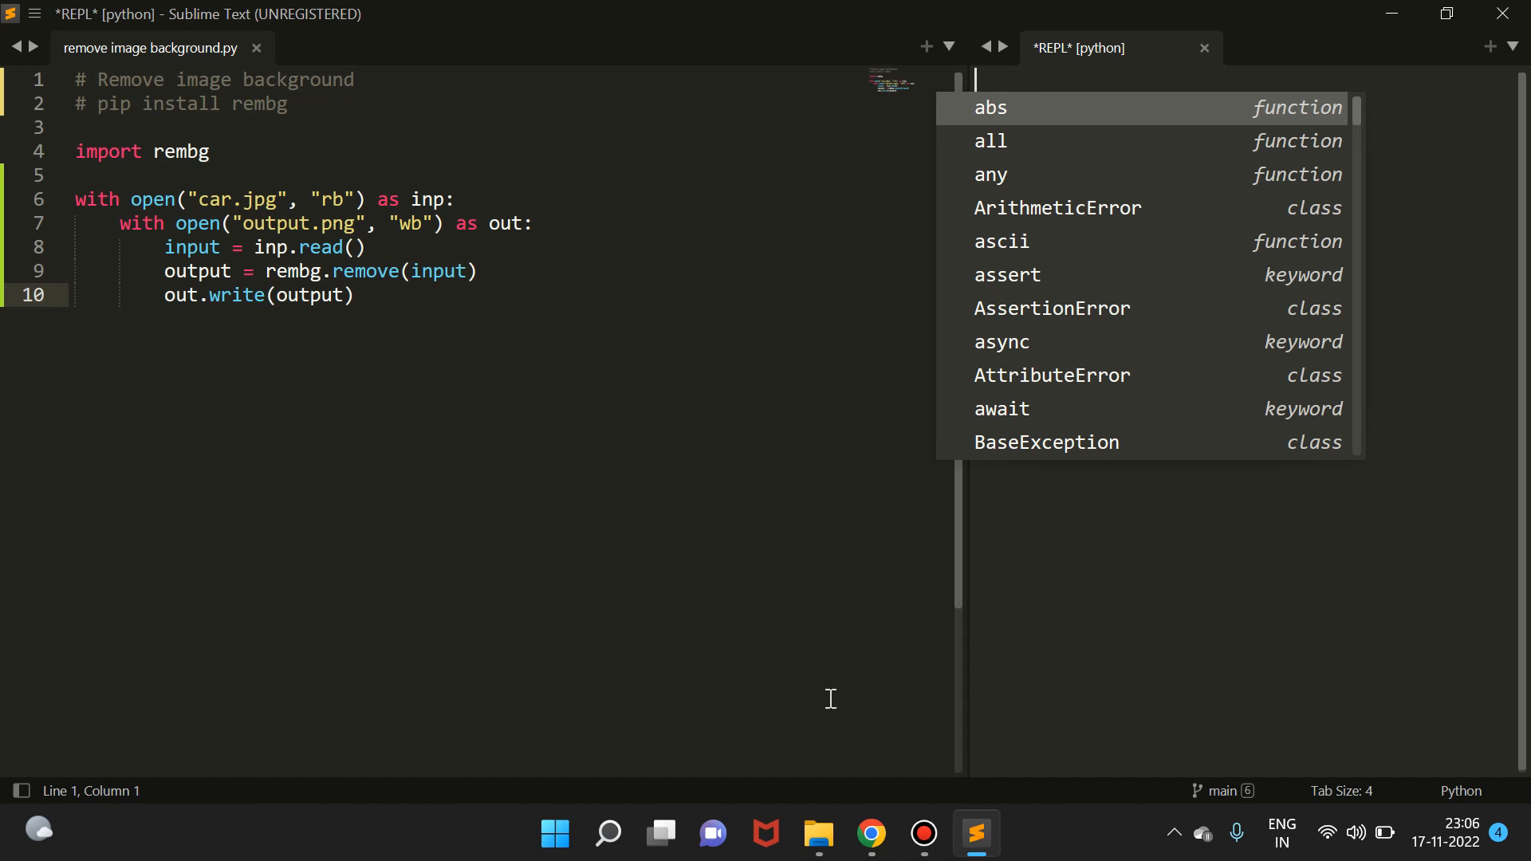
# Step: After running the script, switch to the image folder to check for output.png
pyautogui.click(818, 834)
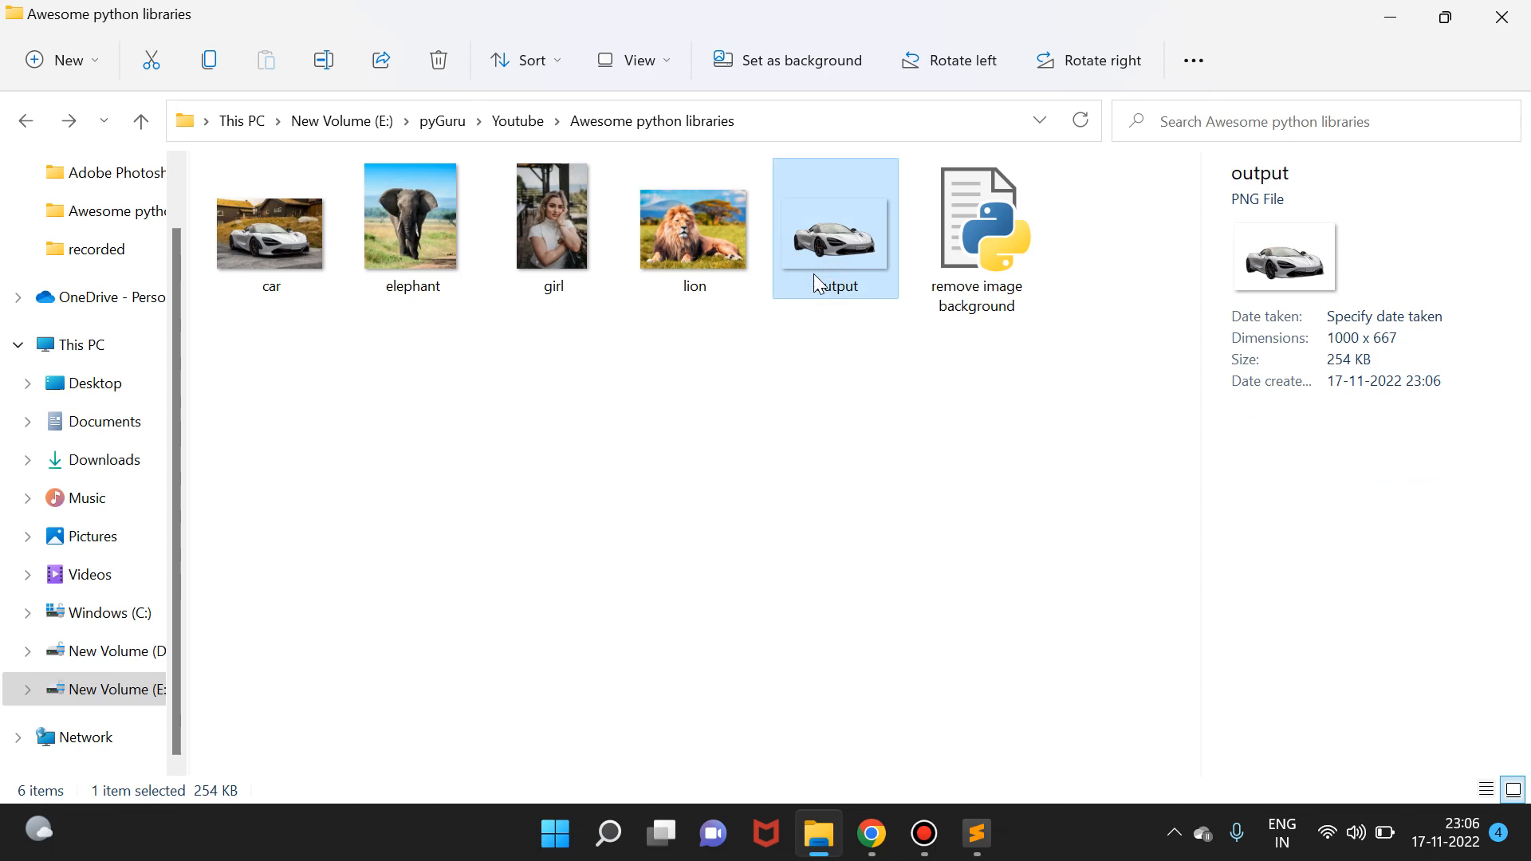
# Step: View output.png in Photos to confirm the car has no background, then close the viewer
pyautogui.doubleClick(834, 228)
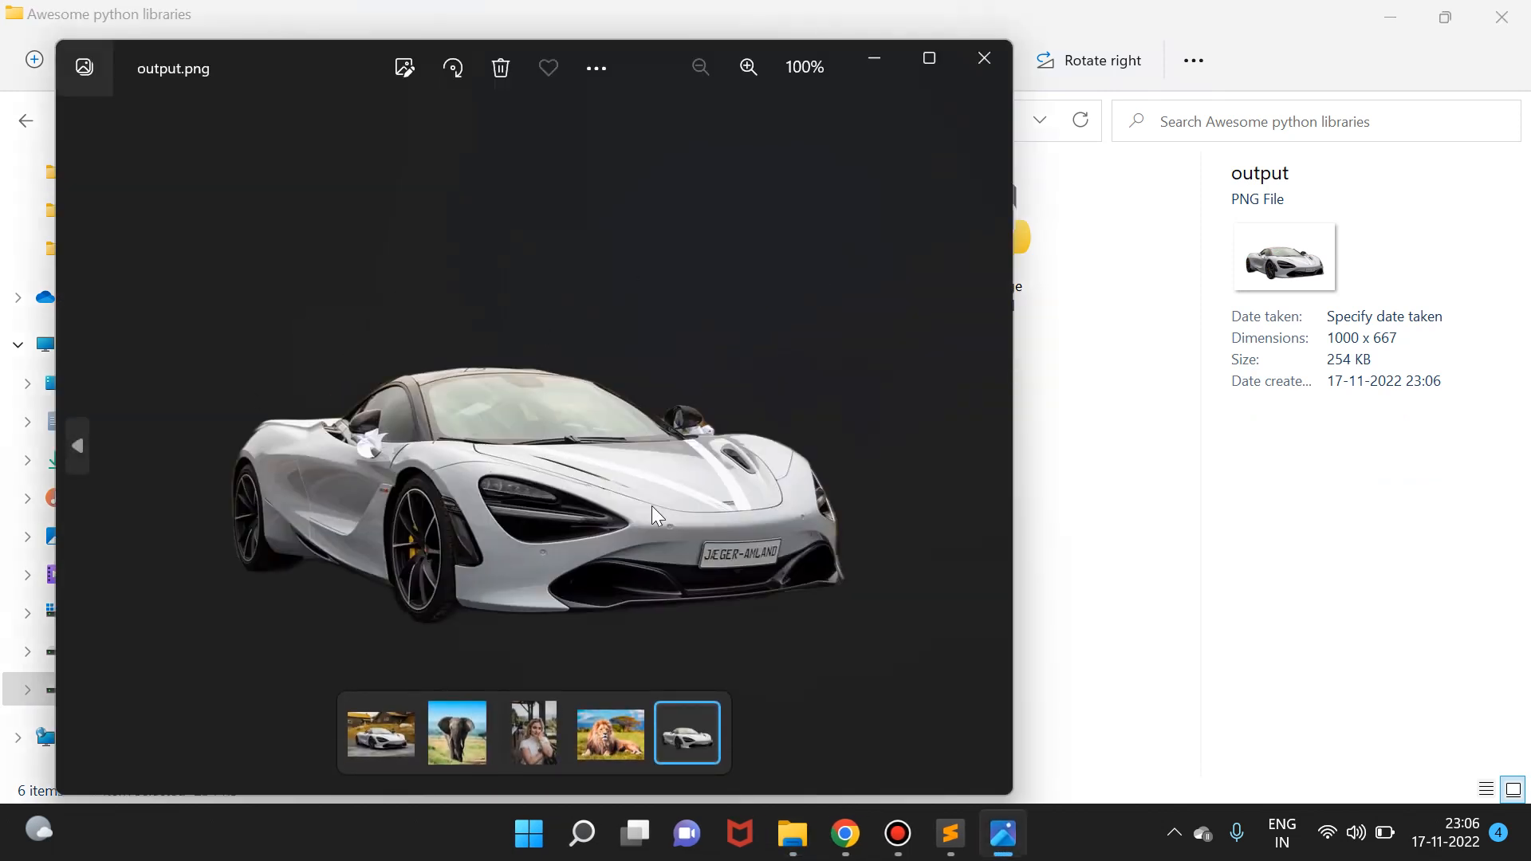
pyautogui.click(747, 67)
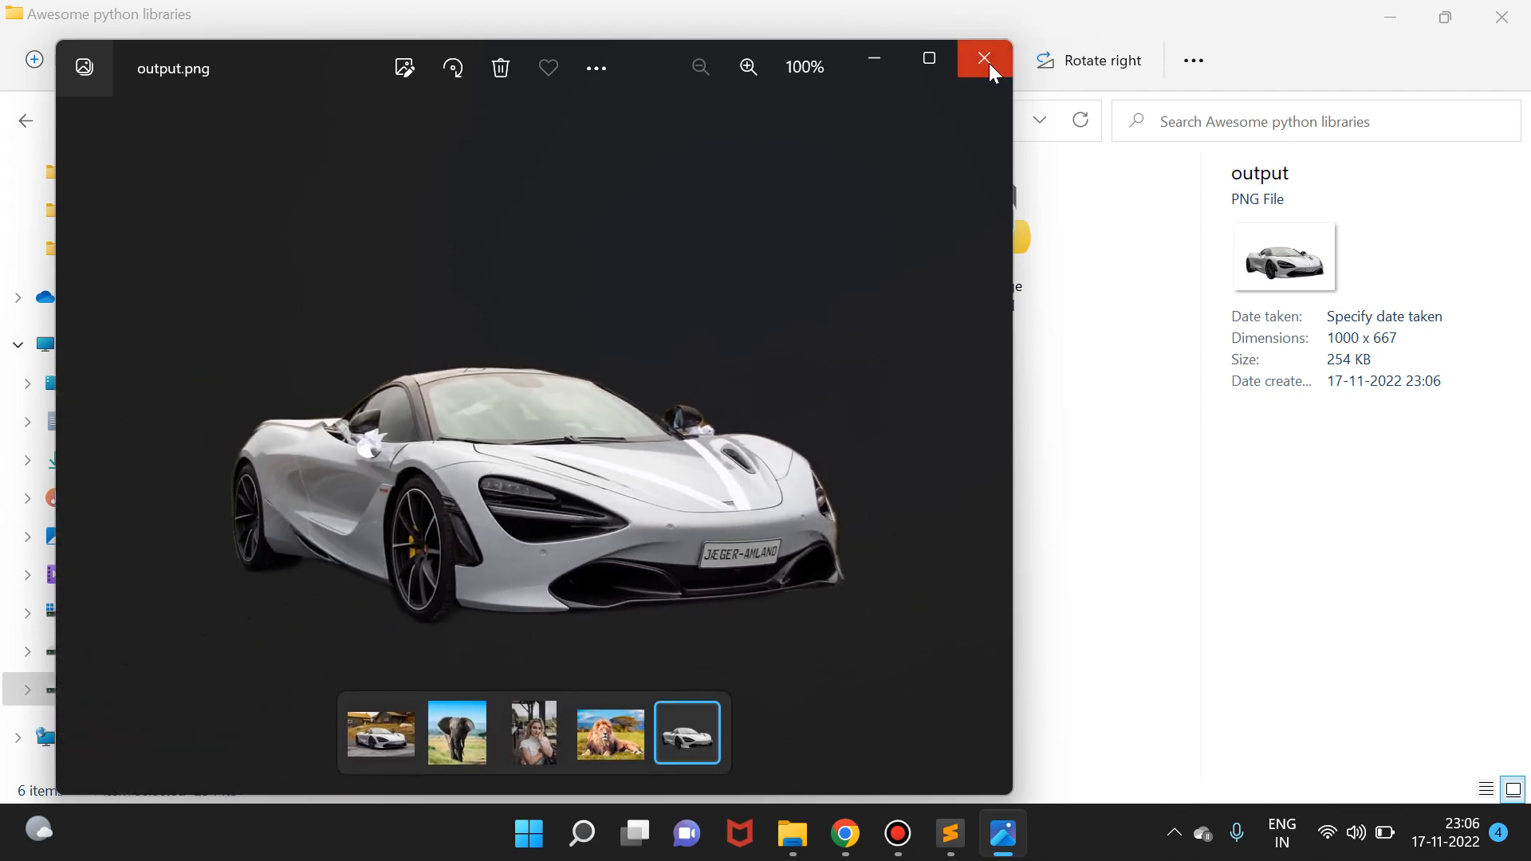
pyautogui.click(984, 59)
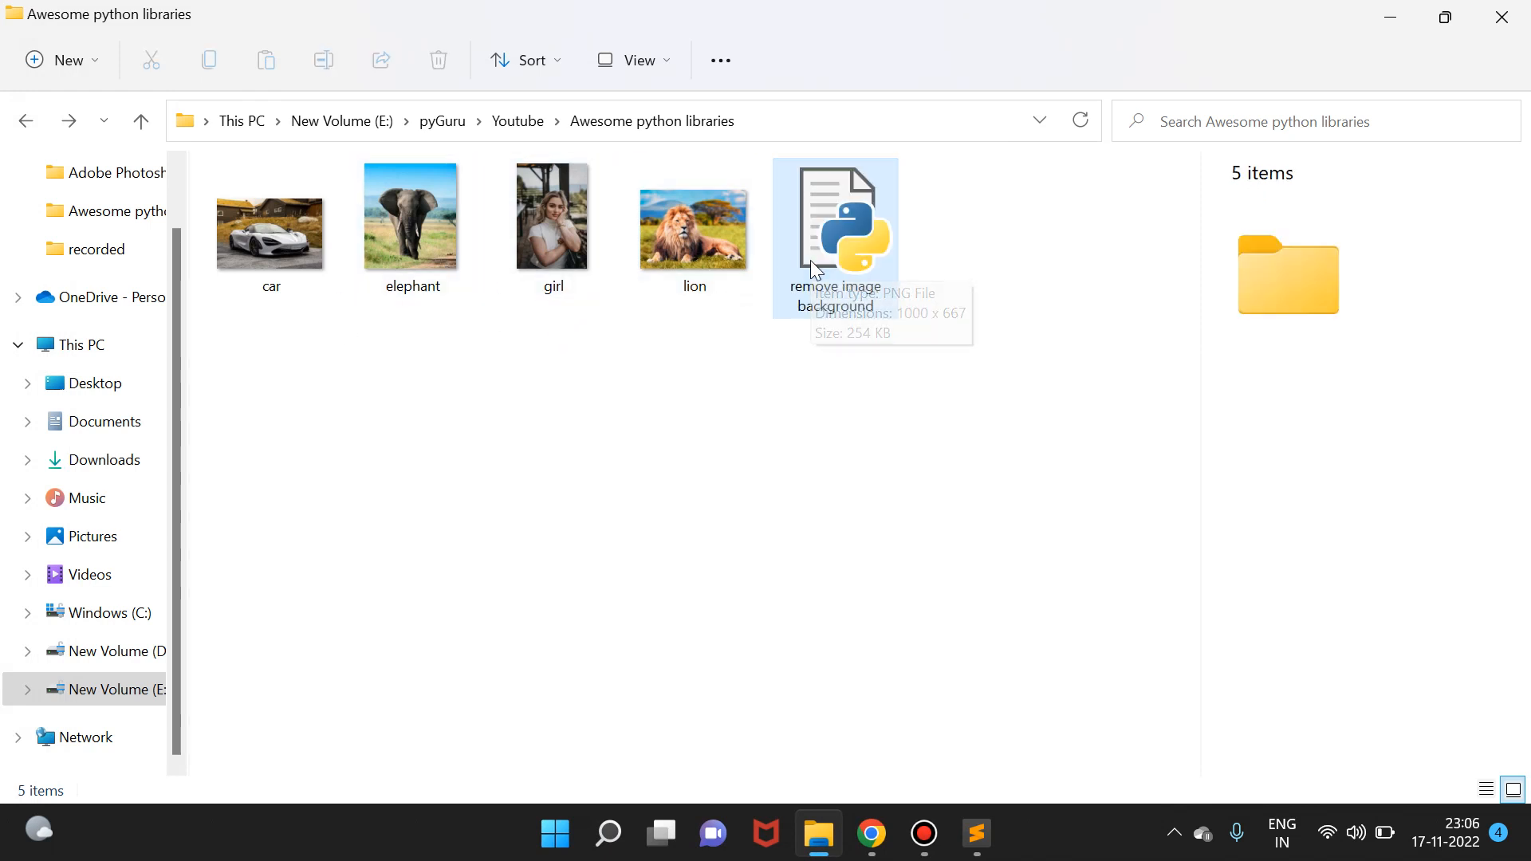
# Step: Delete output.png from the folder and return to the script editor
pyautogui.click(554, 229)
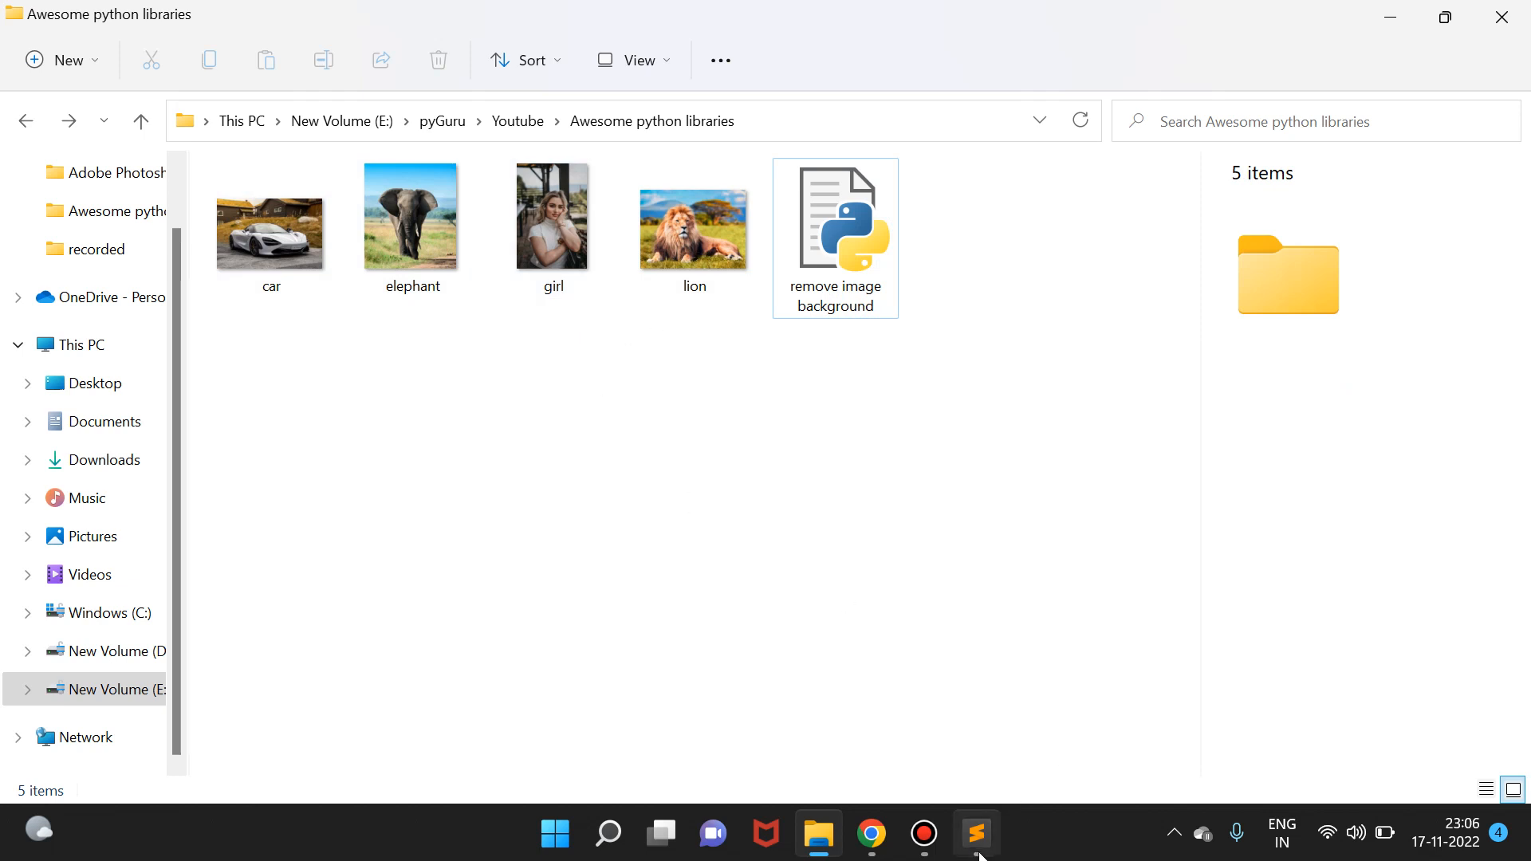
pyautogui.click(975, 834)
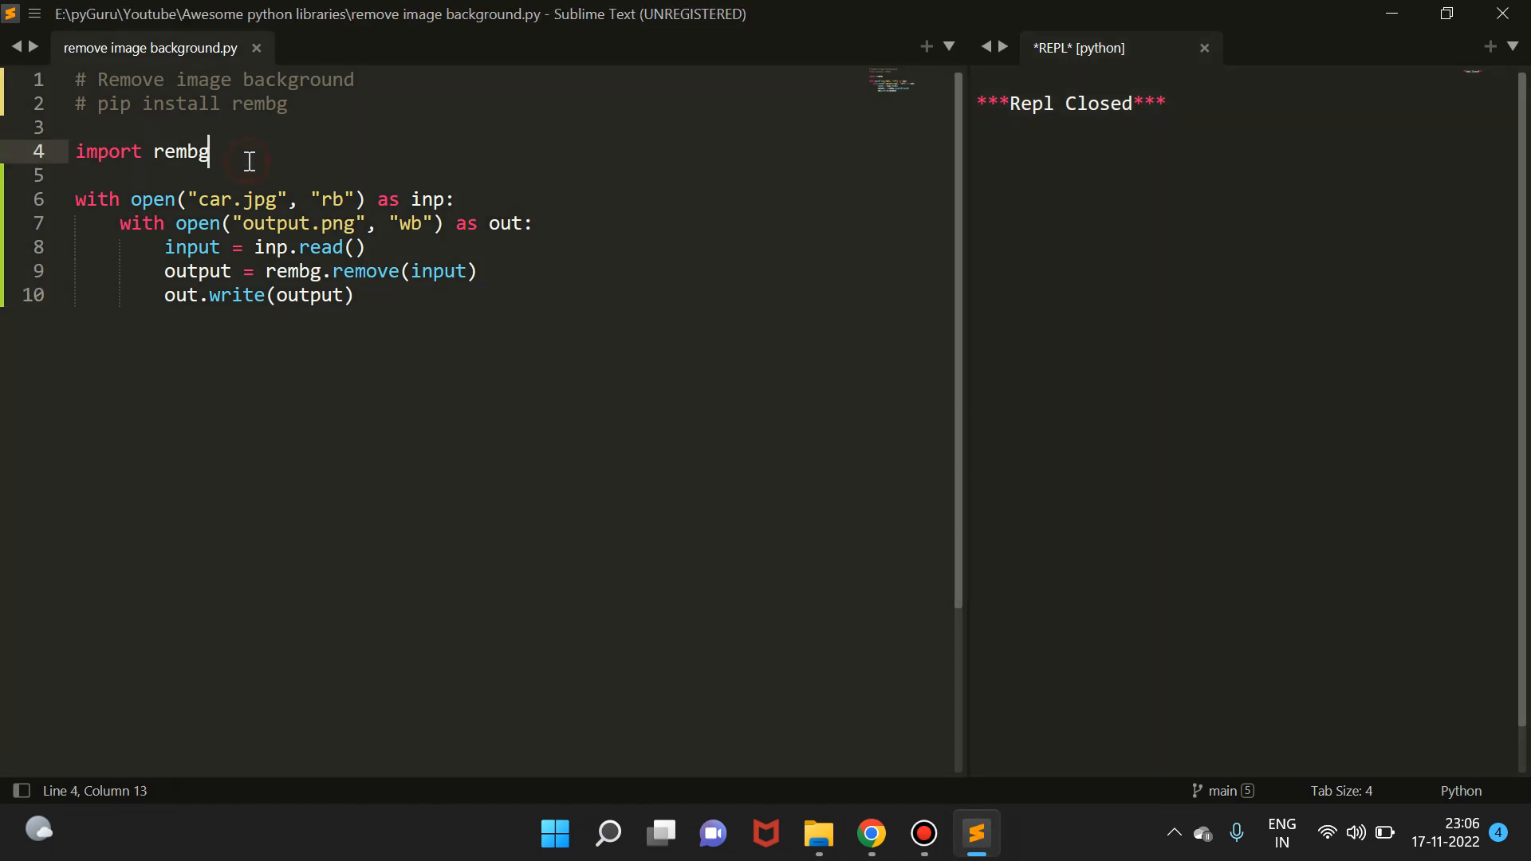
# Step: Add import os, comment out the car.jpg with-block, and begin a for loop
pyautogui.write('im')
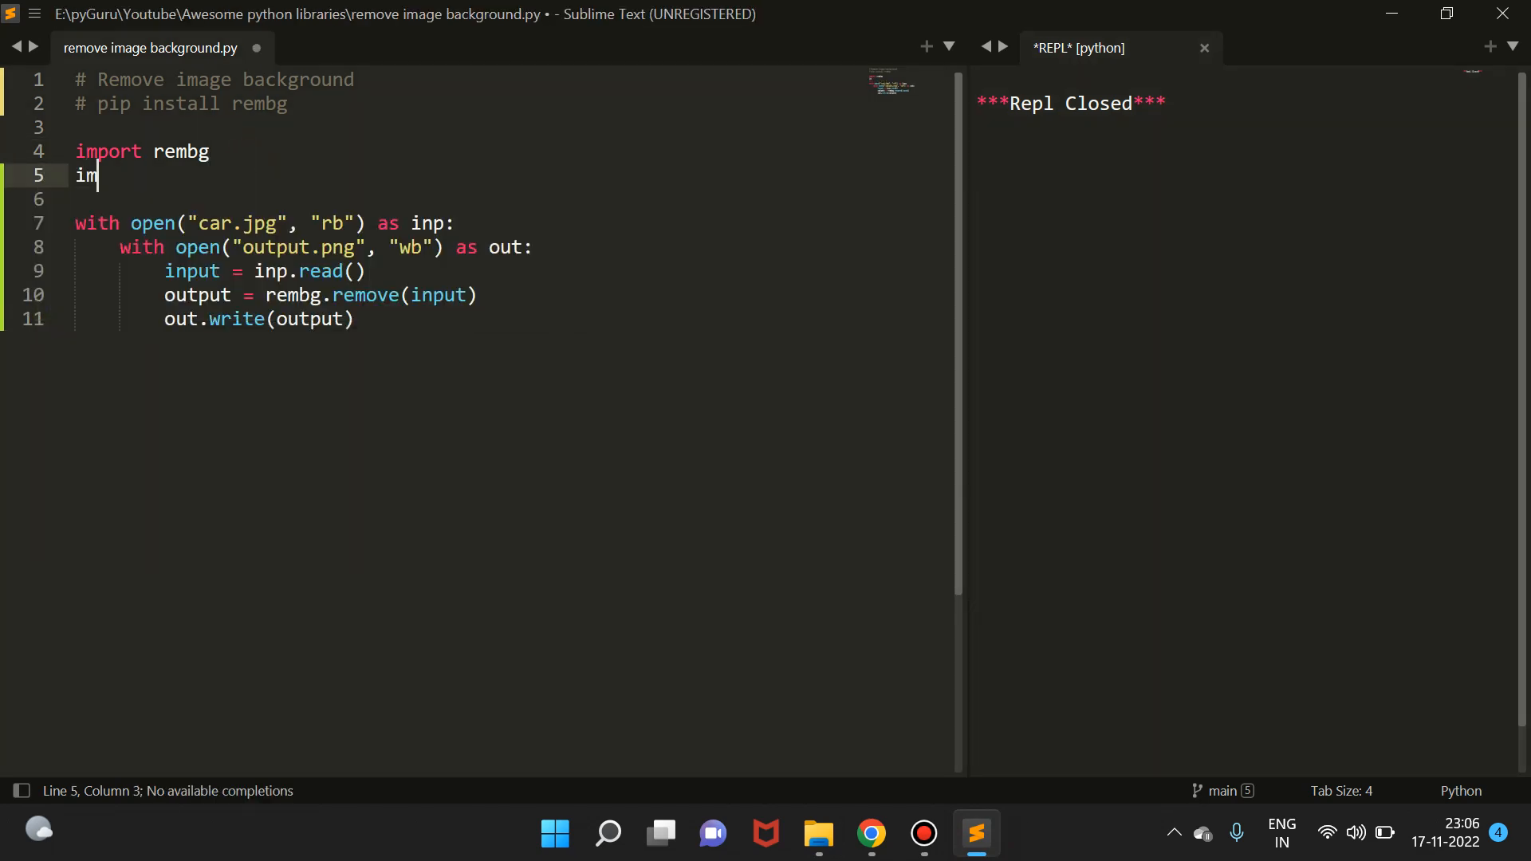
pyautogui.write('port o')
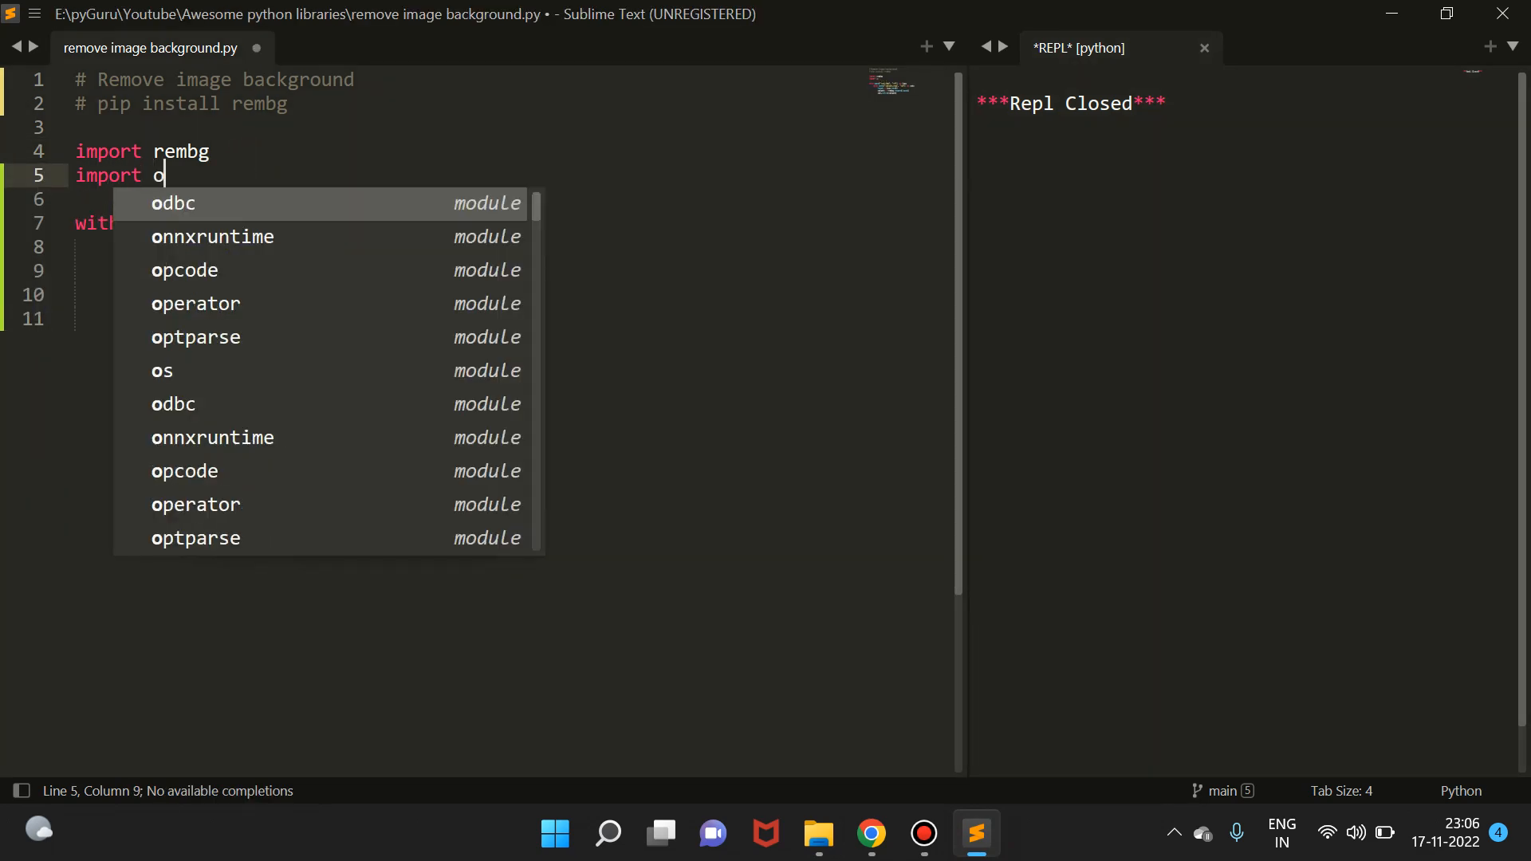
pyautogui.write('s')
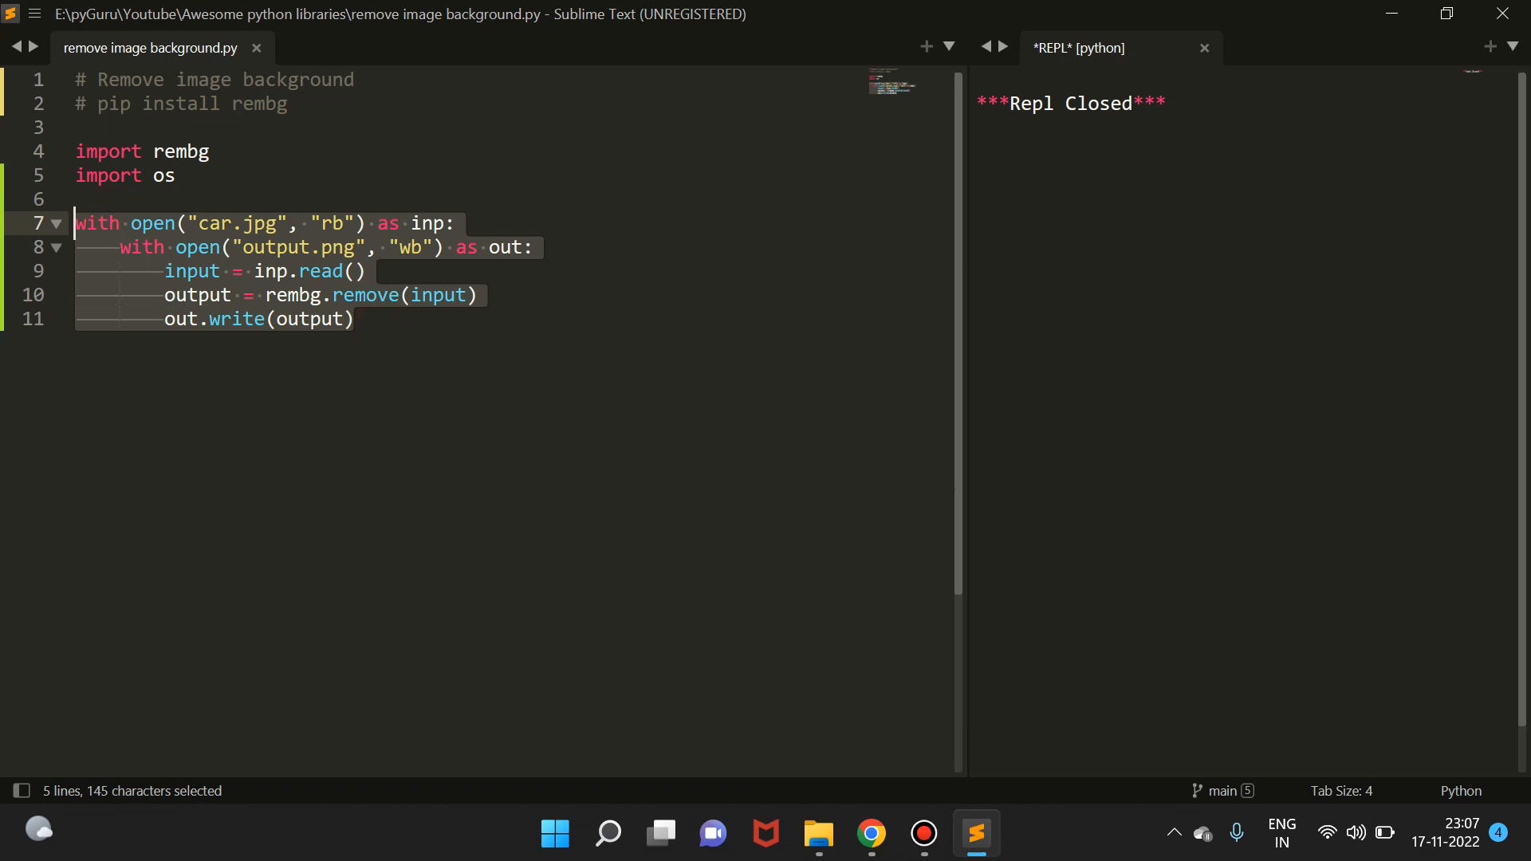
pyautogui.press('ctrl+/')
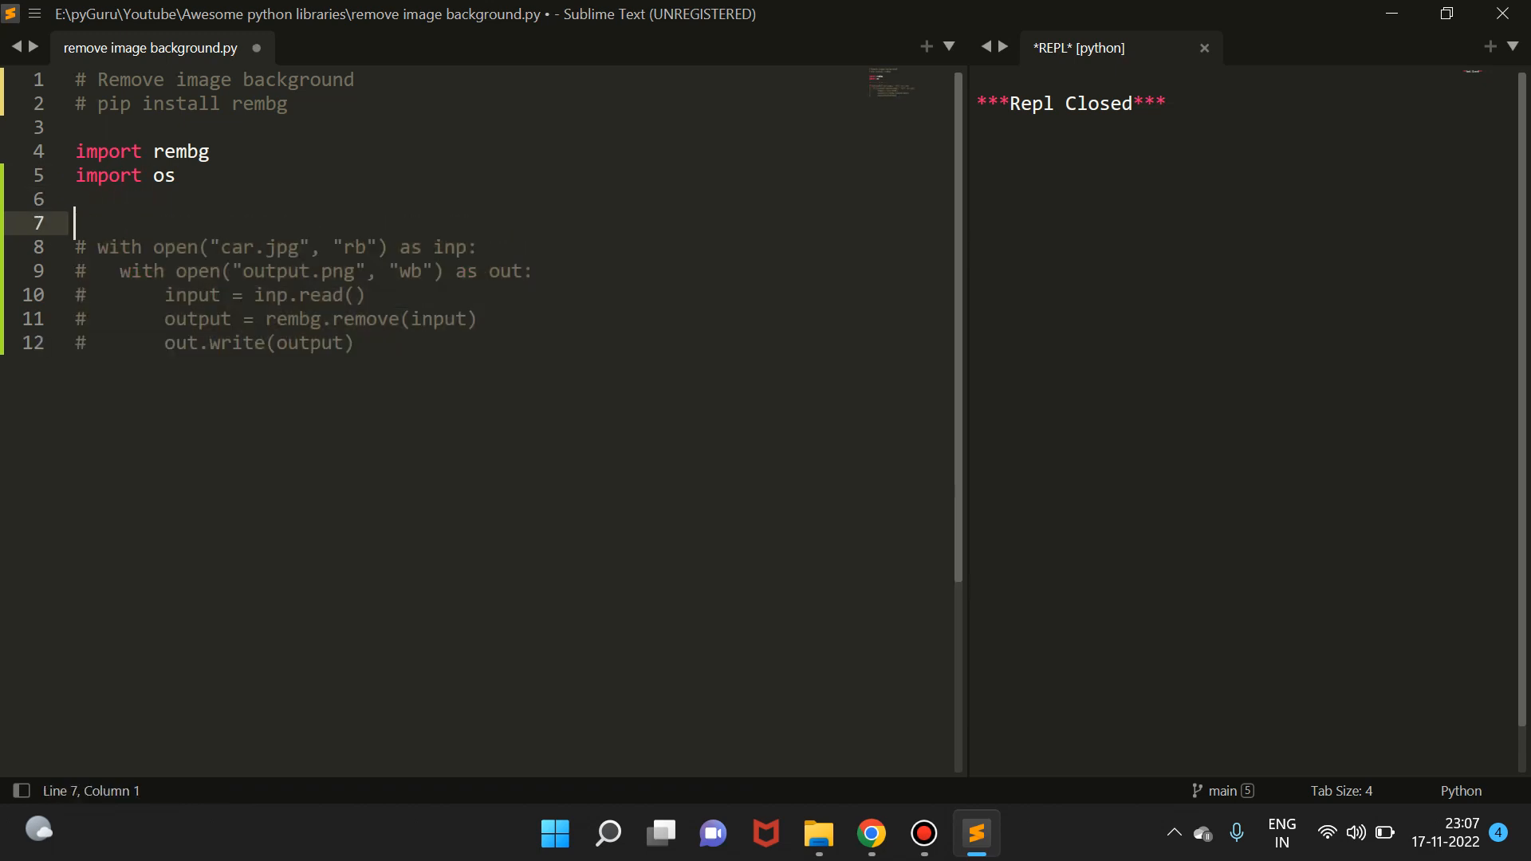
pyautogui.write('for')
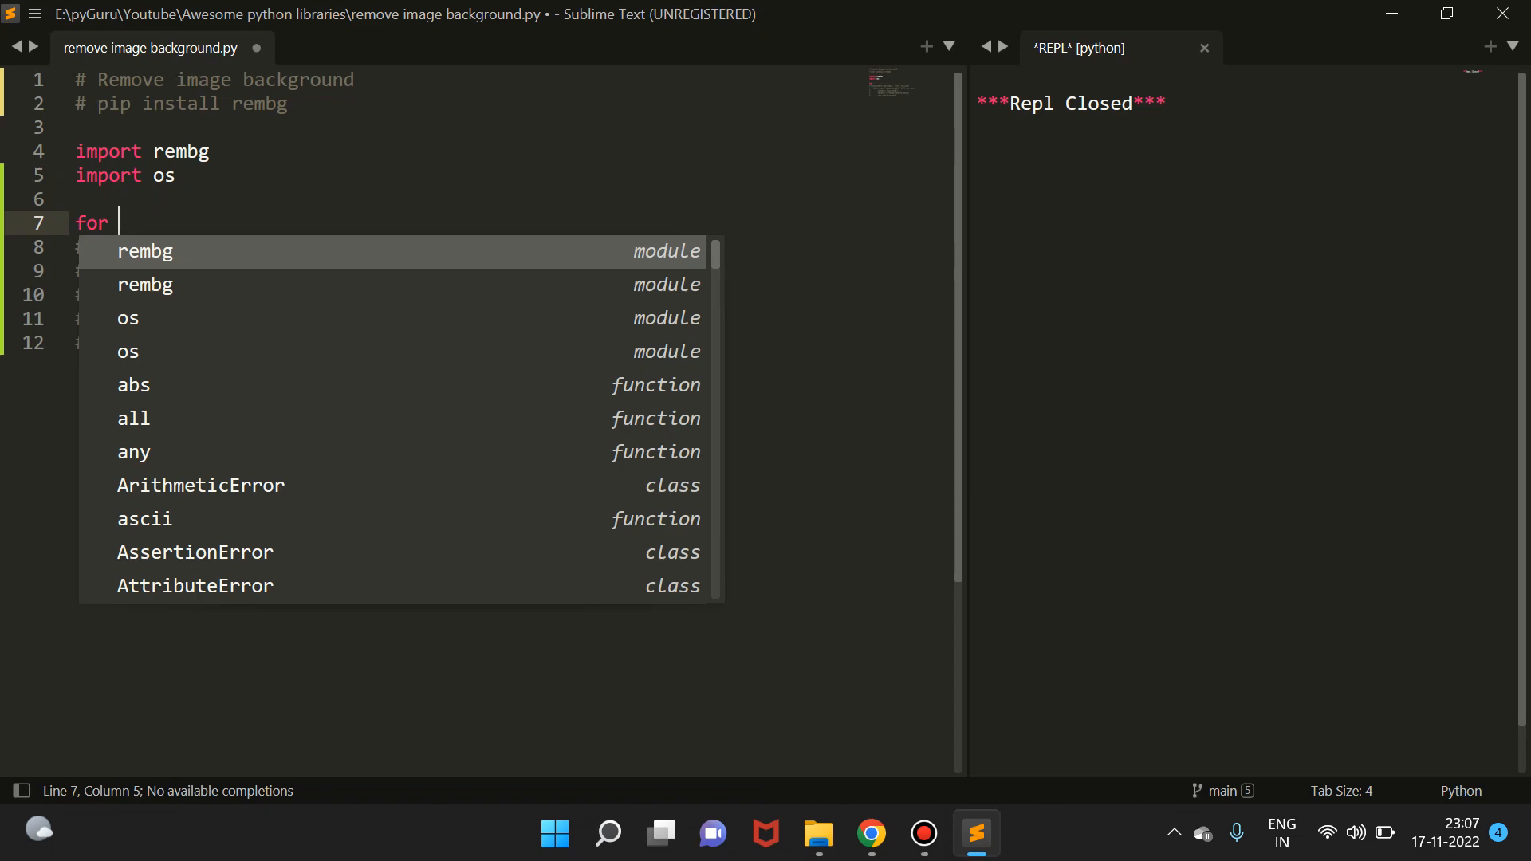
# Step: Write for index, file in enumerate(os.listdir()): to loop over the folder's files
pyautogui.write('index,')
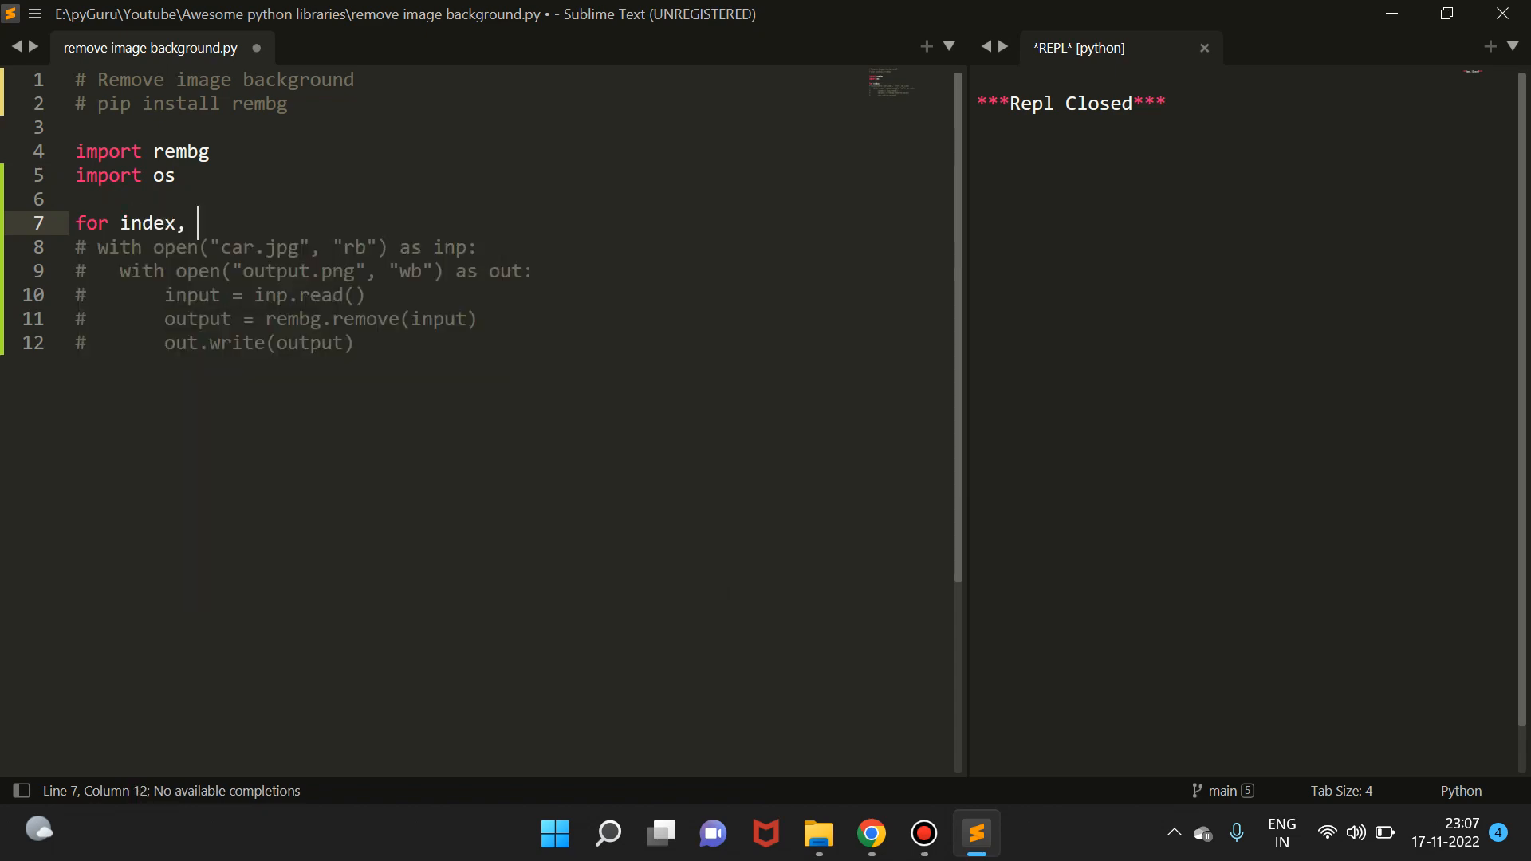
pyautogui.write('file in')
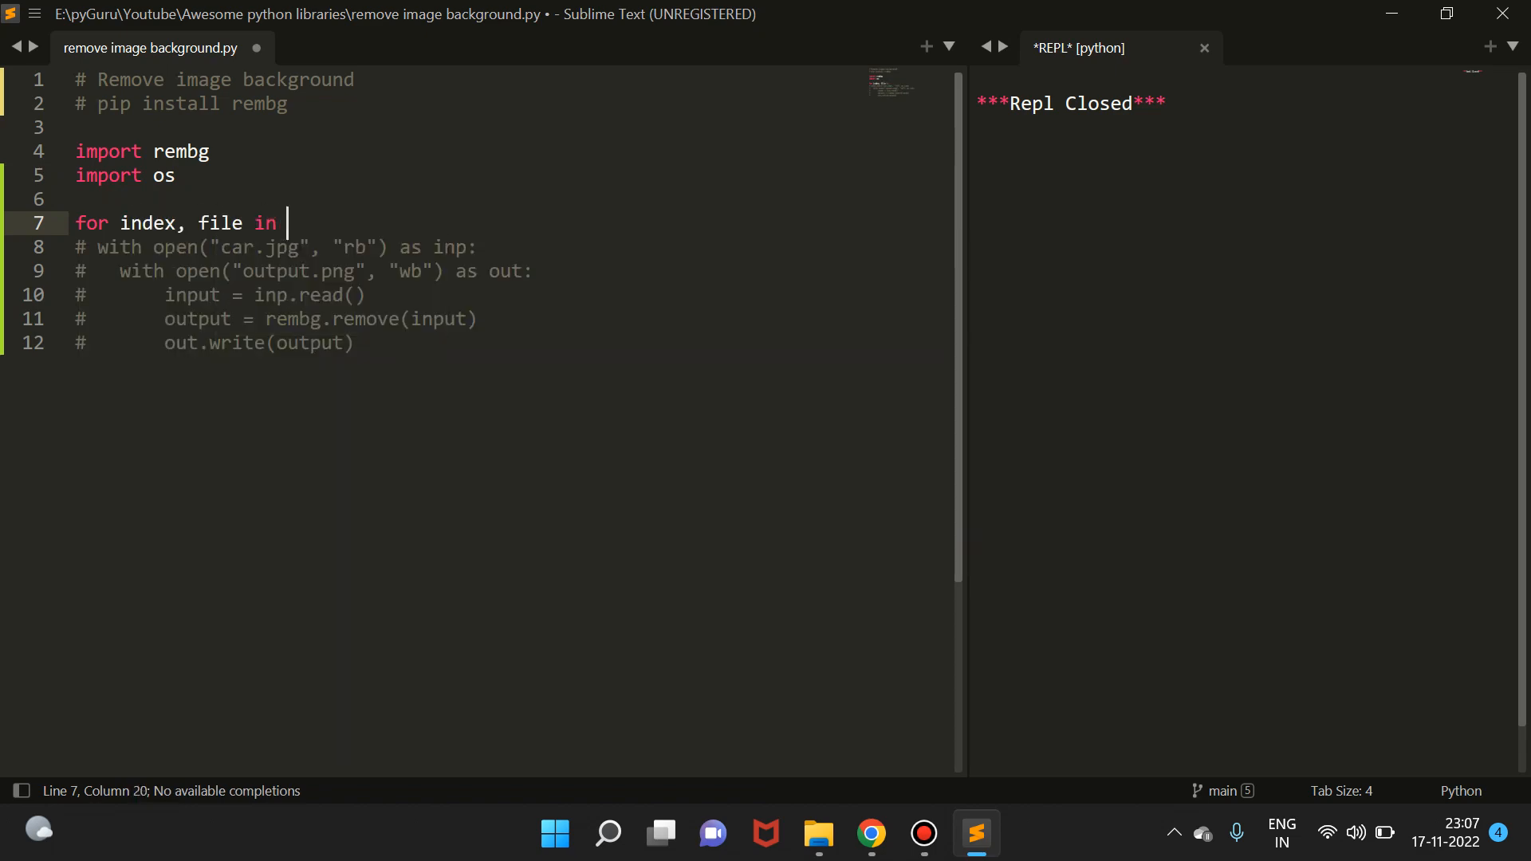
pyautogui.write('enumerate(')
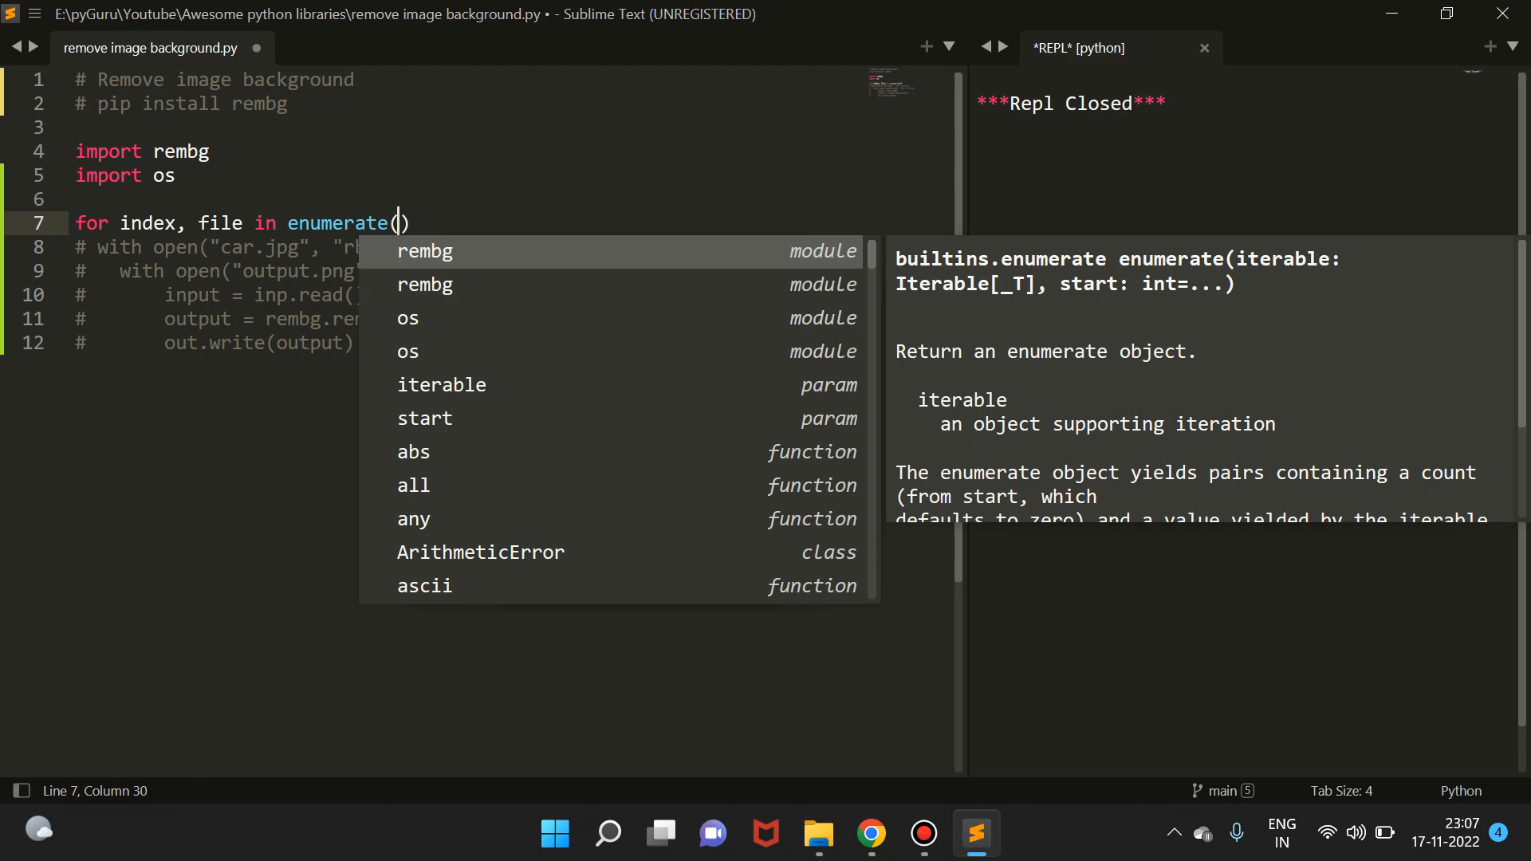
pyautogui.write('os.listdir(')
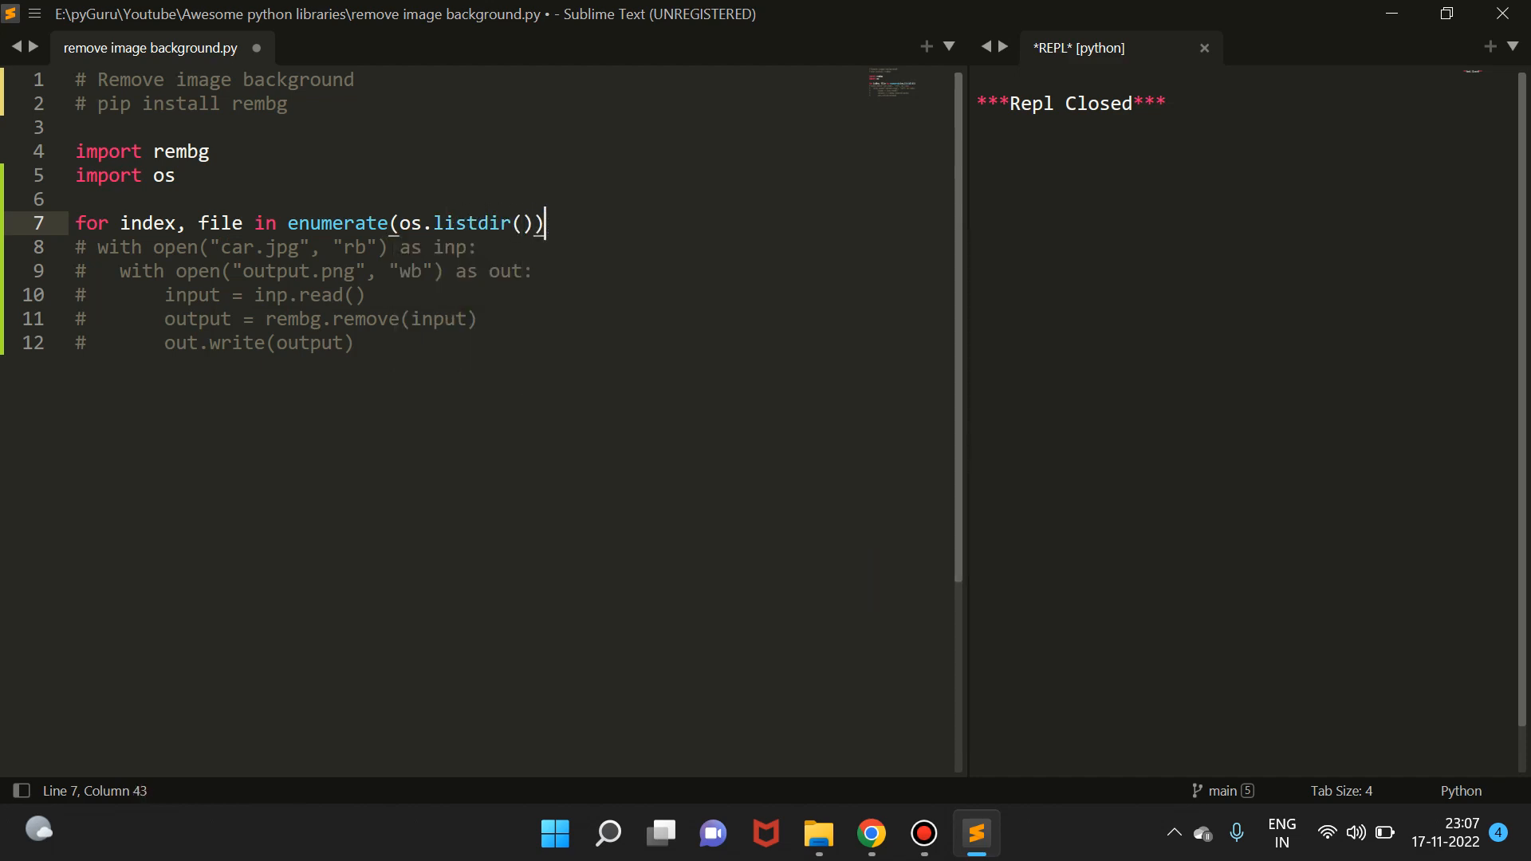
pyautogui.write(':rem')
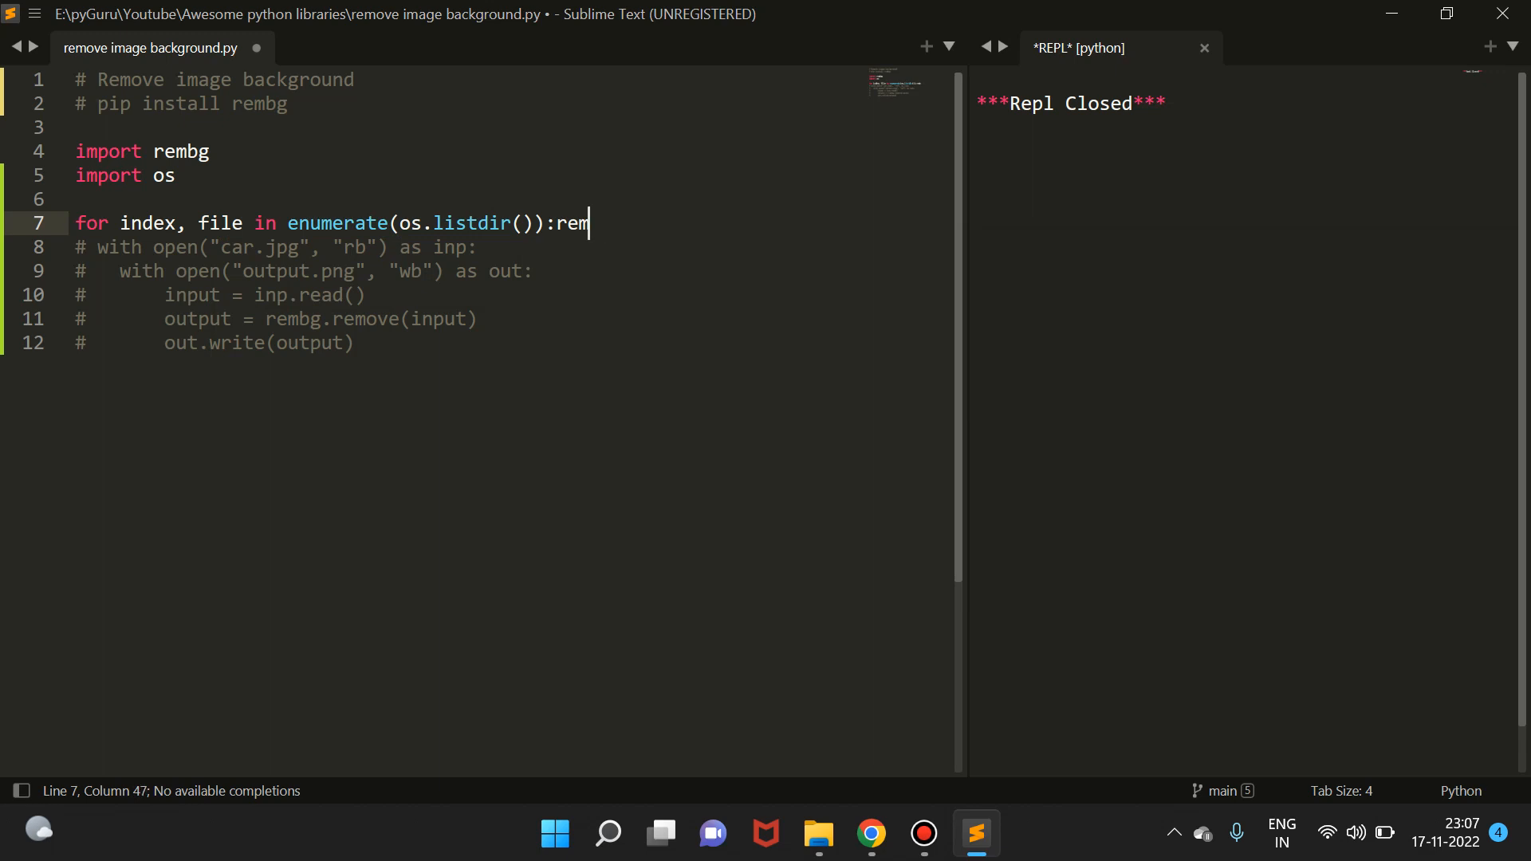
pyautogui.press('backspace')
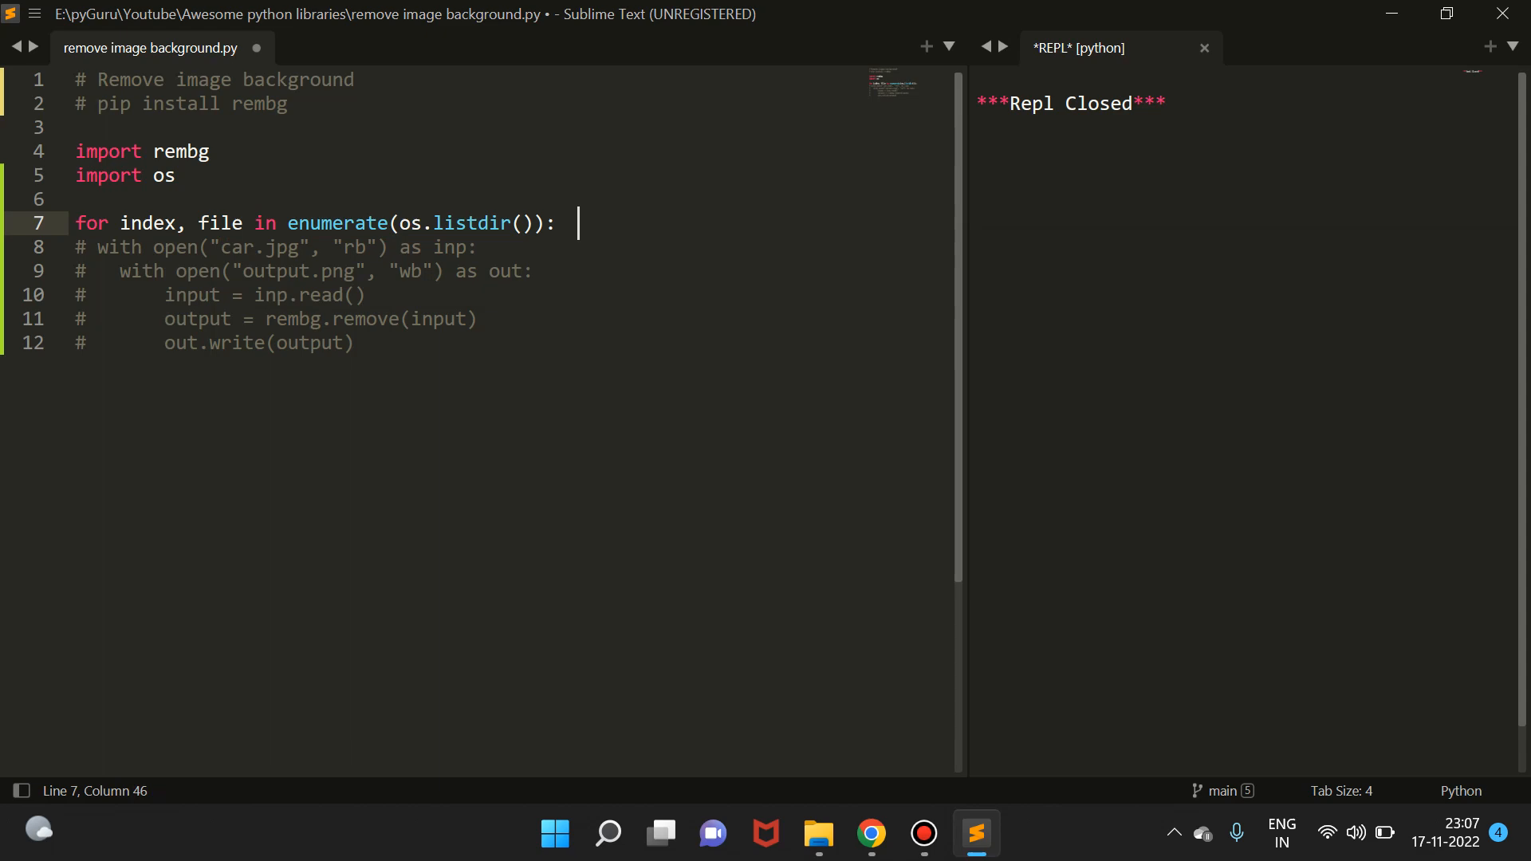
# Step: Print each file's index and name with print(index, file) inside the loop
pyautogui.write('pri')
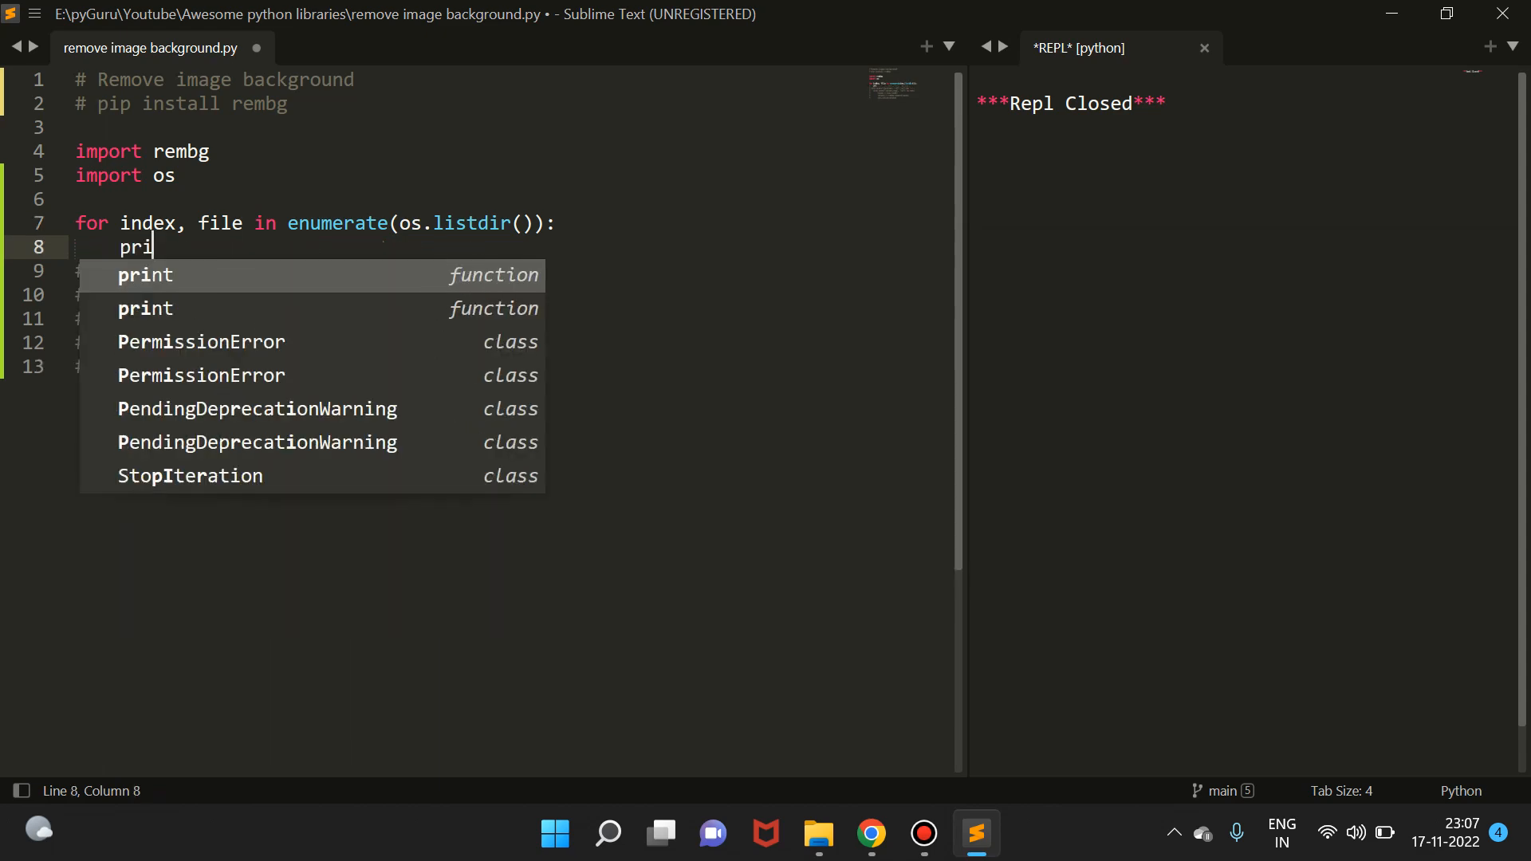
pyautogui.write('nt(index, file')
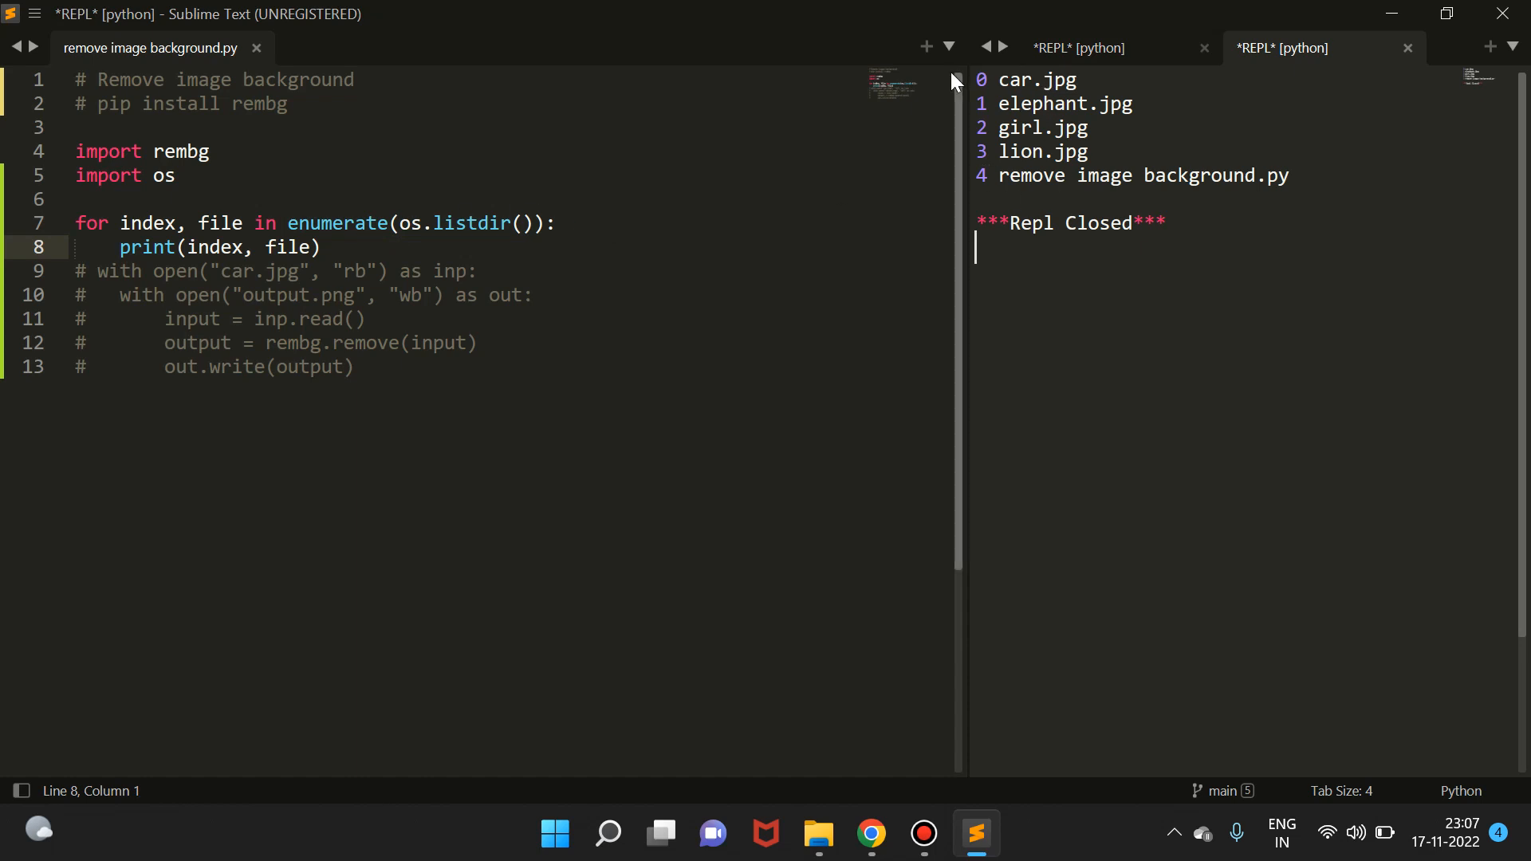
# Step: Return to the script after the REPL lists the folder's files numbered 0 to 4
pyautogui.doubleClick(1032, 80)
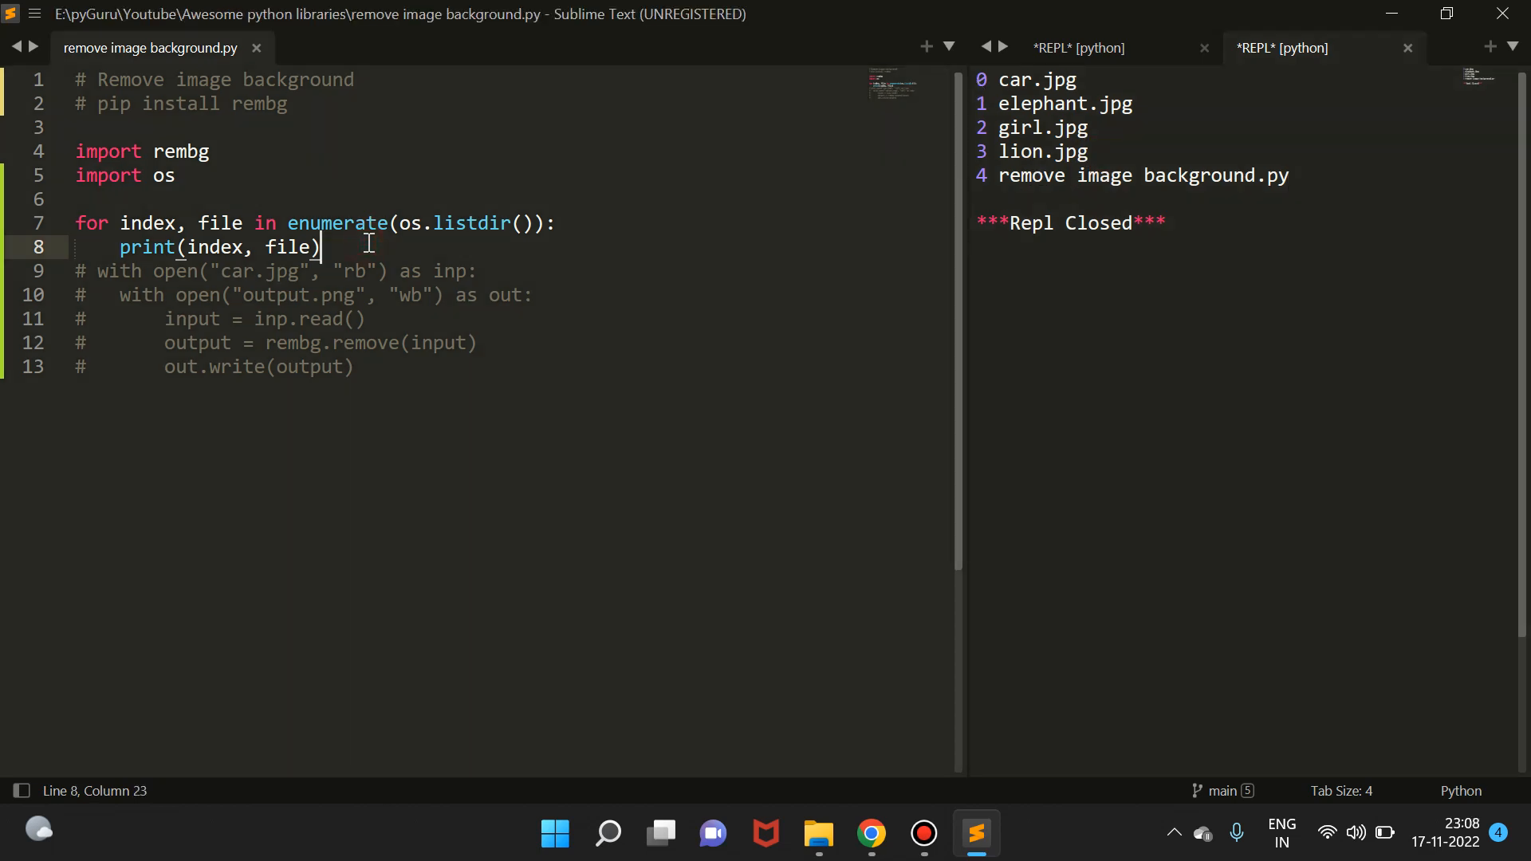
# Step: Add if file.endswith('.jpg'): inside the loop, checking car.jpg's name and extension in the output
pyautogui.write('if')
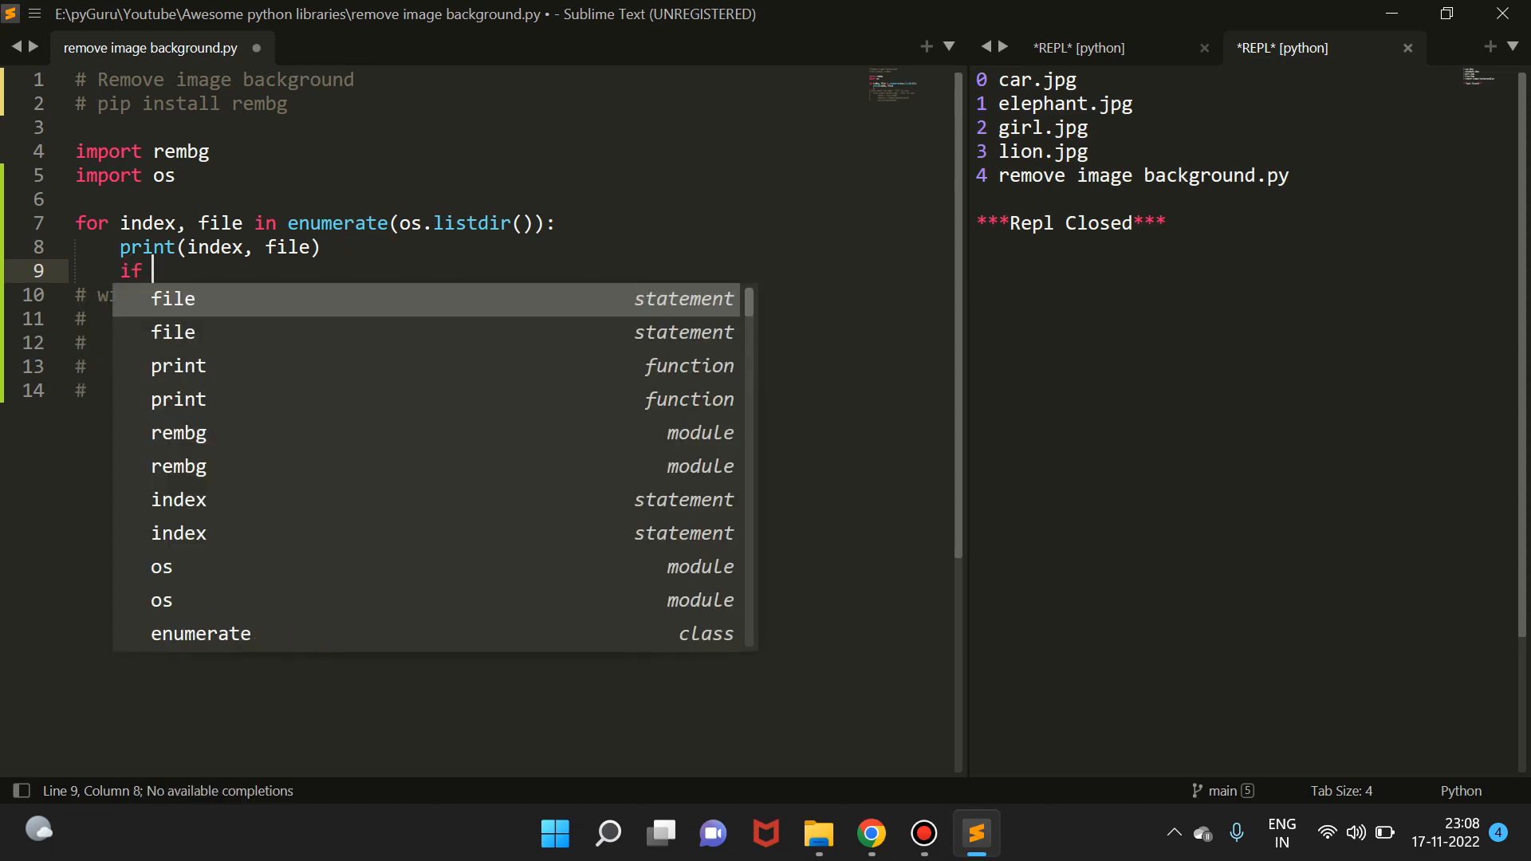
pyautogui.write('file.')
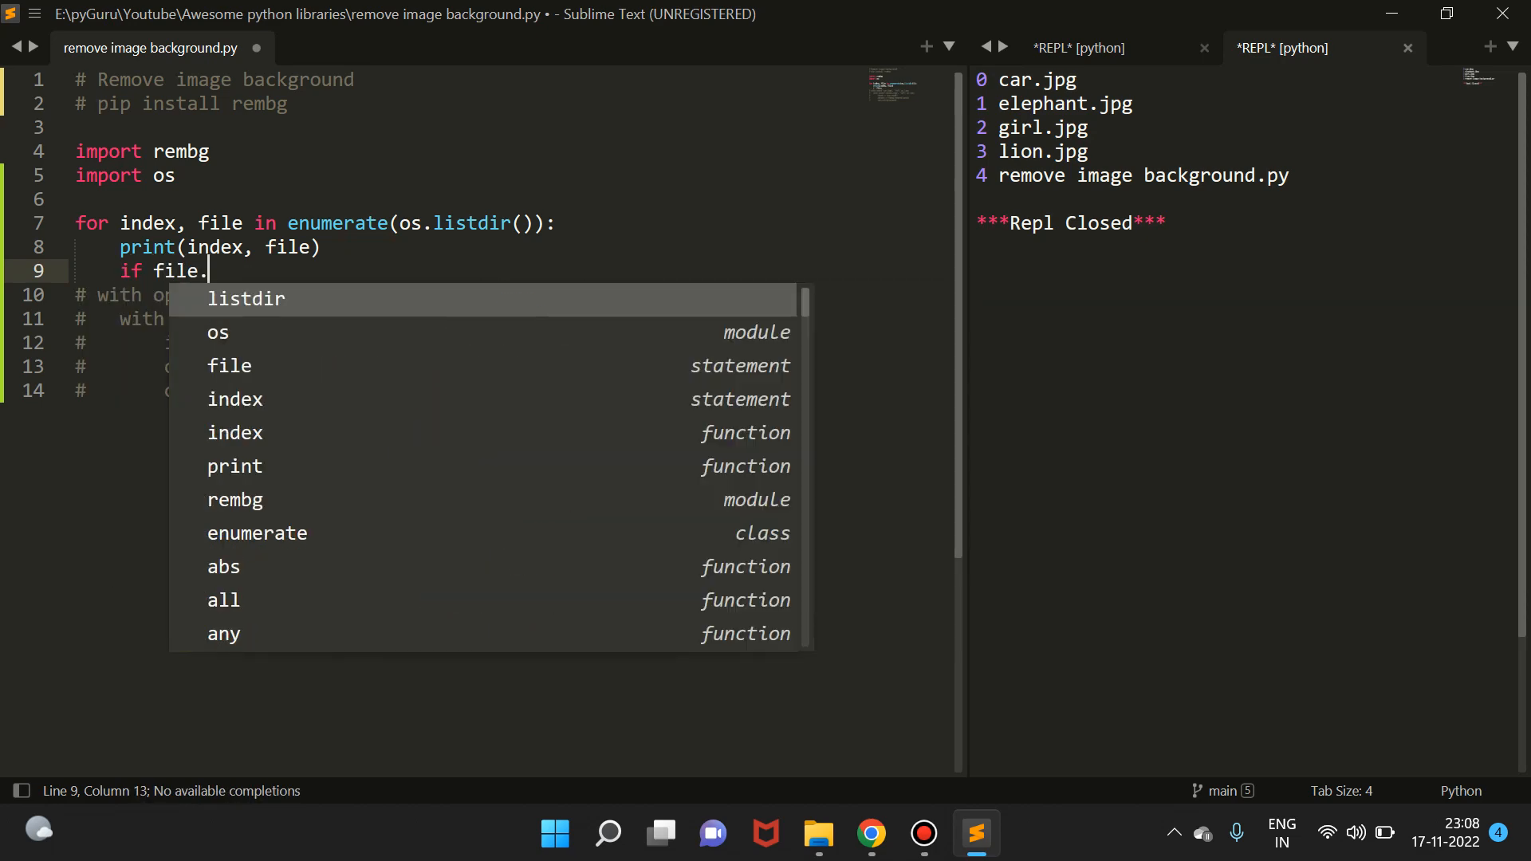
pyautogui.write("endswith('")
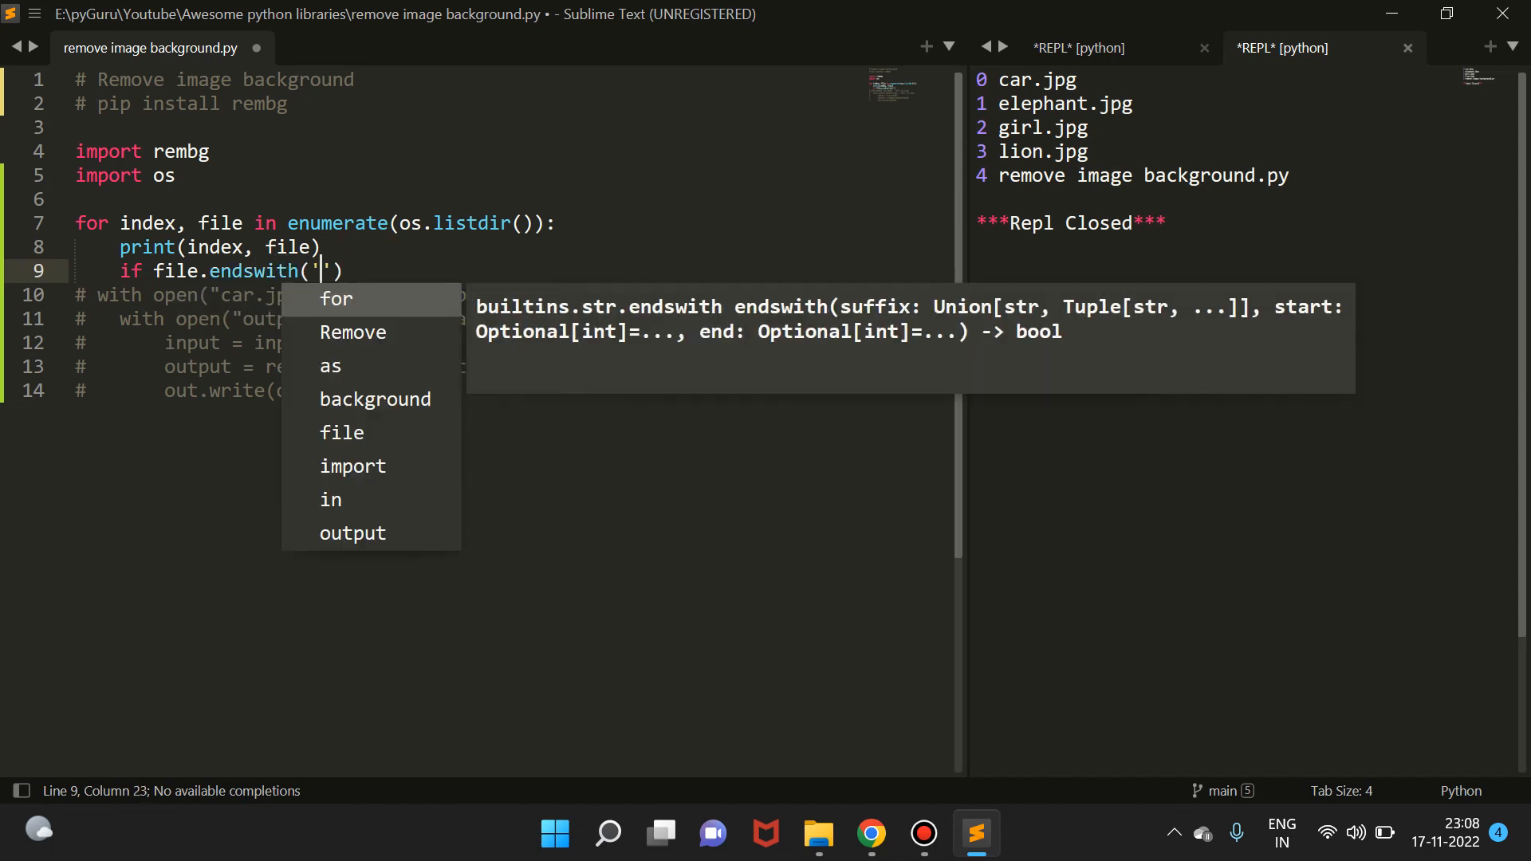
pyautogui.write('.jpg')
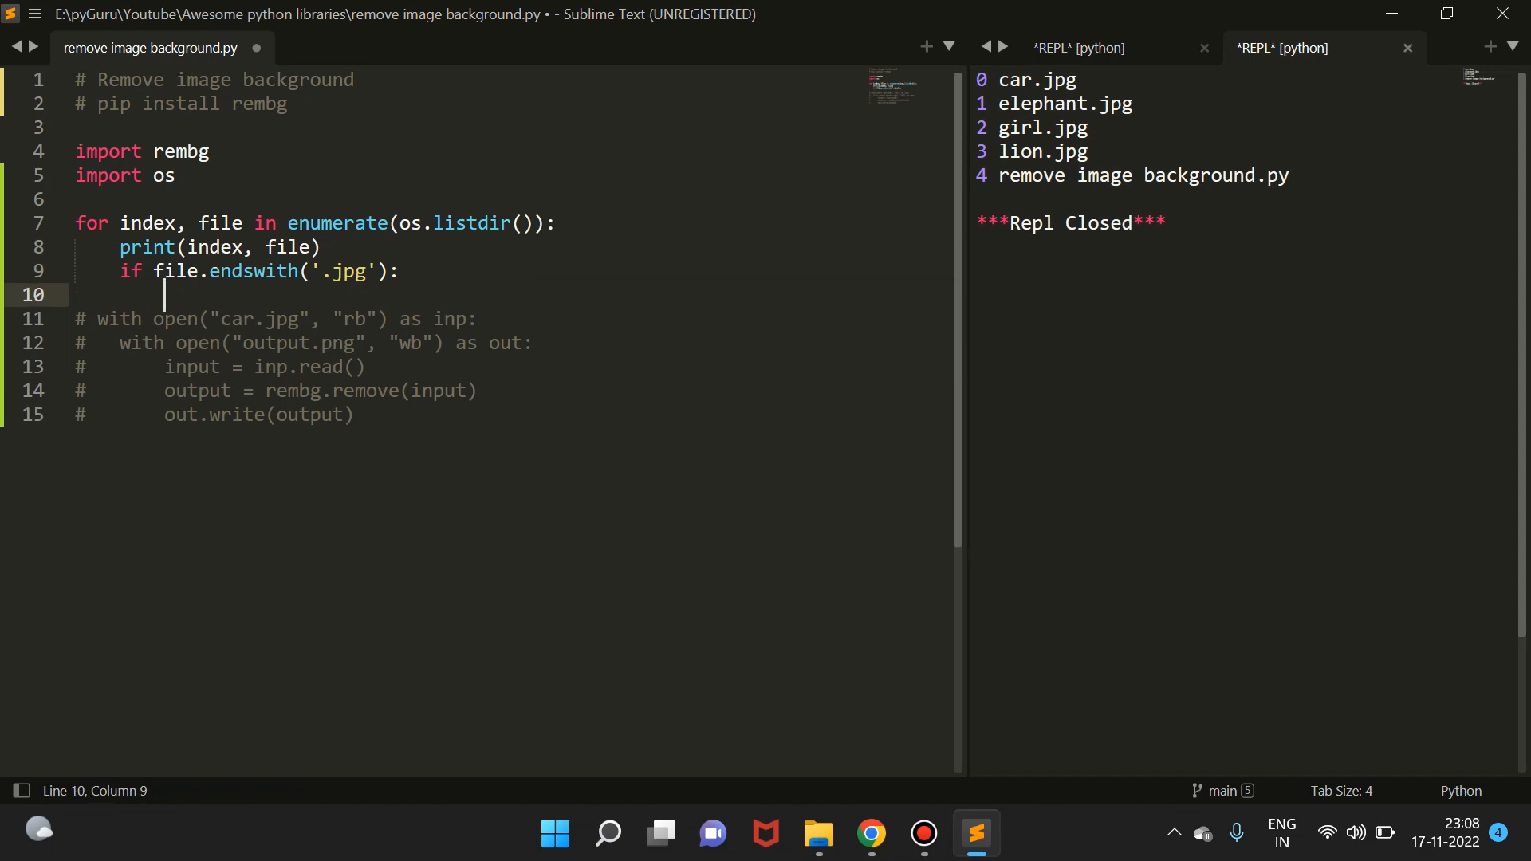
pyautogui.doubleClick(1019, 80)
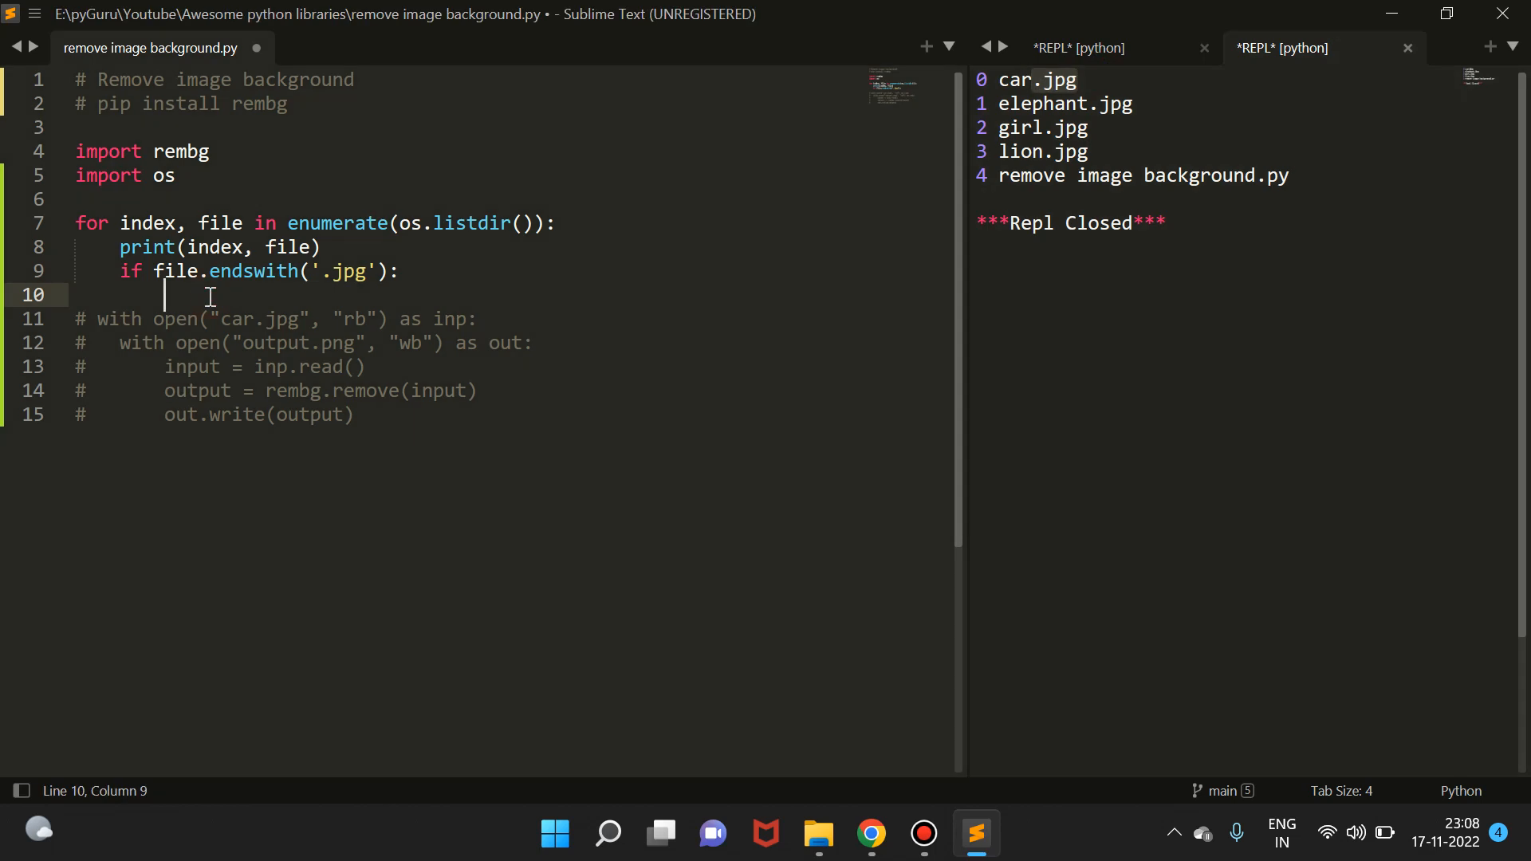
pyautogui.moveTo(1115, 104)
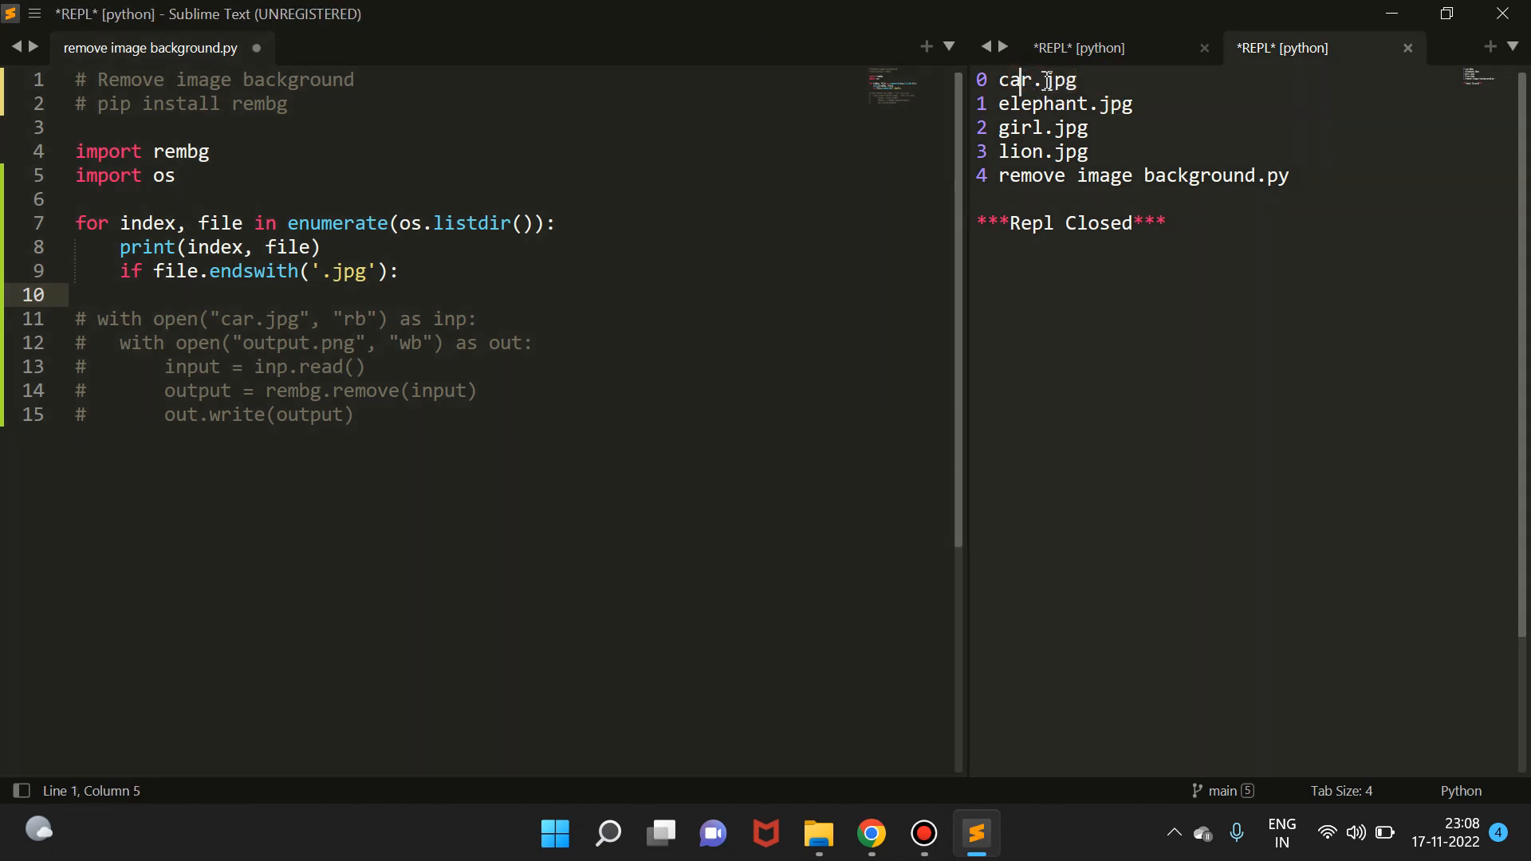
pyautogui.doubleClick(1016, 80)
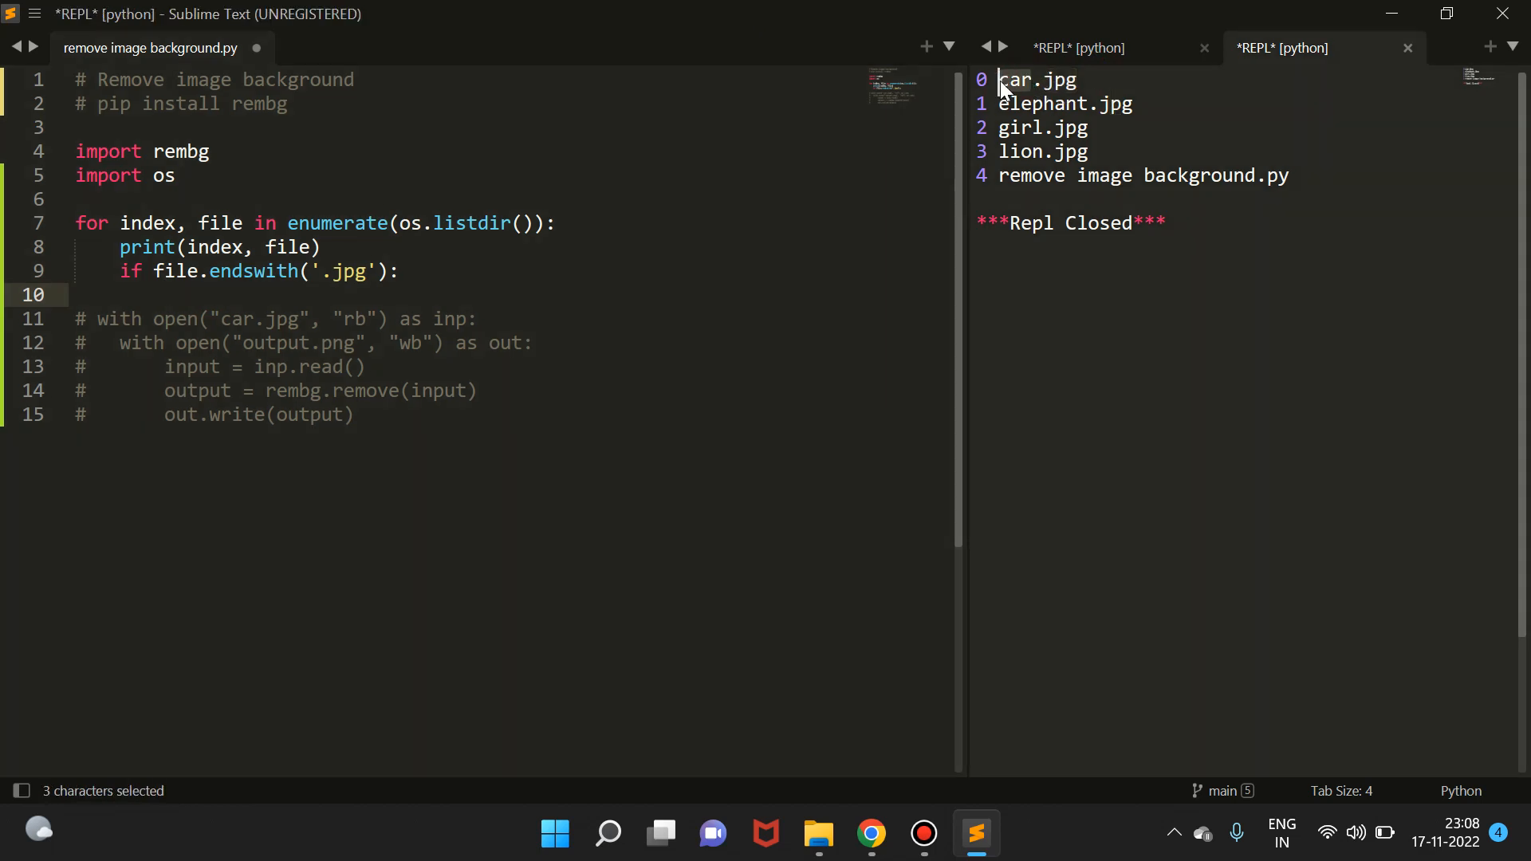
pyautogui.doubleClick(1018, 79)
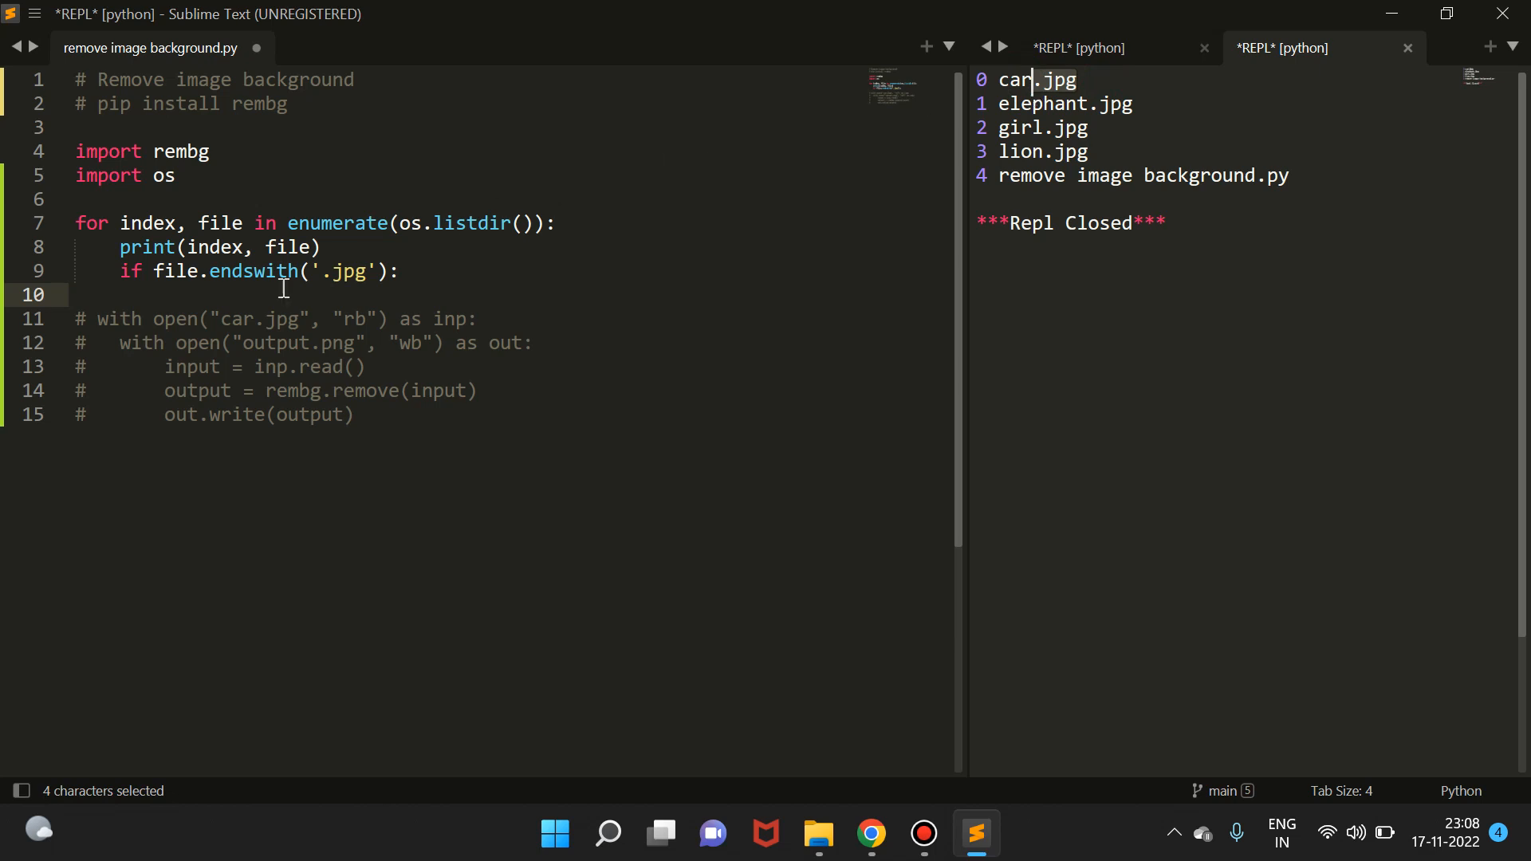
# Step: Split each filename with name, ext = os.path.splitext(file) and save the script
pyautogui.write('n')
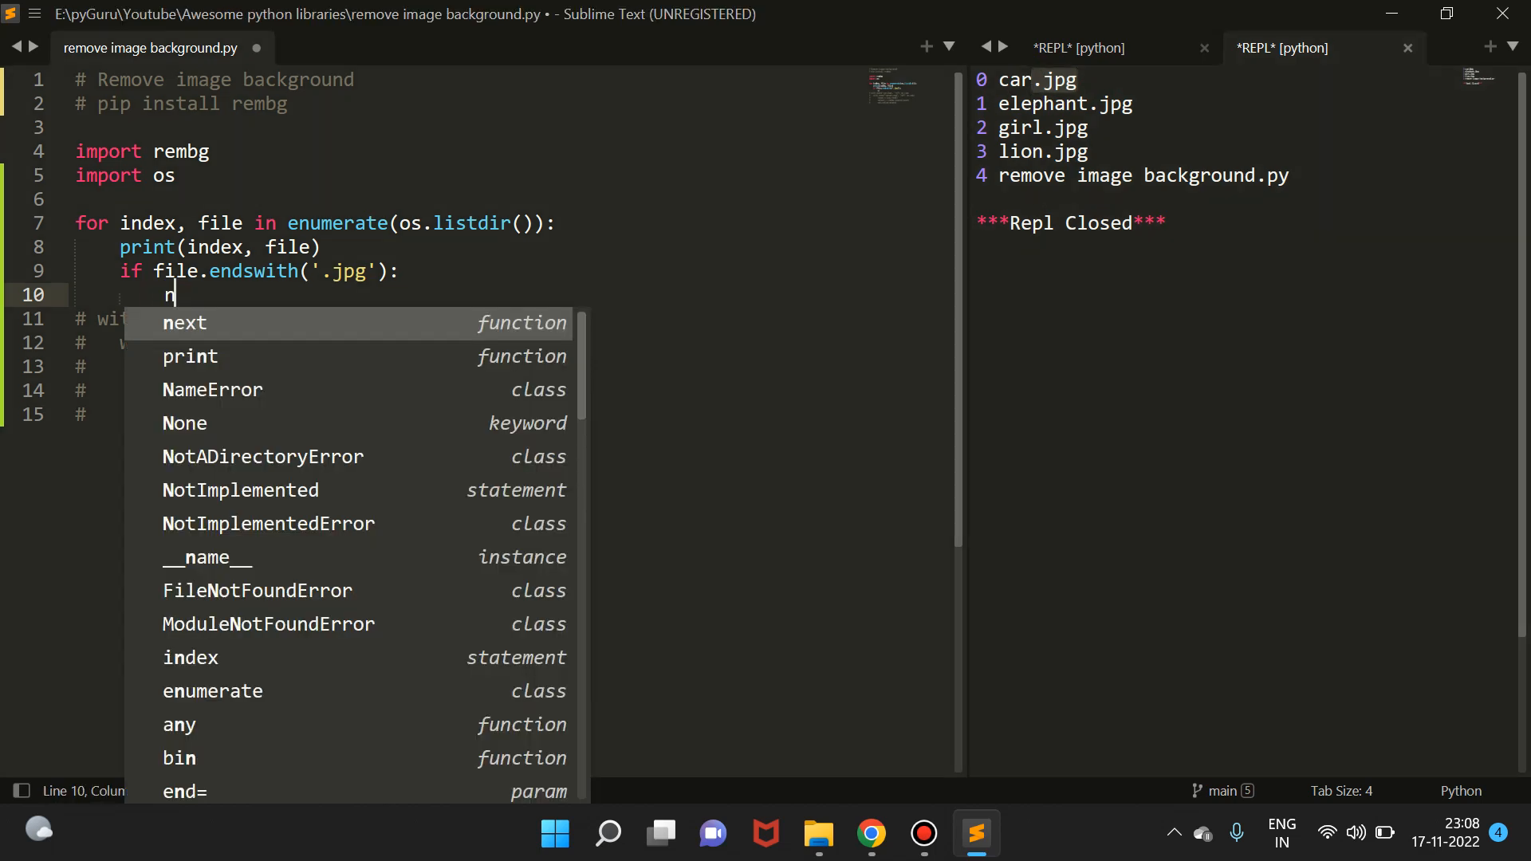
pyautogui.write('ame,')
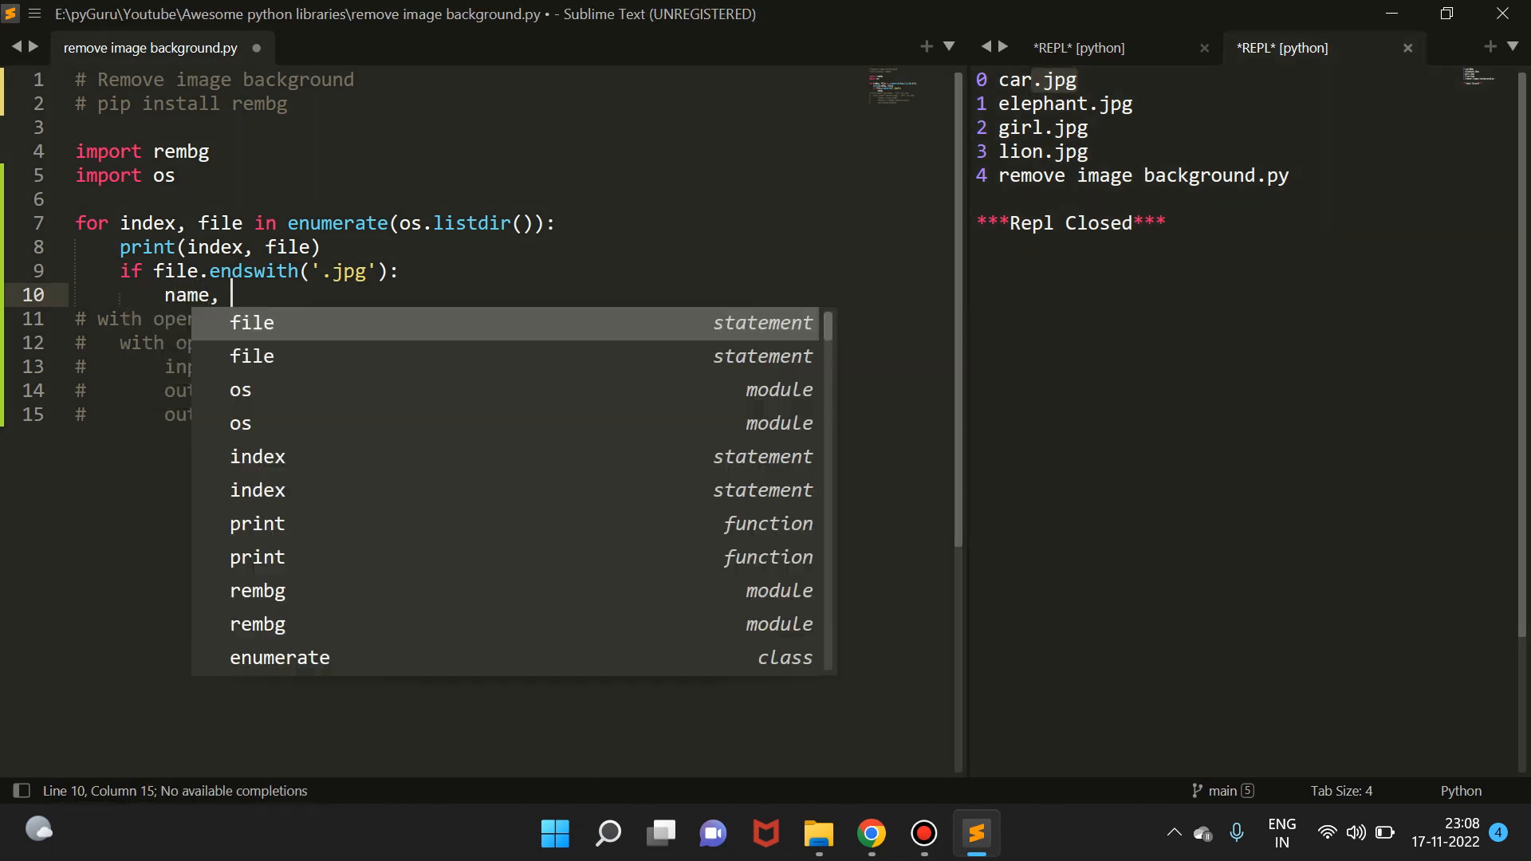
pyautogui.write('ext =')
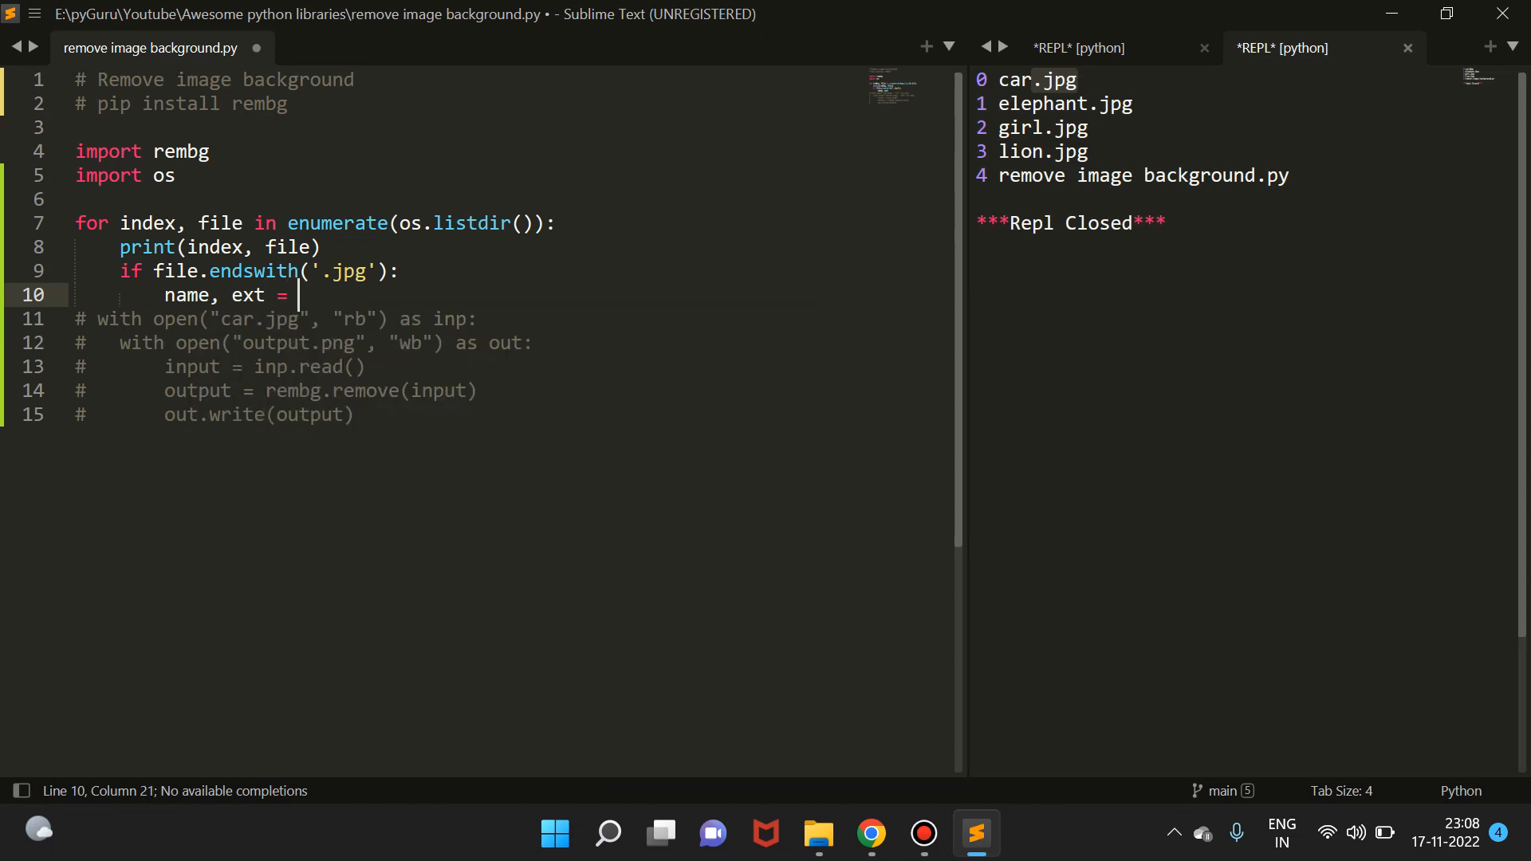
pyautogui.write('os.p')
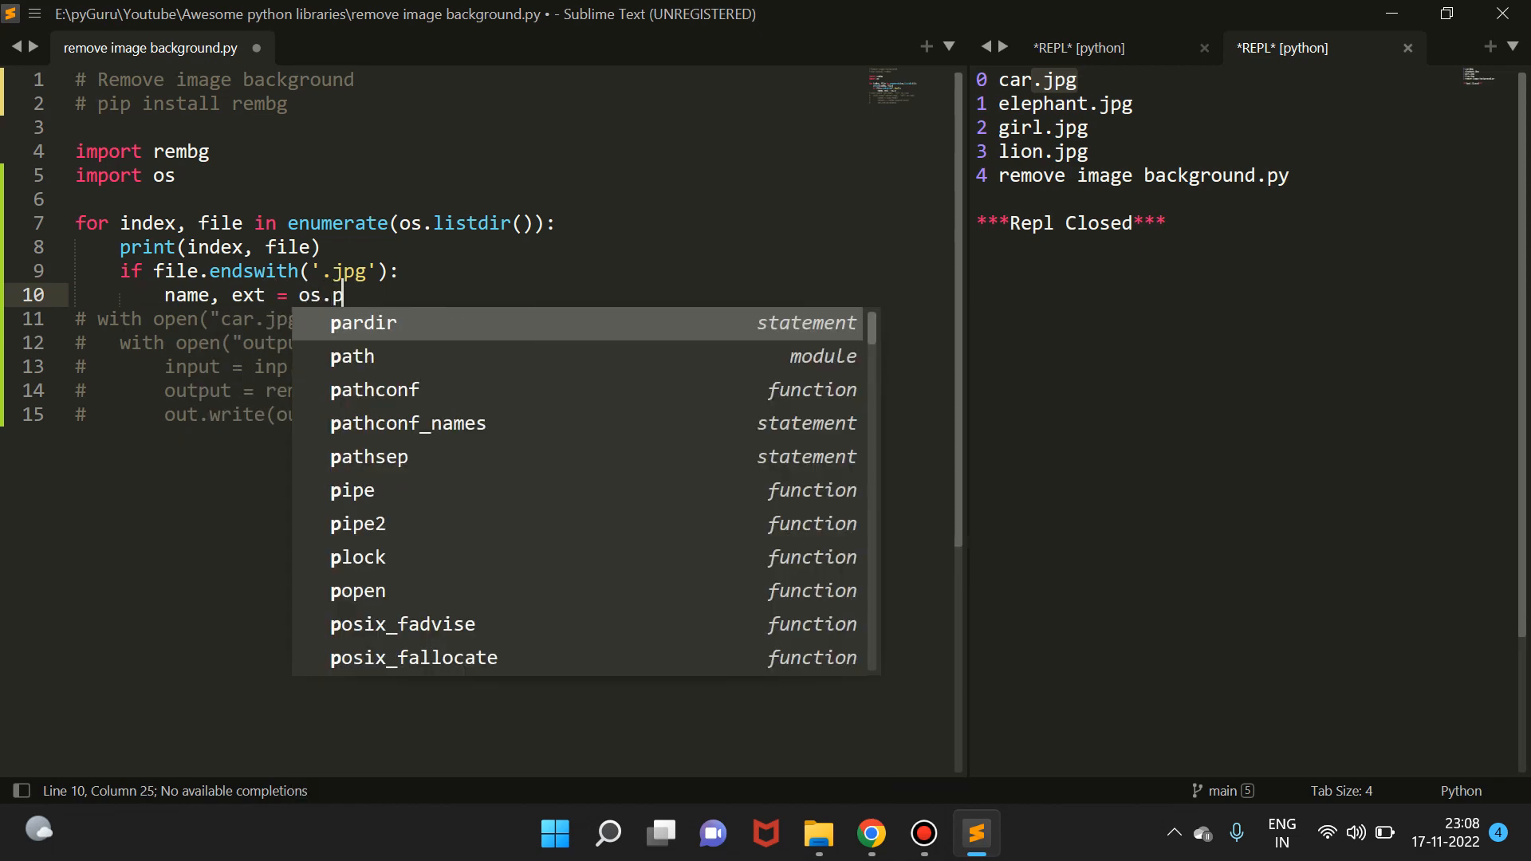
pyautogui.write('ath.splitext')
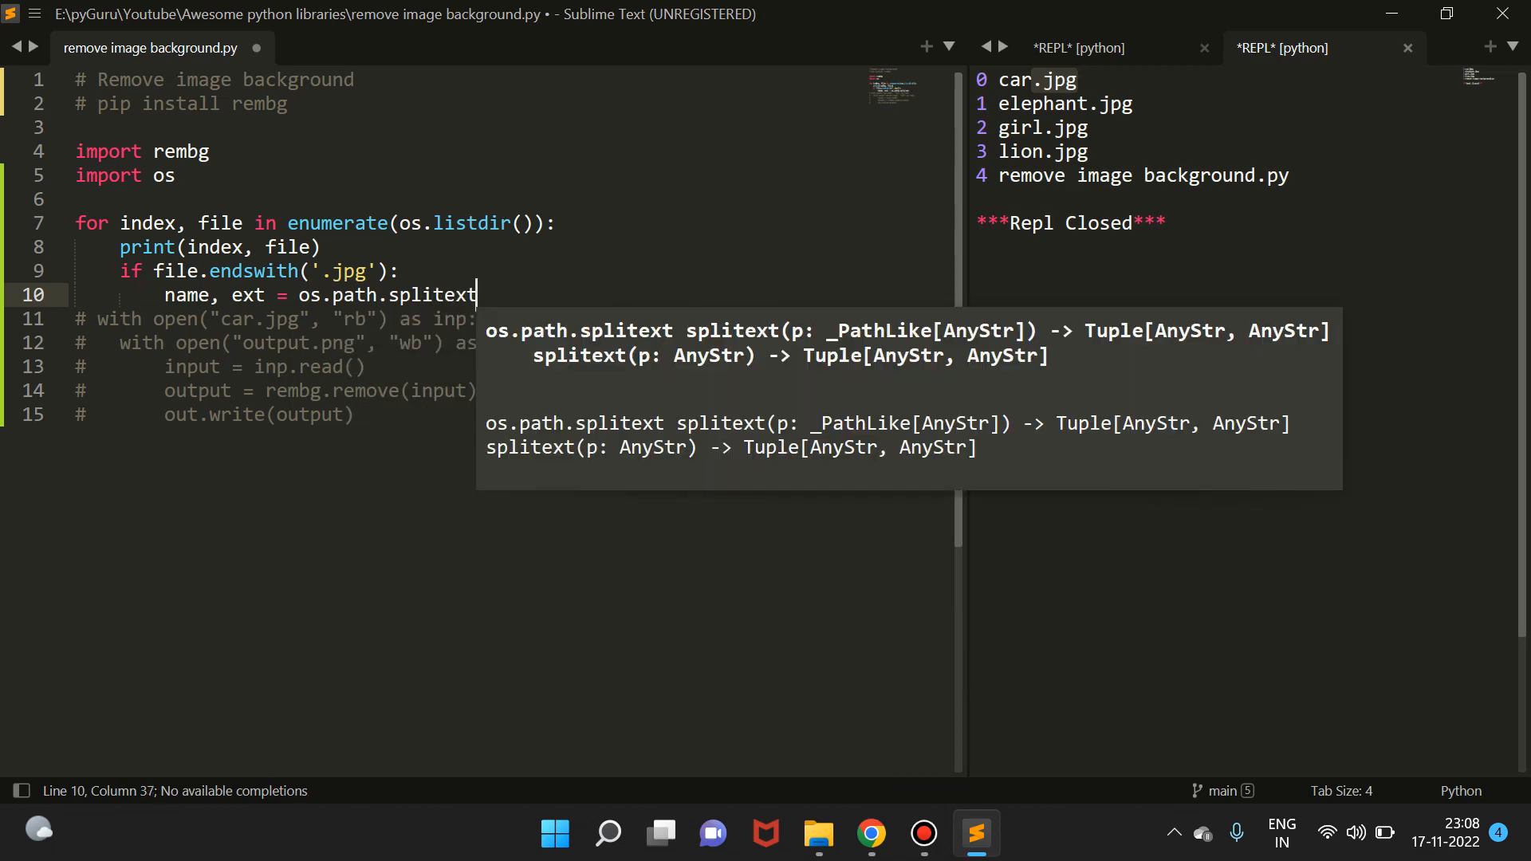
pyautogui.write('(')
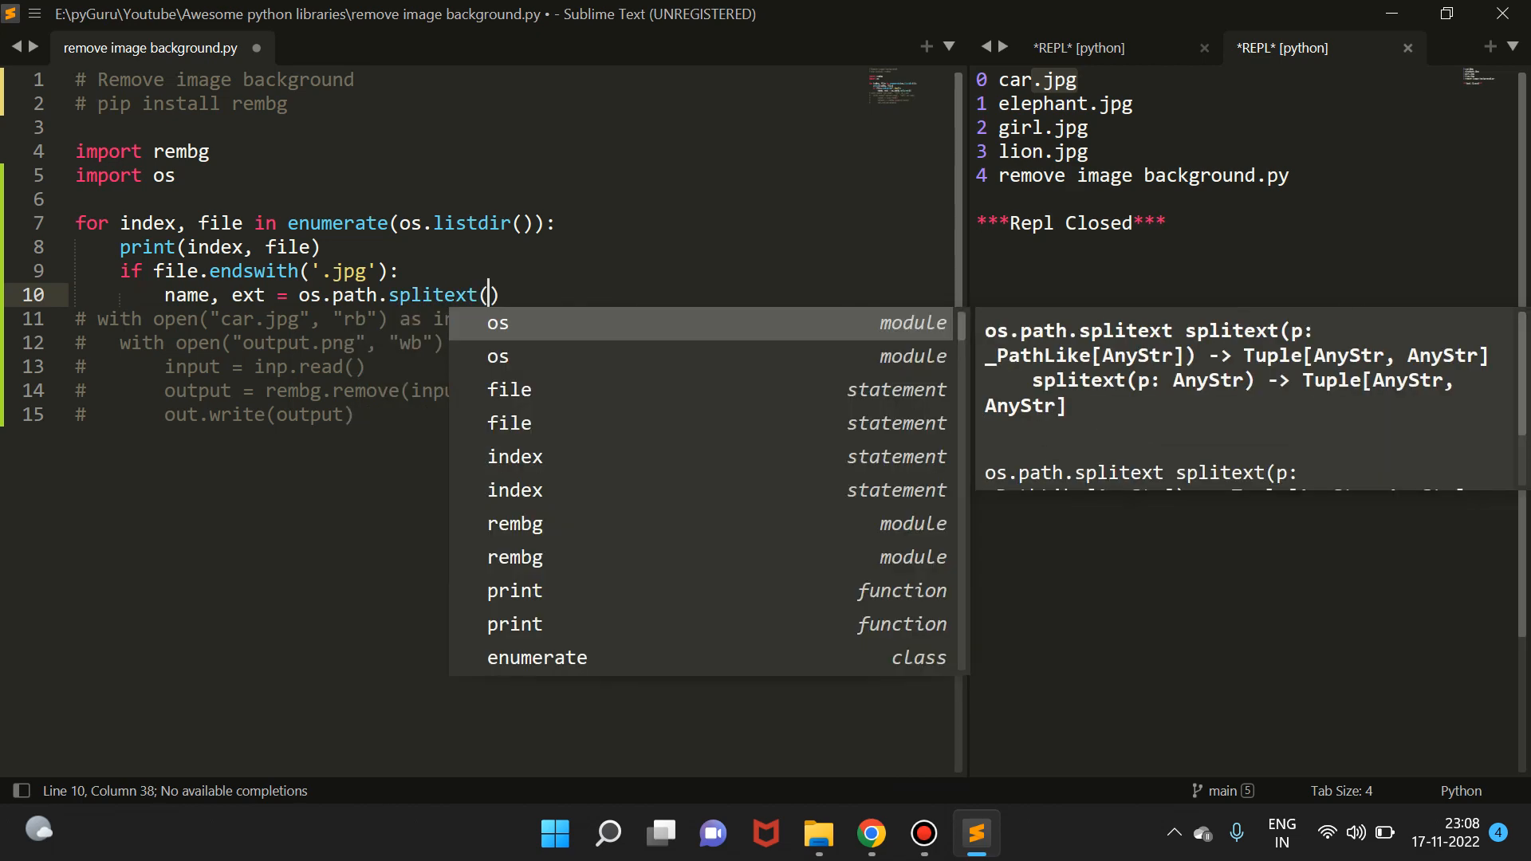
pyautogui.write('file')
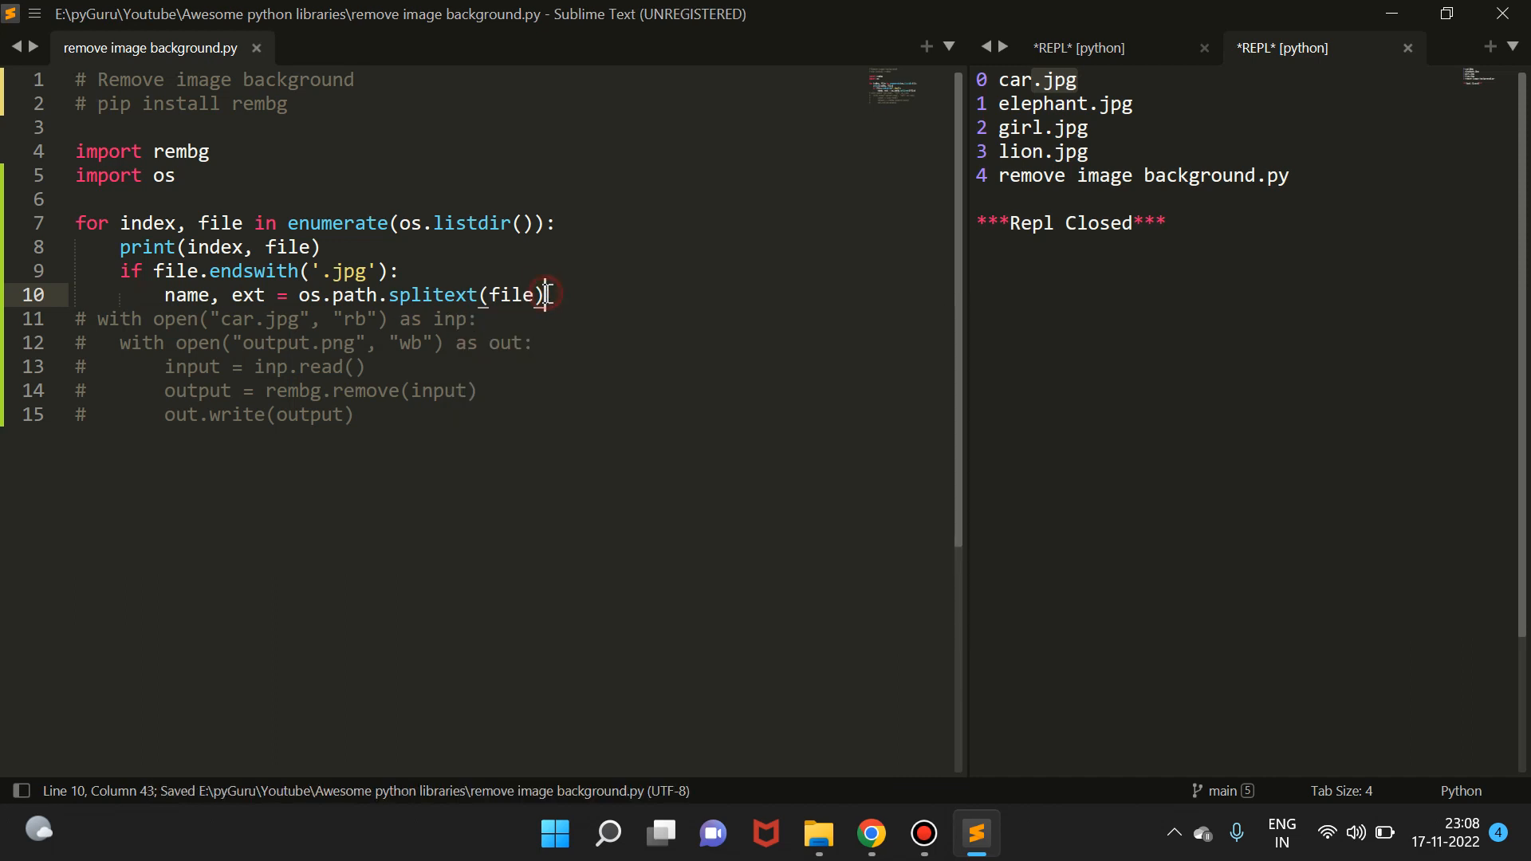
# Step: Re-enable the old background-removal block and indent its five lines under the .jpg check
pyautogui.click(207, 271)
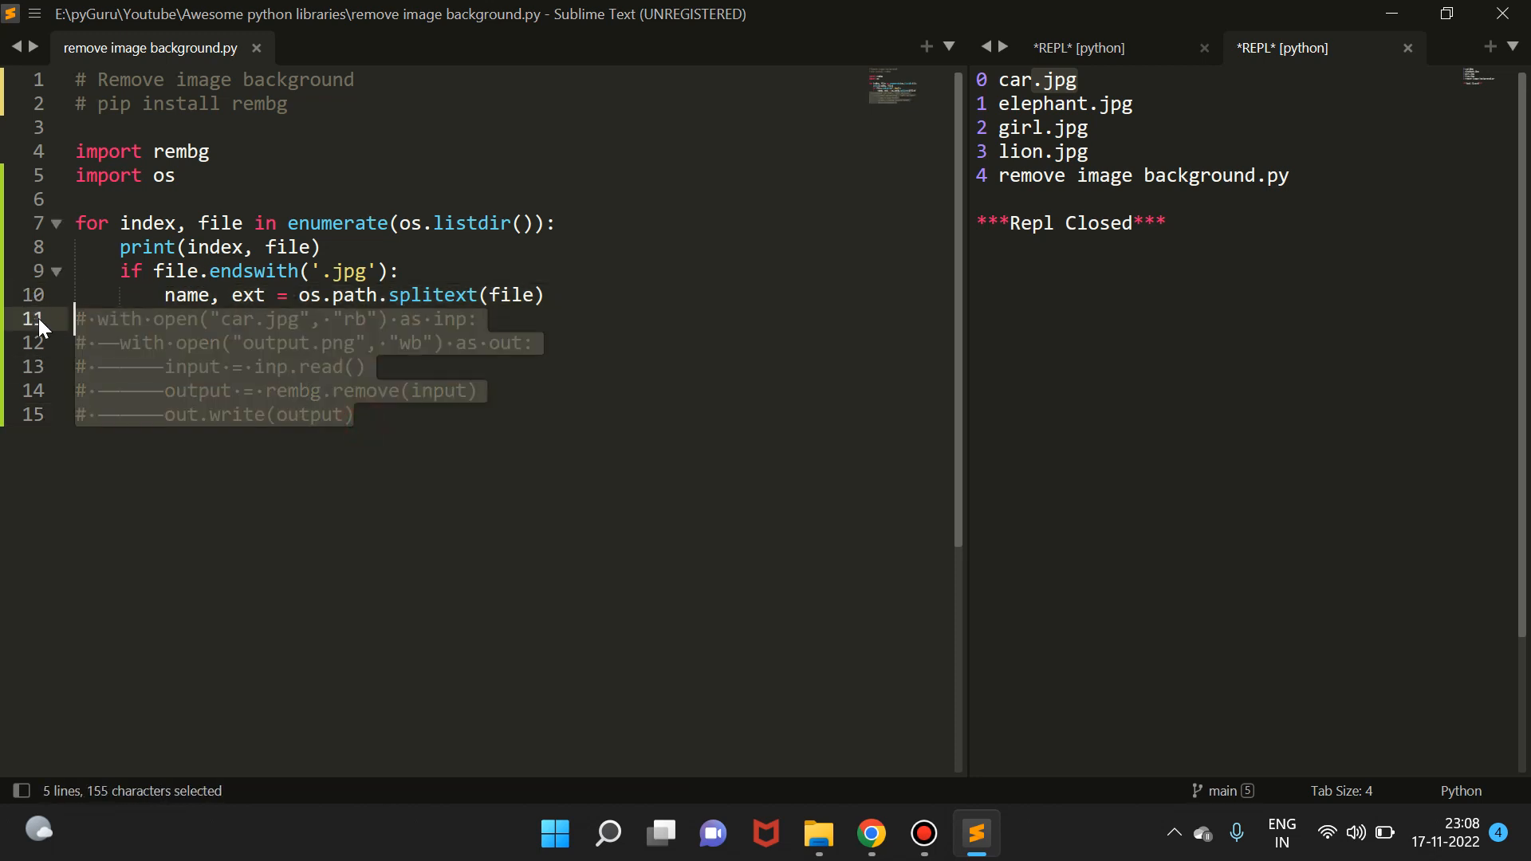
pyautogui.press('Tab')
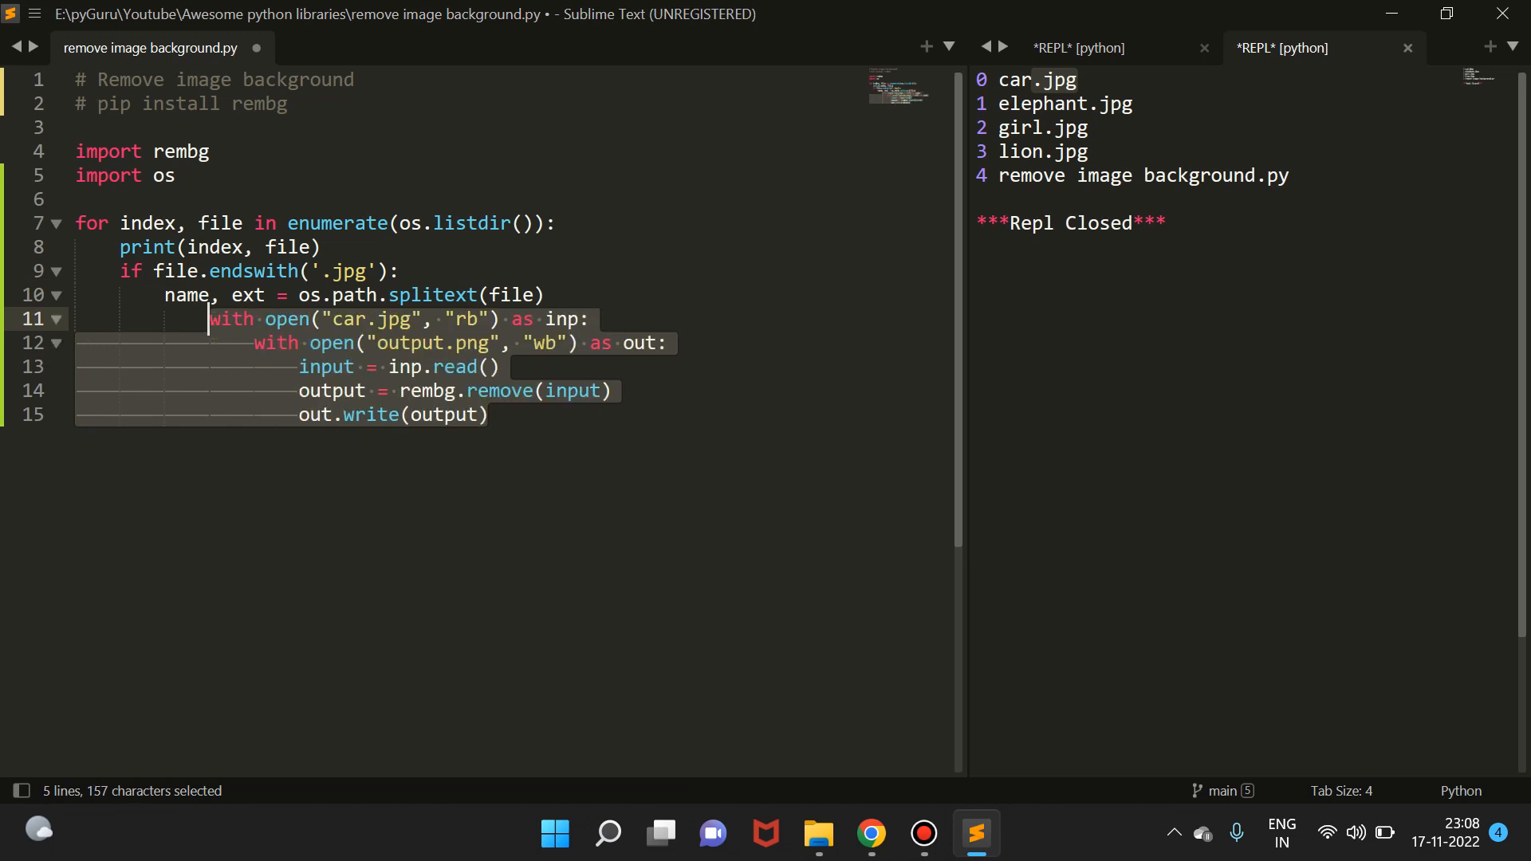
pyautogui.click(346, 319)
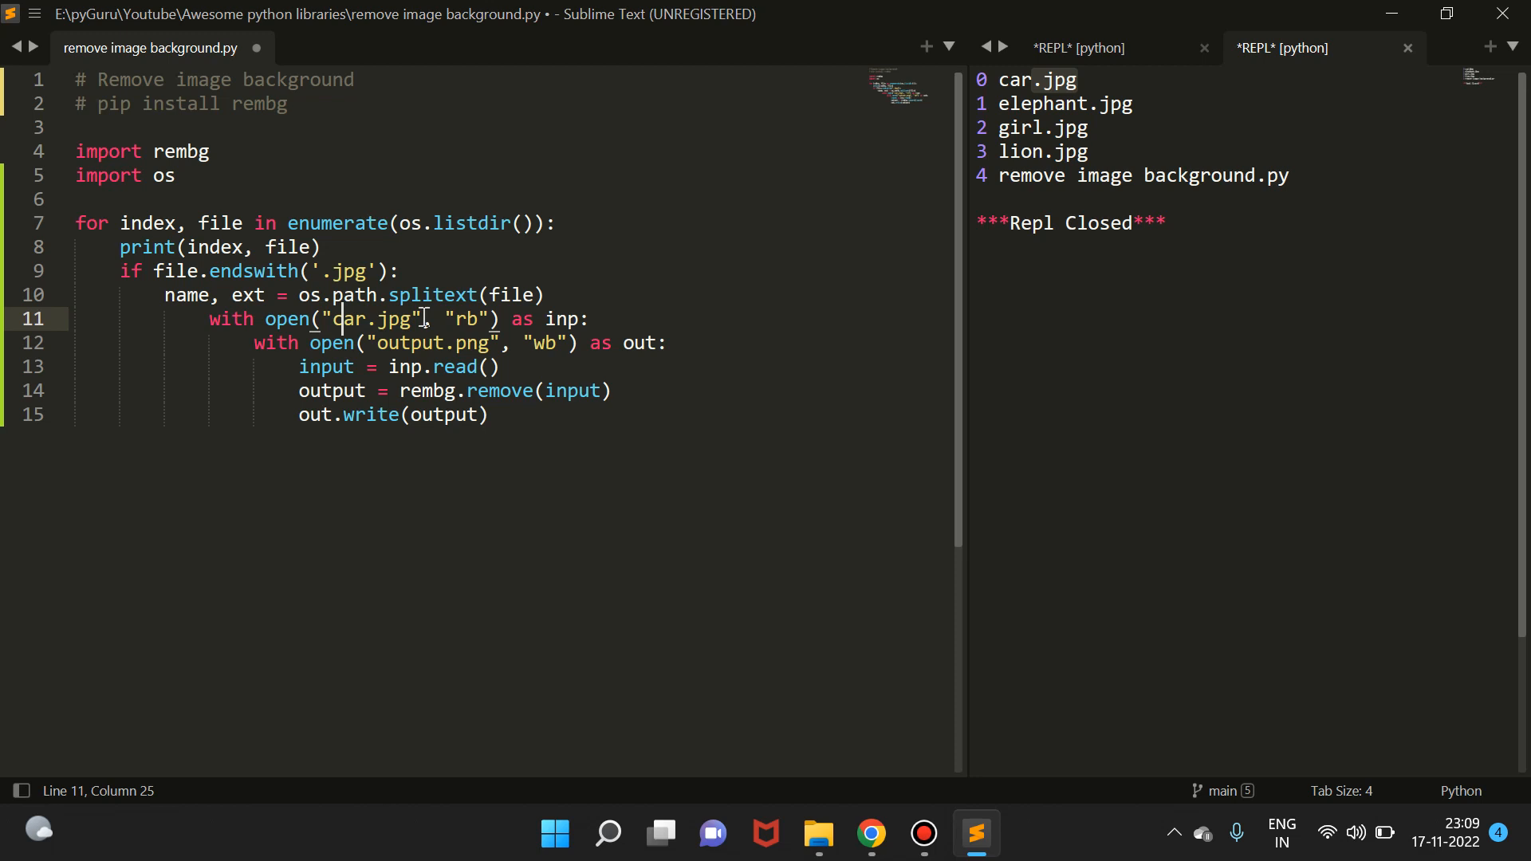
pyautogui.doubleClick(373, 319)
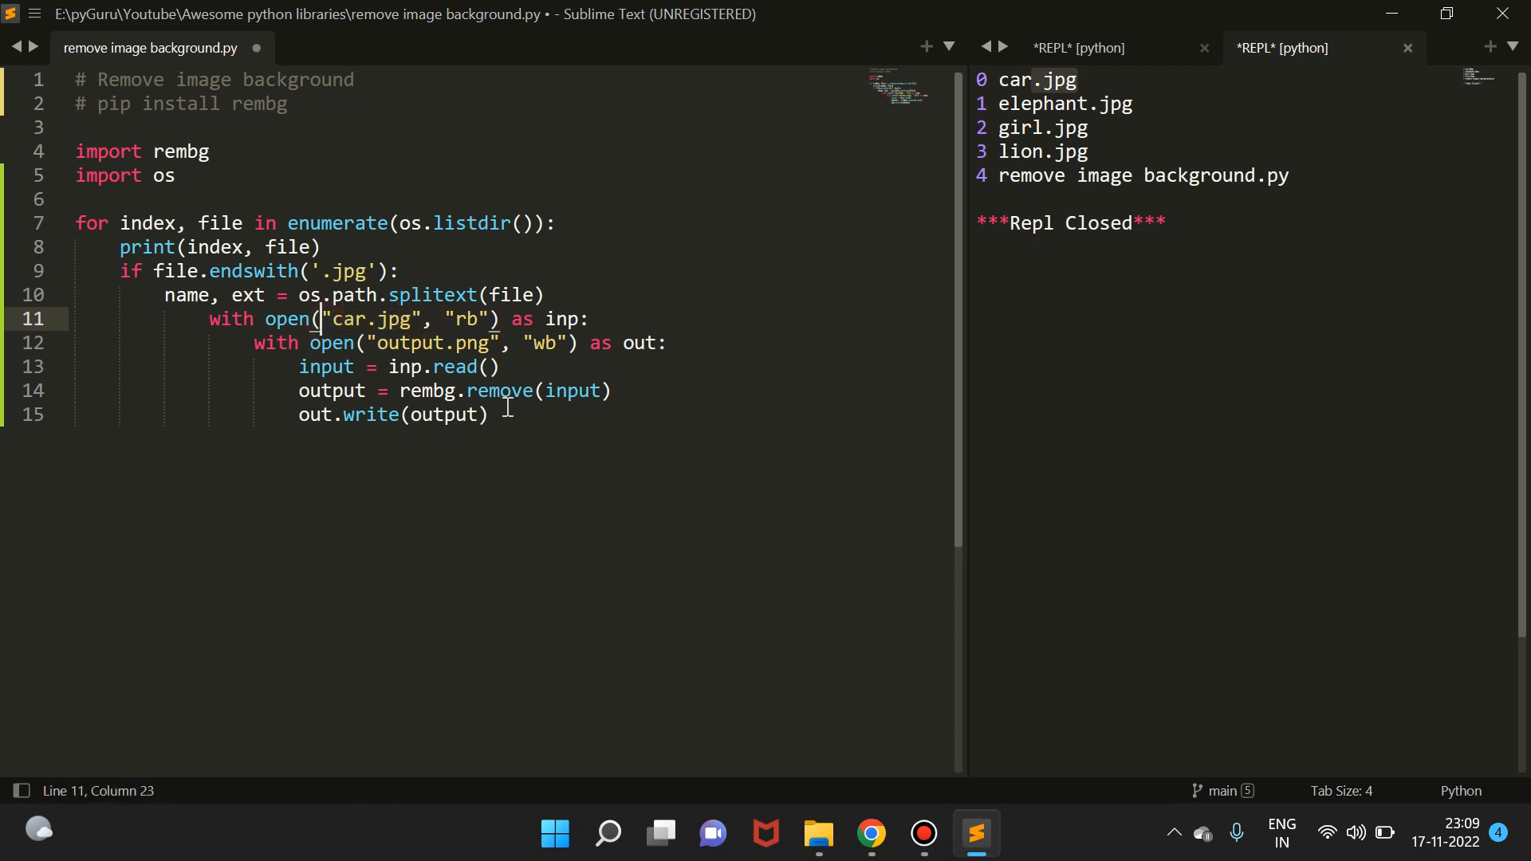
pyautogui.moveTo(209, 319); pyautogui.dragTo(488, 415)
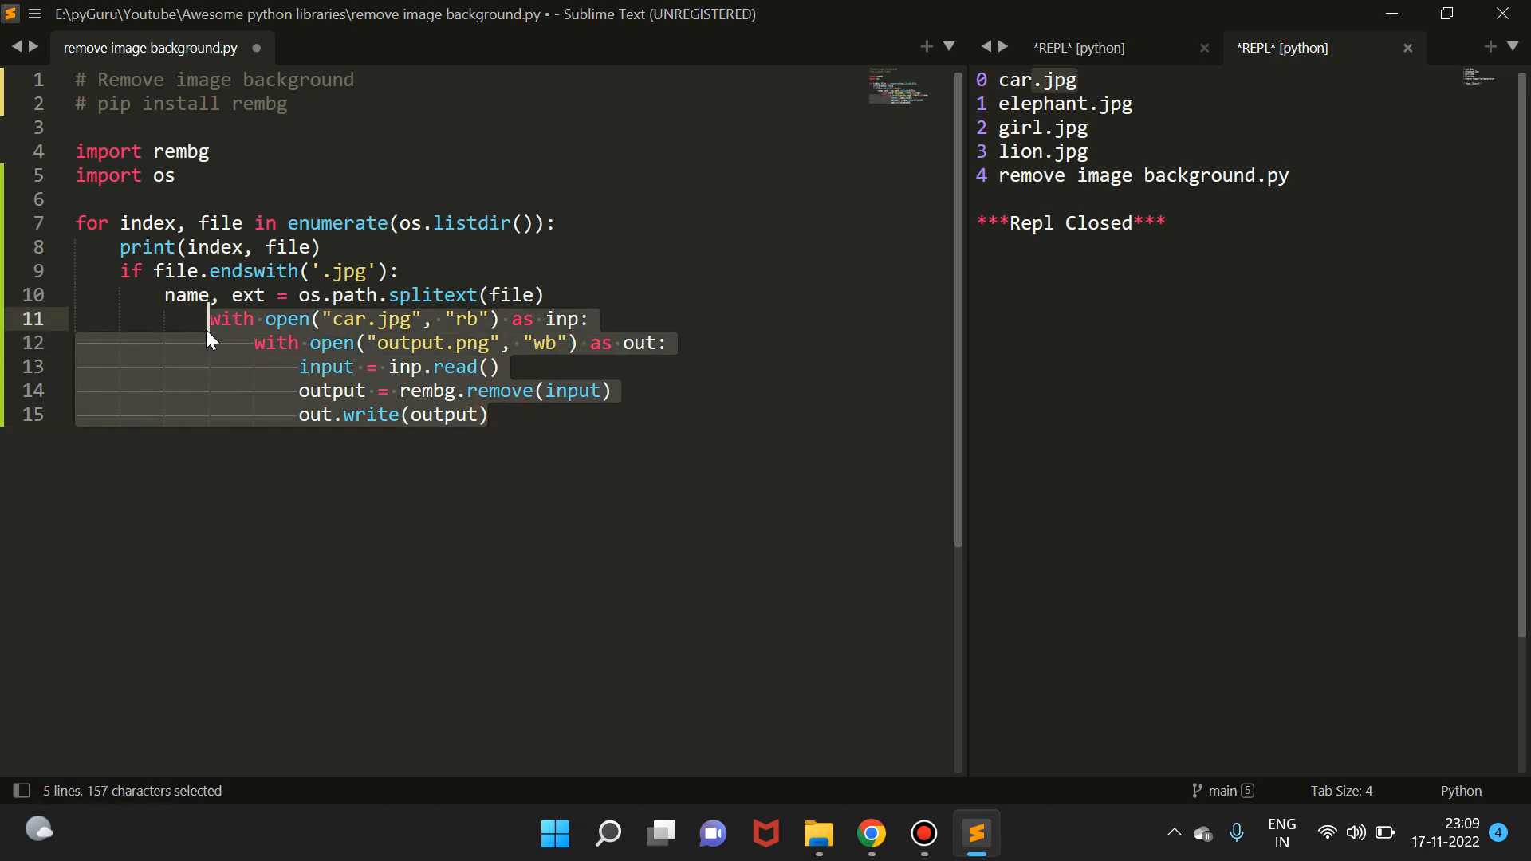
pyautogui.press('shift+tab')
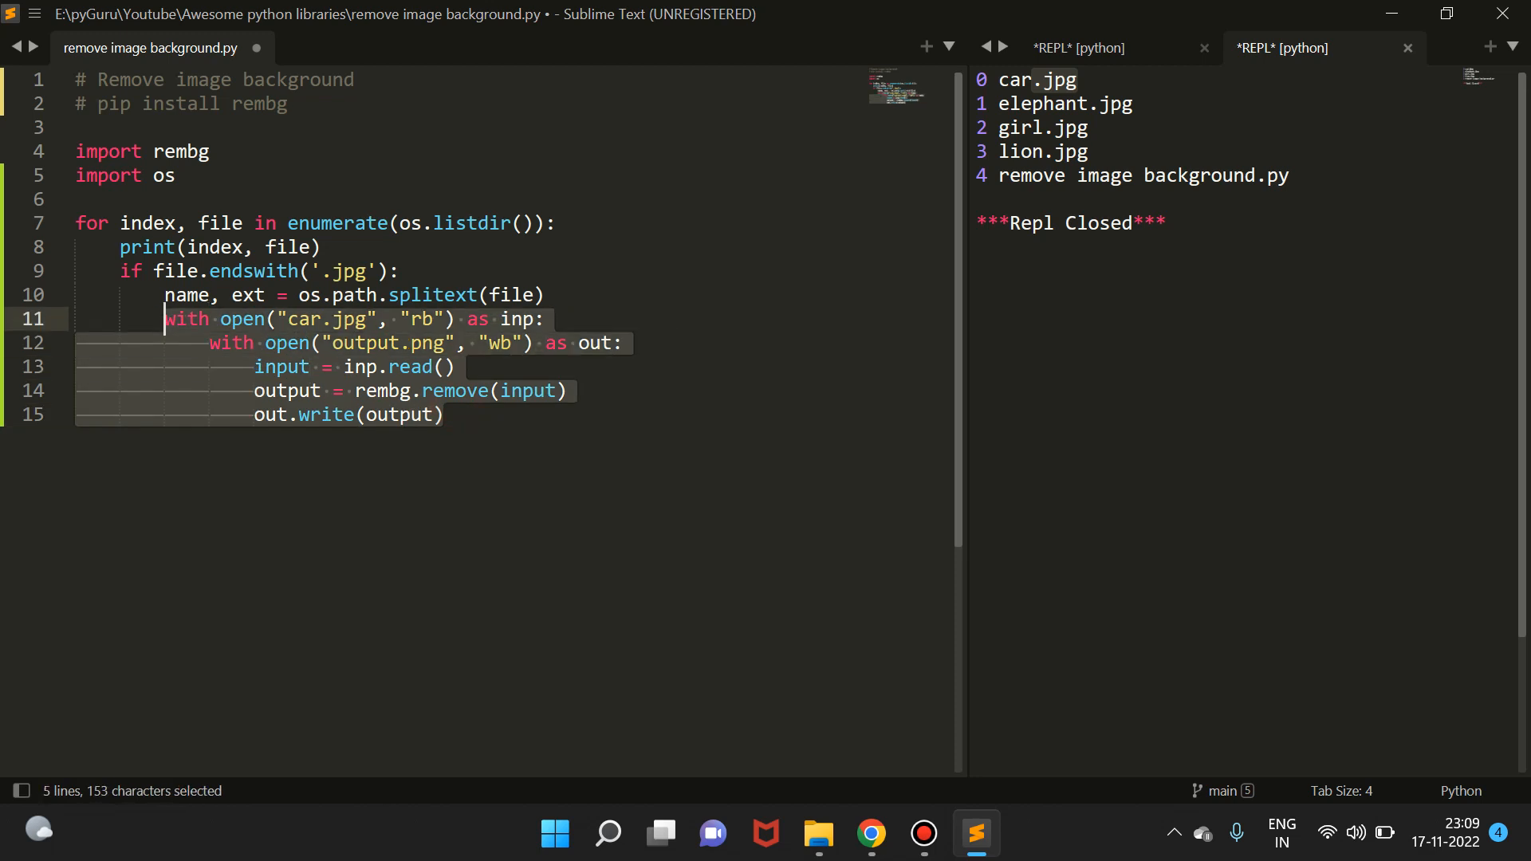
# Step: Replace the hard-coded car.jpg in the first open() with the loop variable file
pyautogui.click(373, 319)
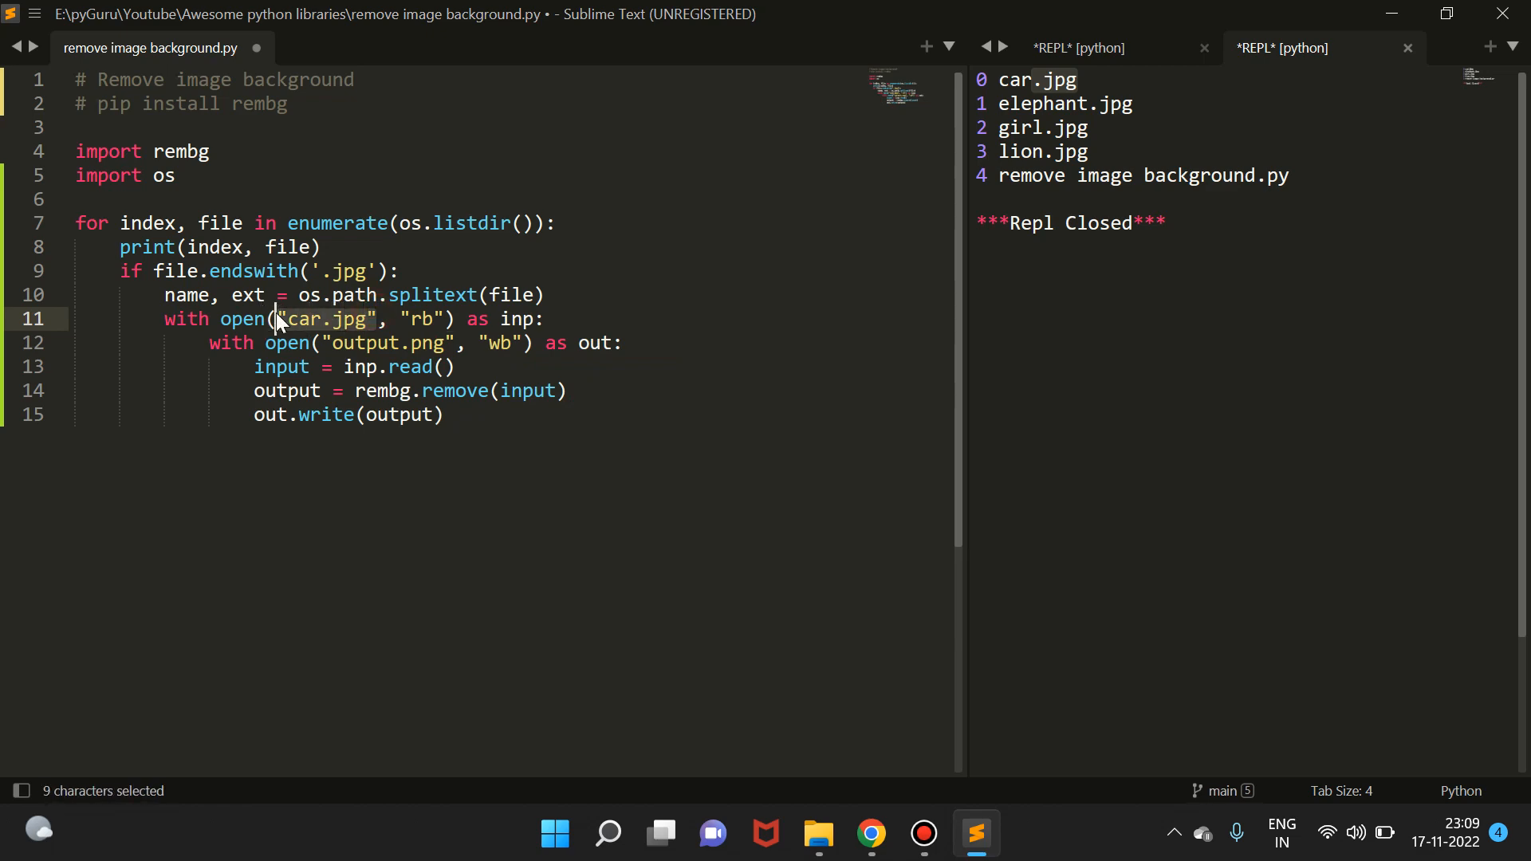
pyautogui.write('file')
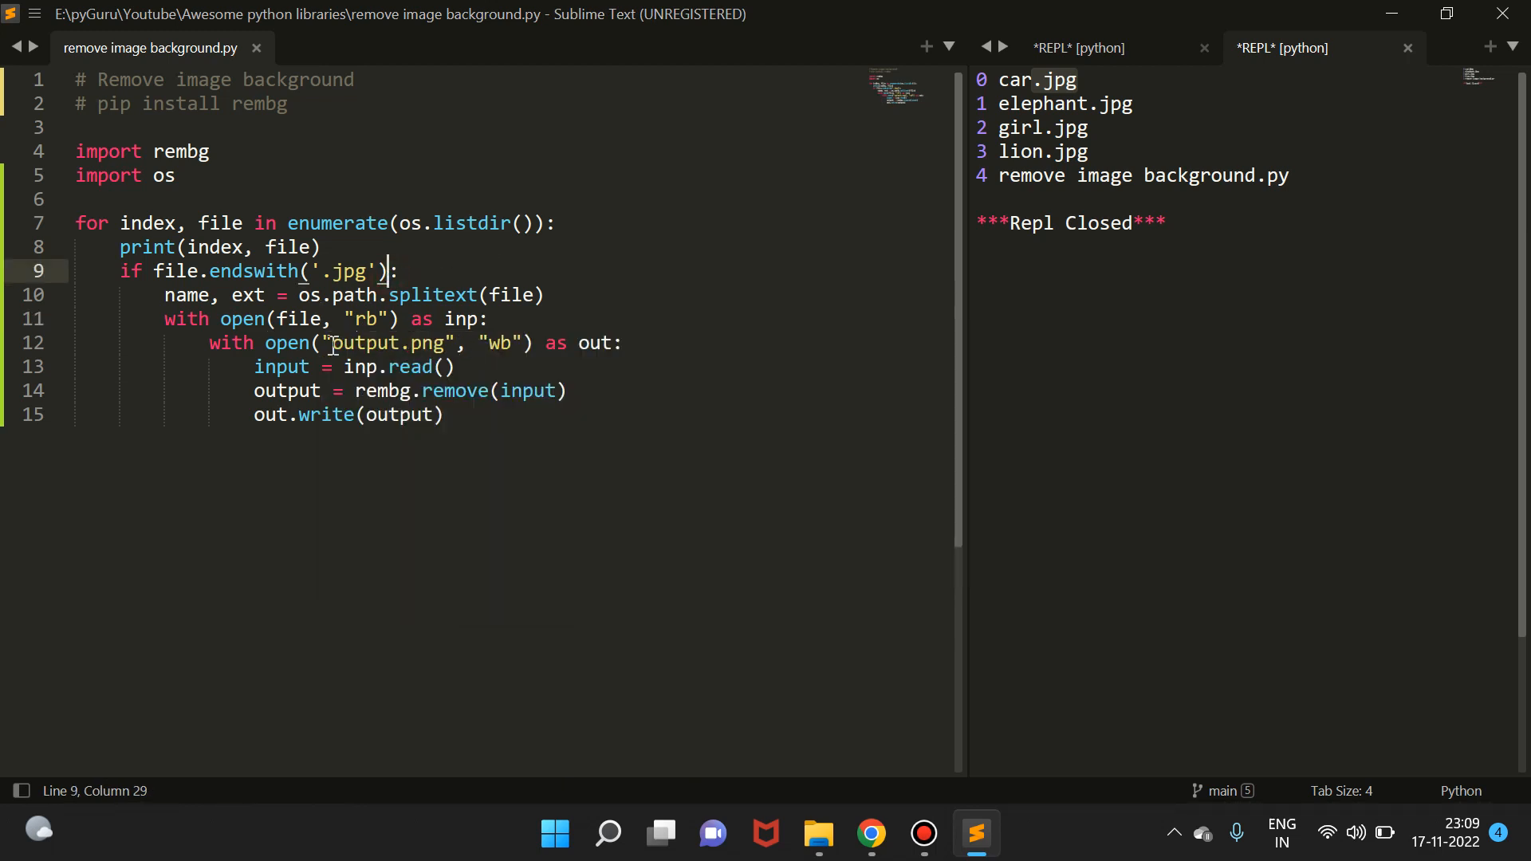
# Step: Make the output filename the f-string f"{name}-rem.png" in the second open()
pyautogui.write('f')
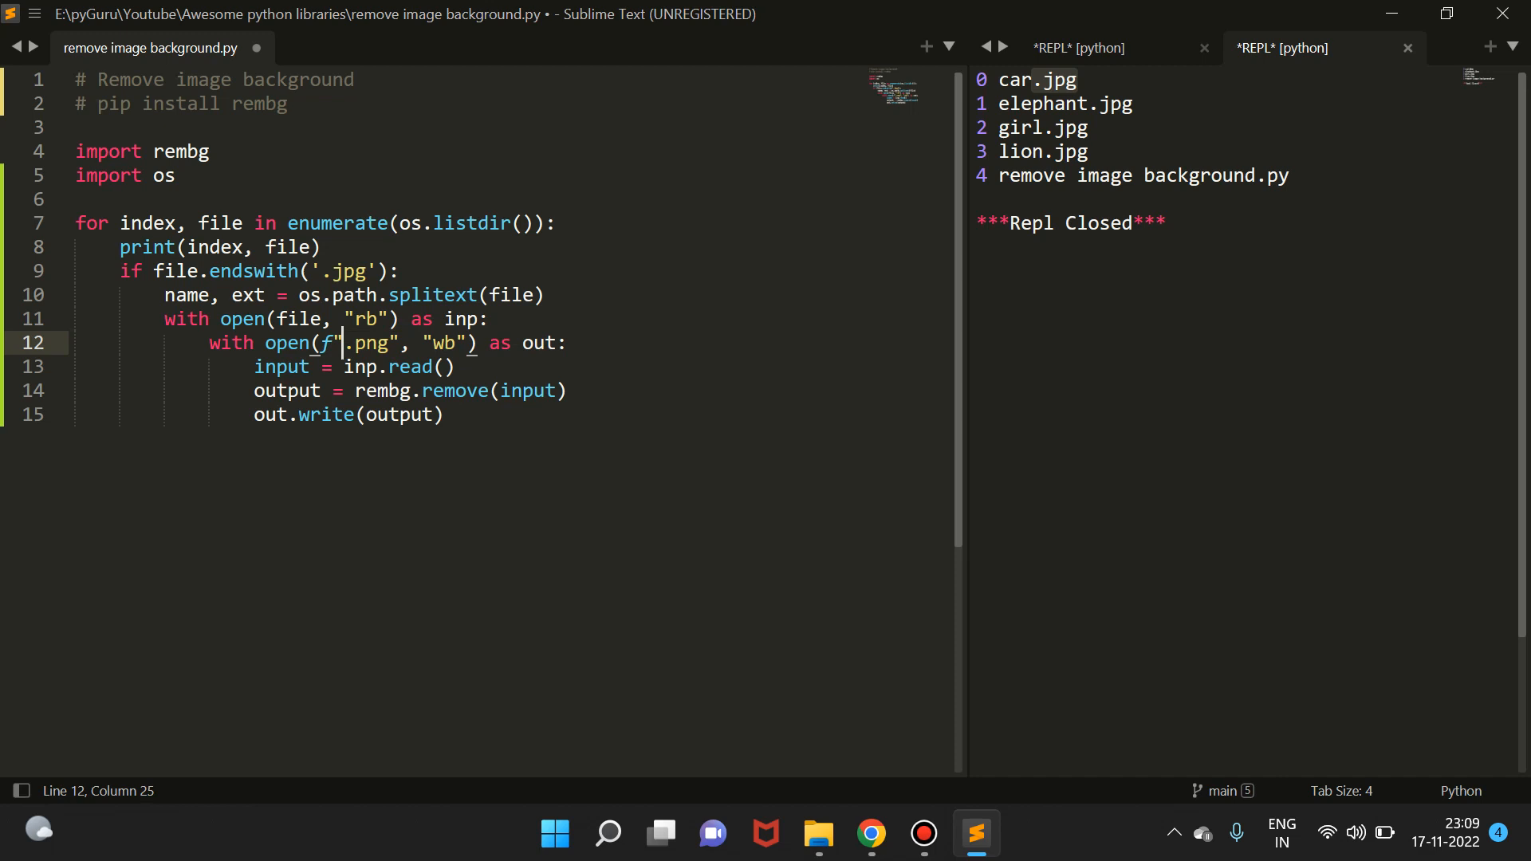
pyautogui.write('{}')
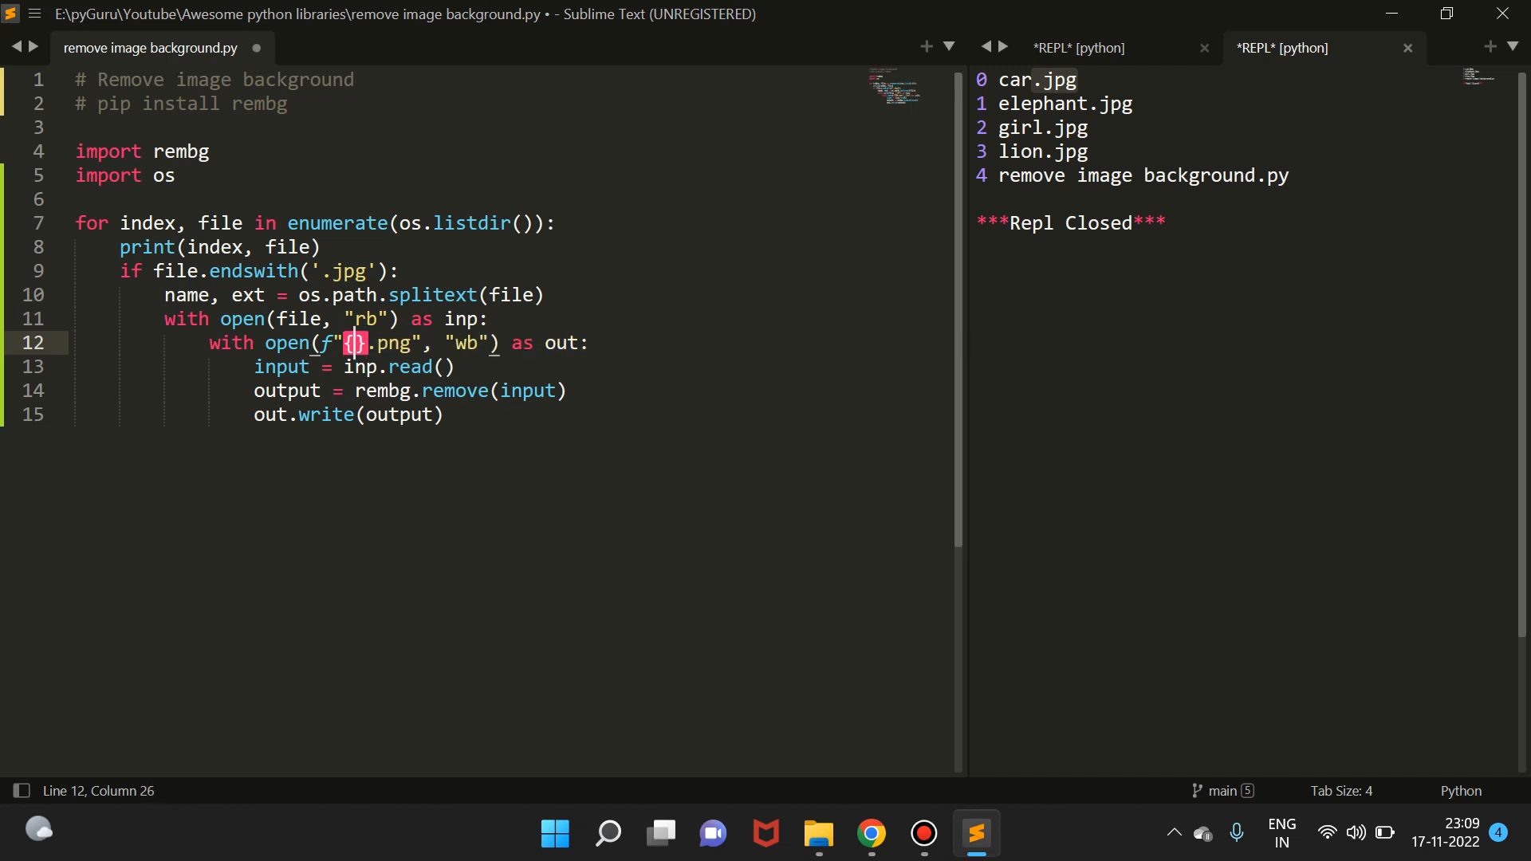
pyautogui.write('name')
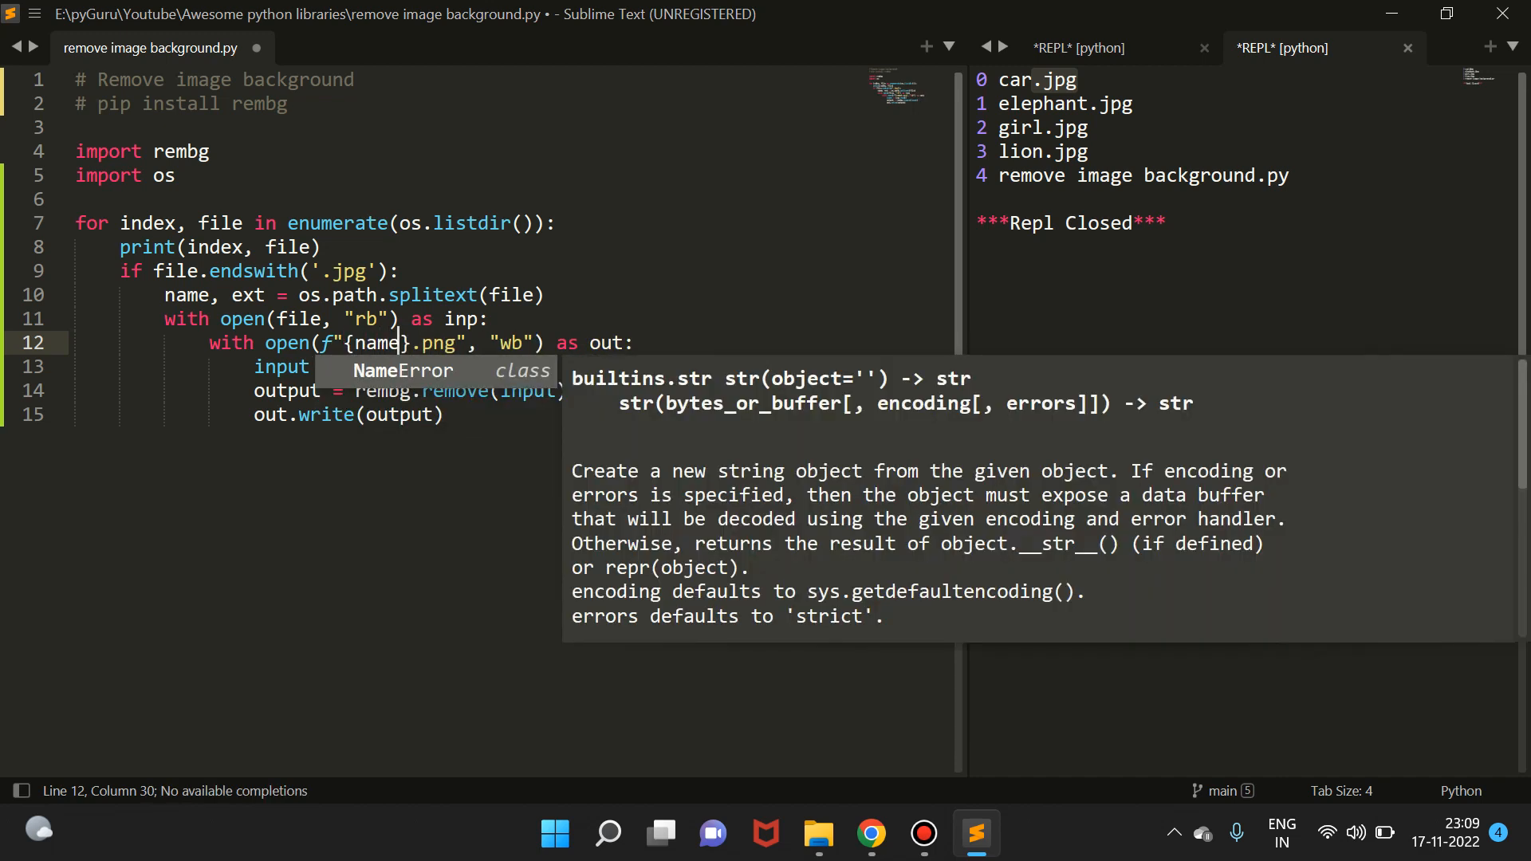
pyautogui.write('-rem')
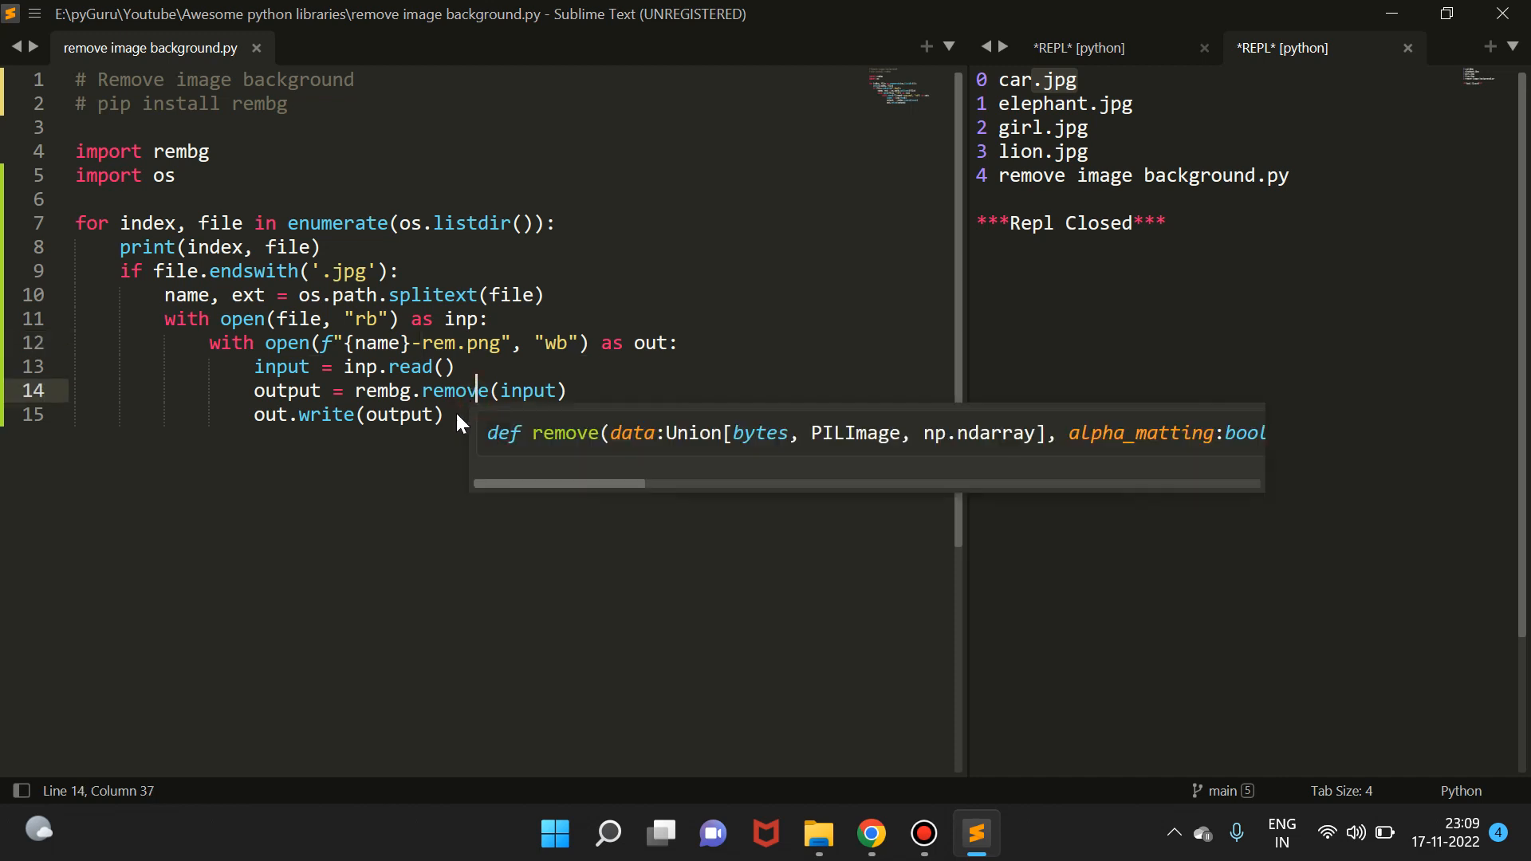
# Step: Add print(f'done {index+1}') after each file inside the if block and save the script
pyautogui.press('enter')
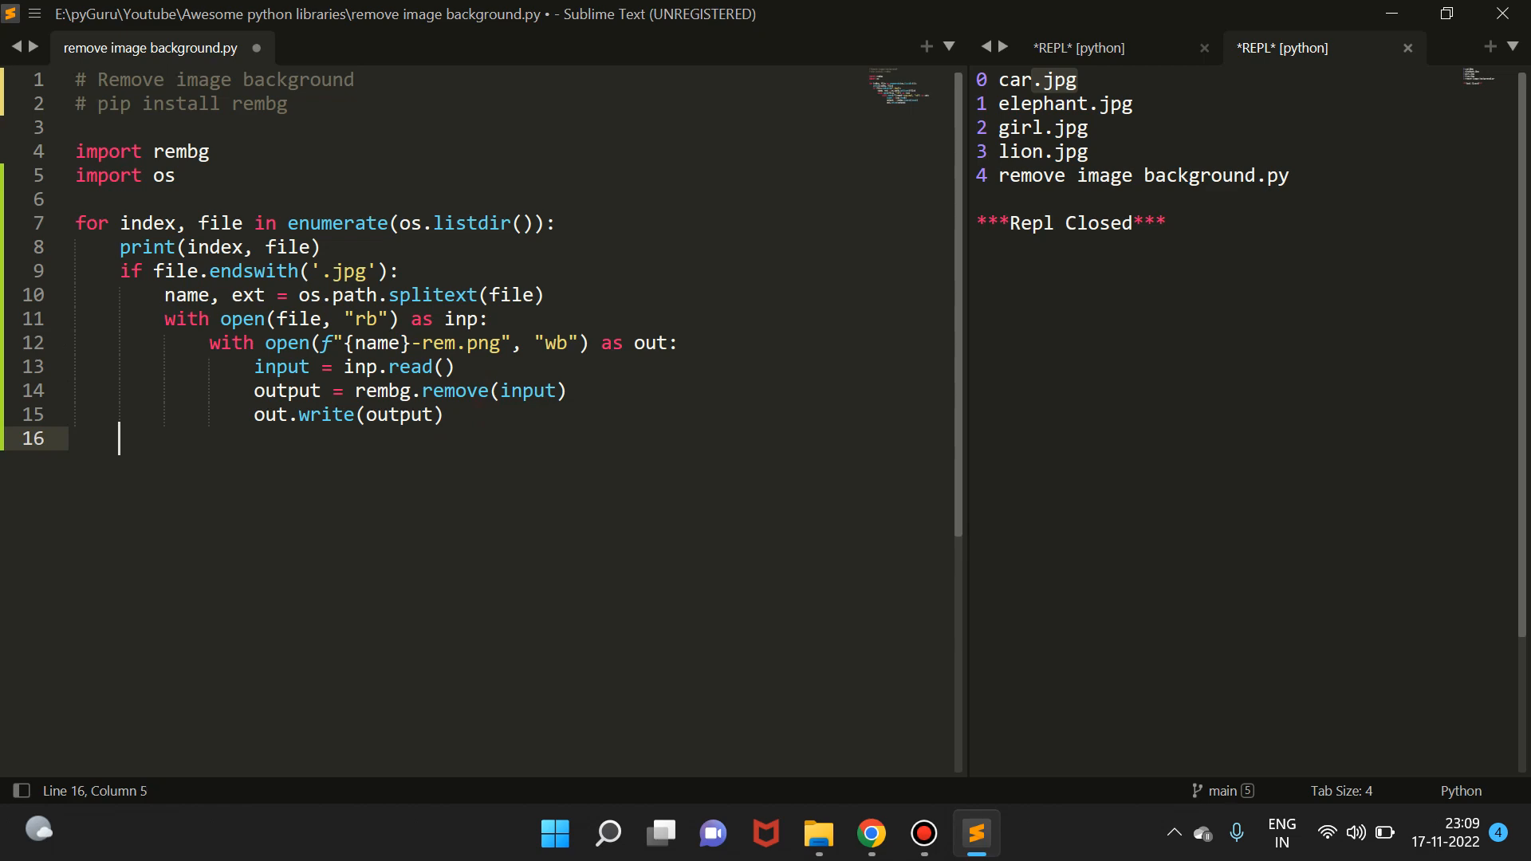
pyautogui.write('print')
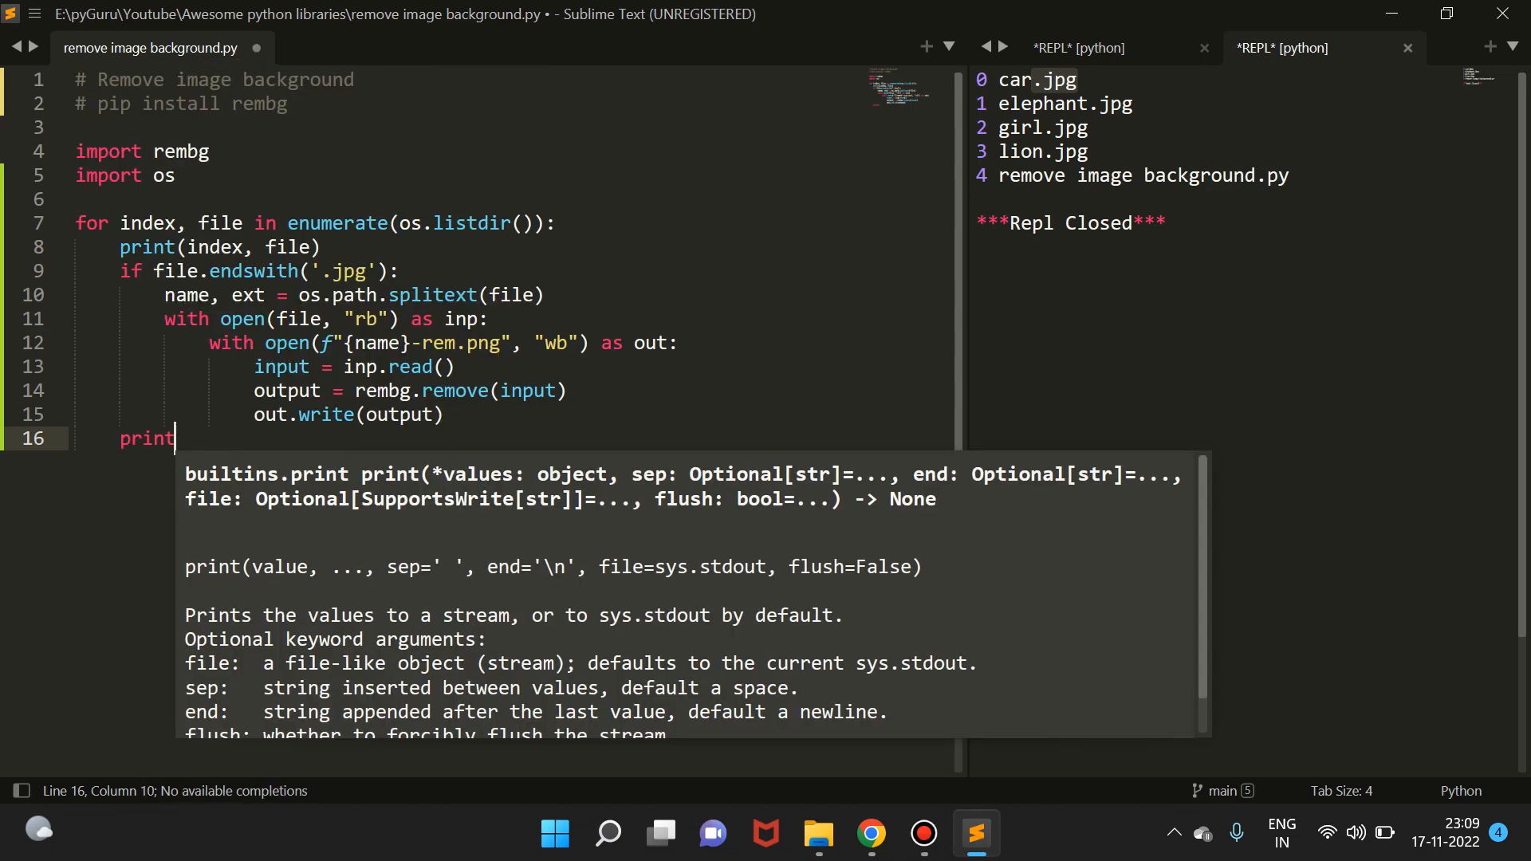
pyautogui.write("('don')")
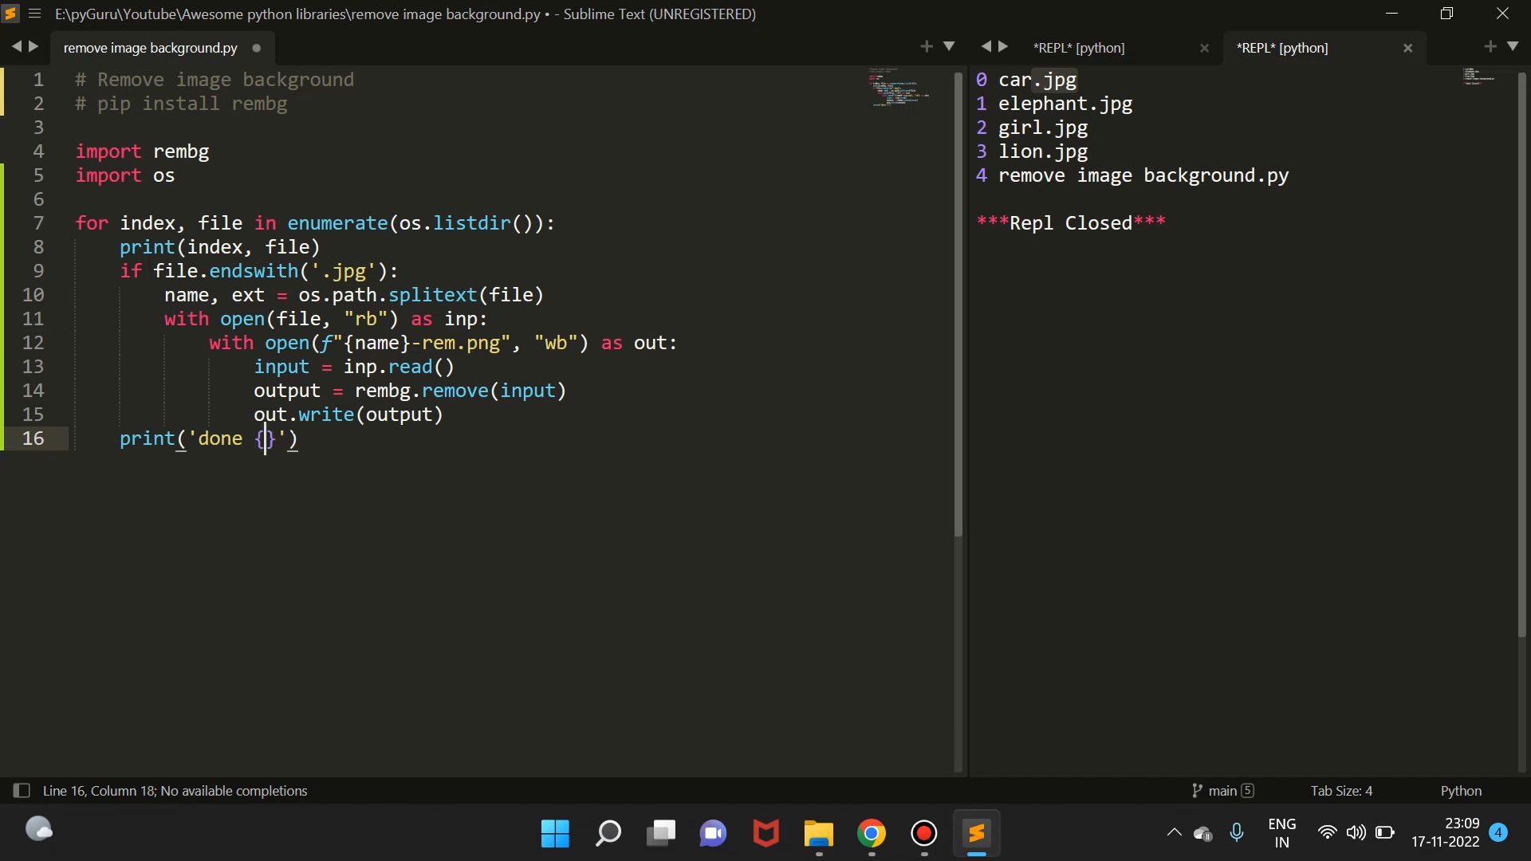
pyautogui.write('index')
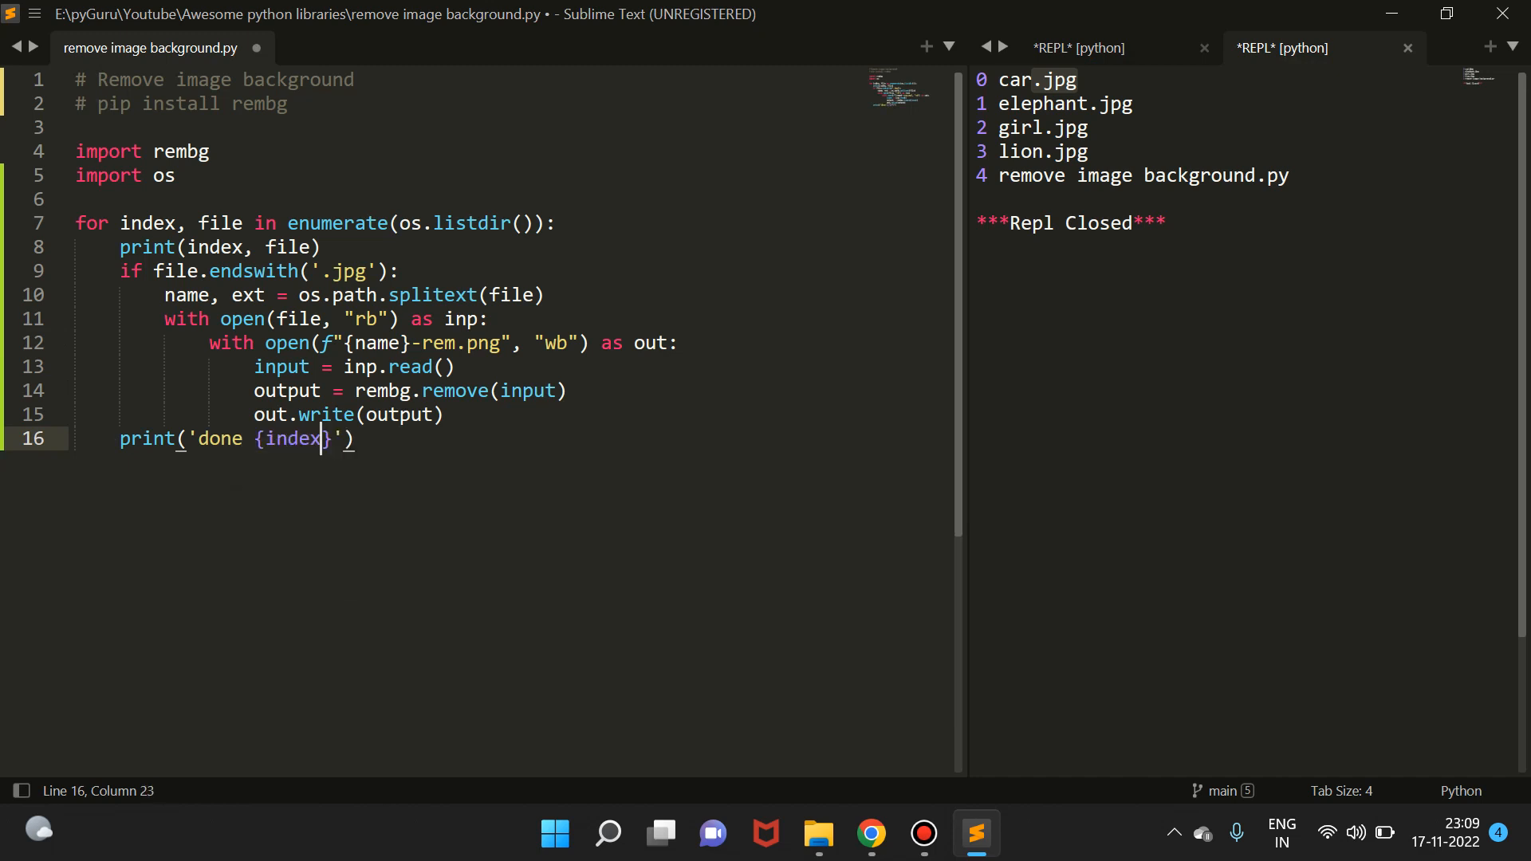
pyautogui.write('+1')
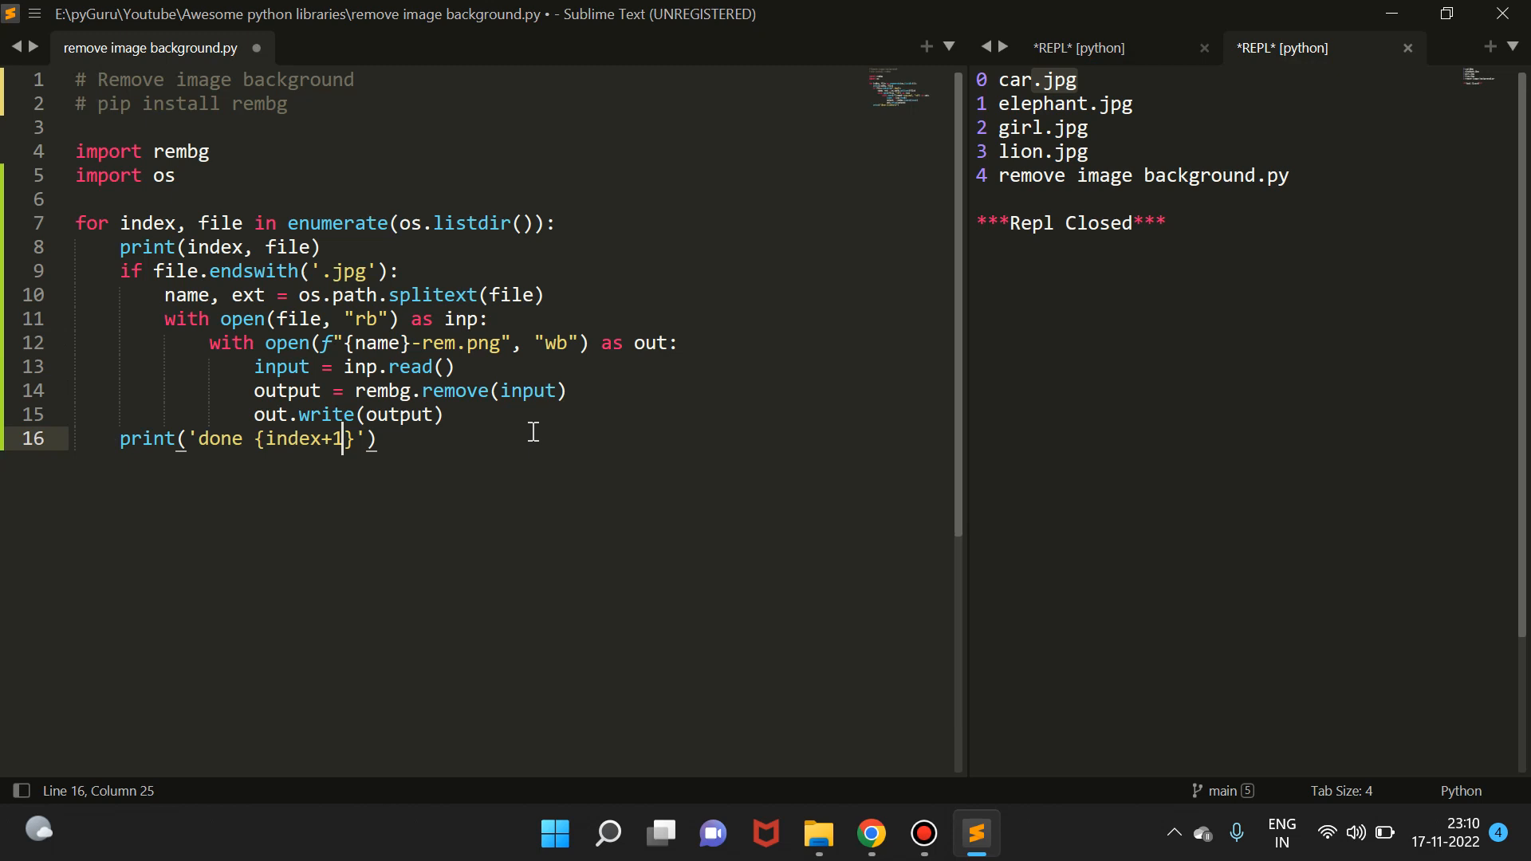
pyautogui.write('f')
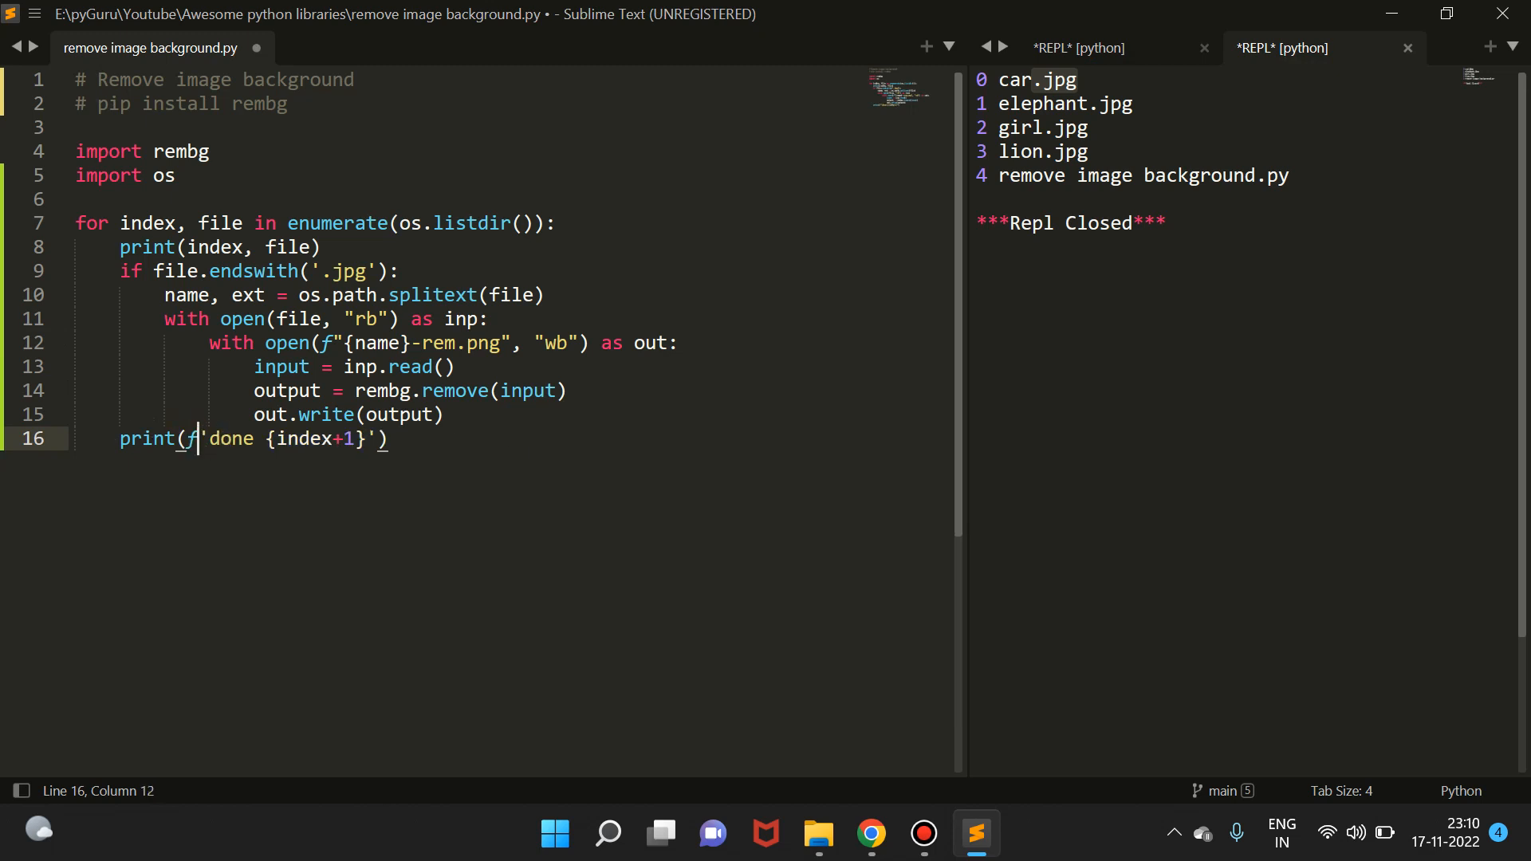
pyautogui.press('ctrl+s')
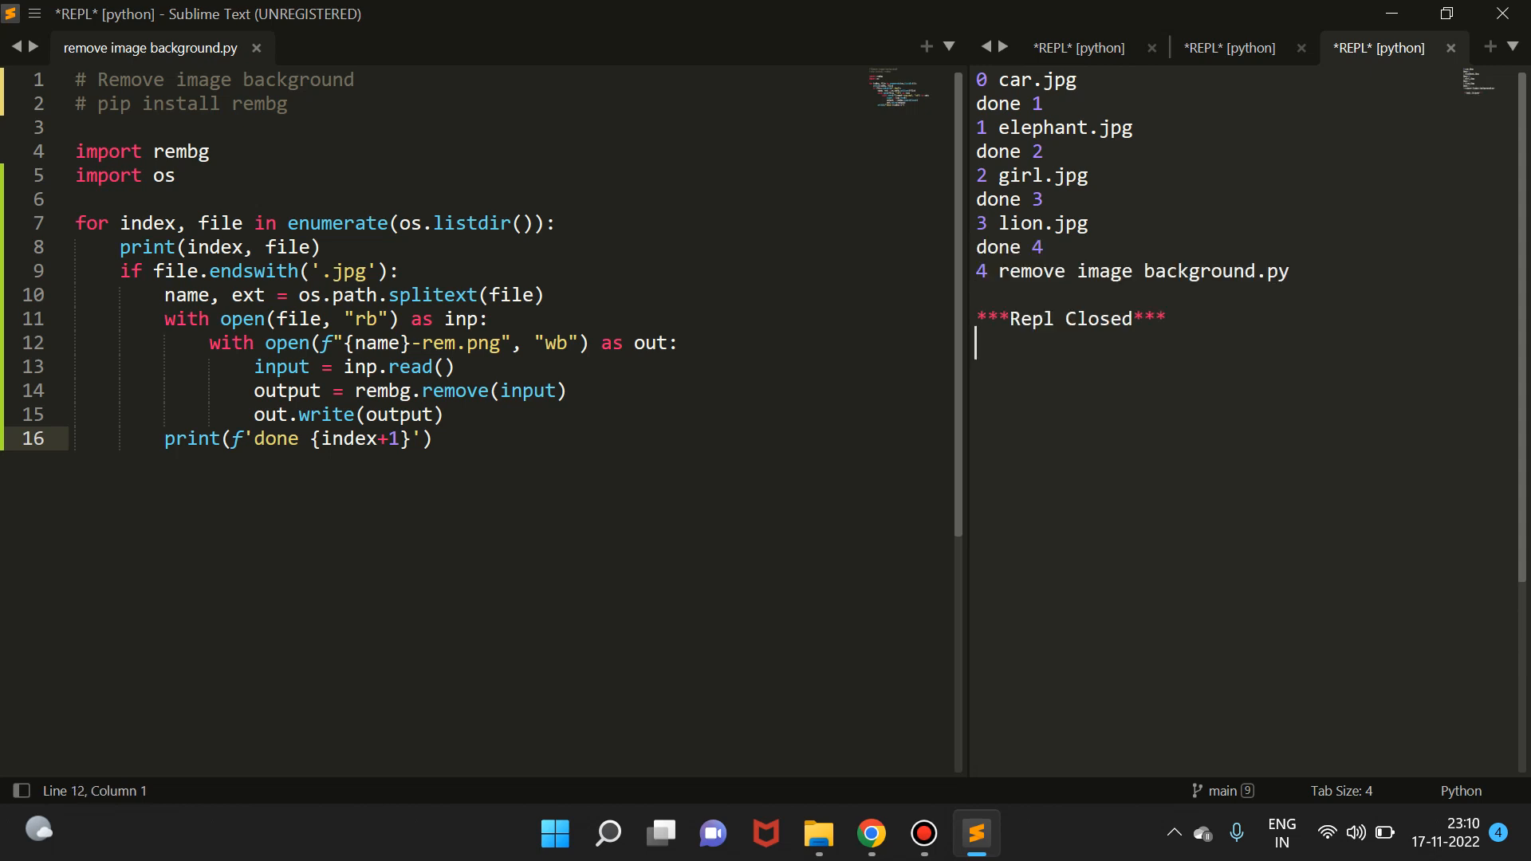
pyautogui.moveTo(820, 835)
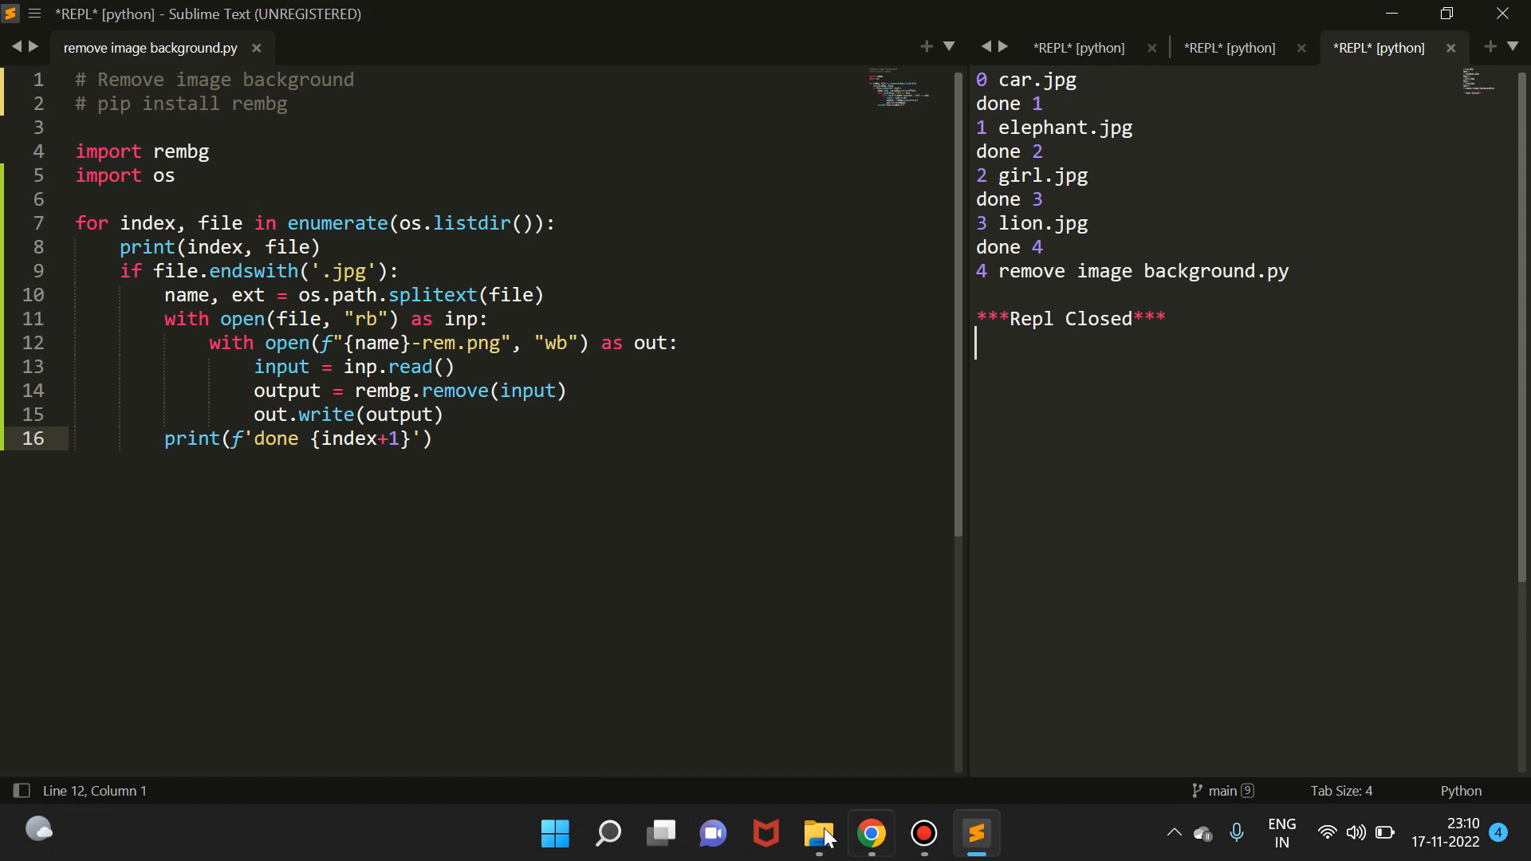
# Step: Show the project folder with the new -rem images and view car-rem's details (1000 x 667 PNG, 254 KB)
pyautogui.click(818, 834)
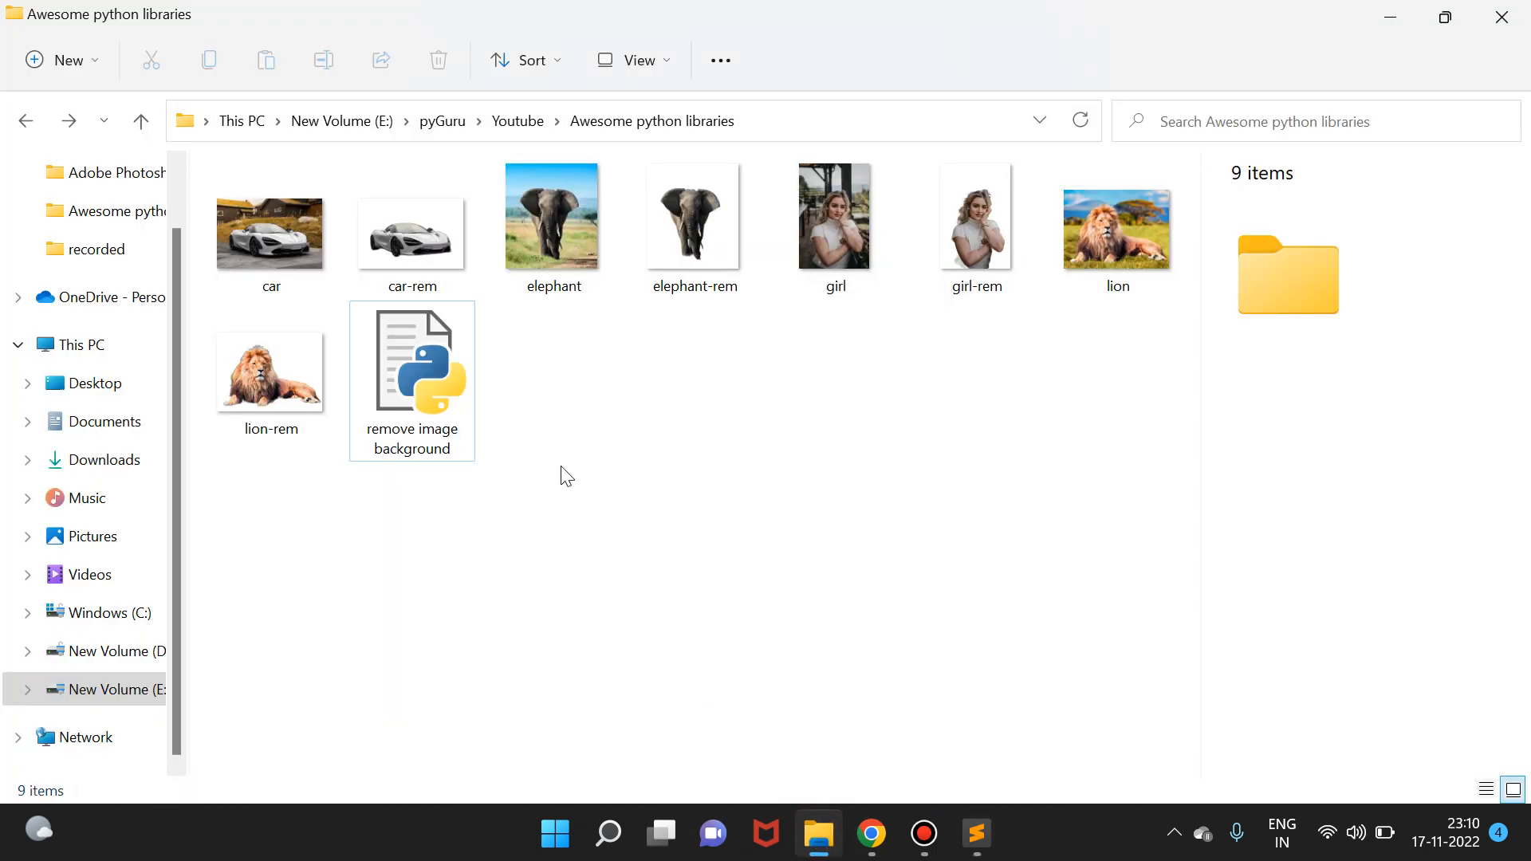
pyautogui.click(411, 233)
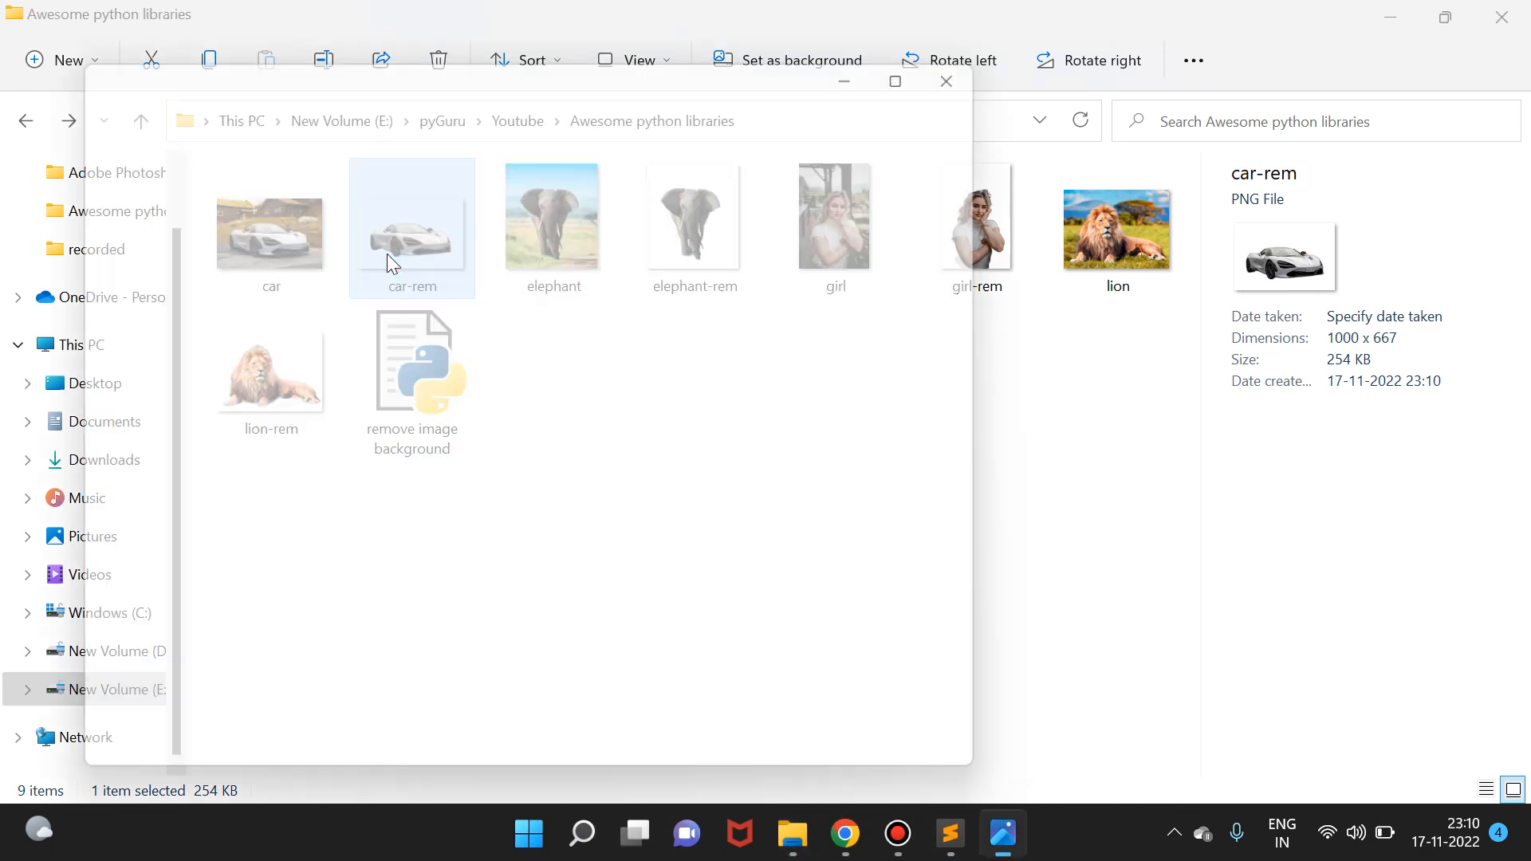
# Step: View elephant-rem and girl-rem in Photos with backgrounds removed, then return to the script in Sublime Text
pyautogui.doubleClick(552, 215)
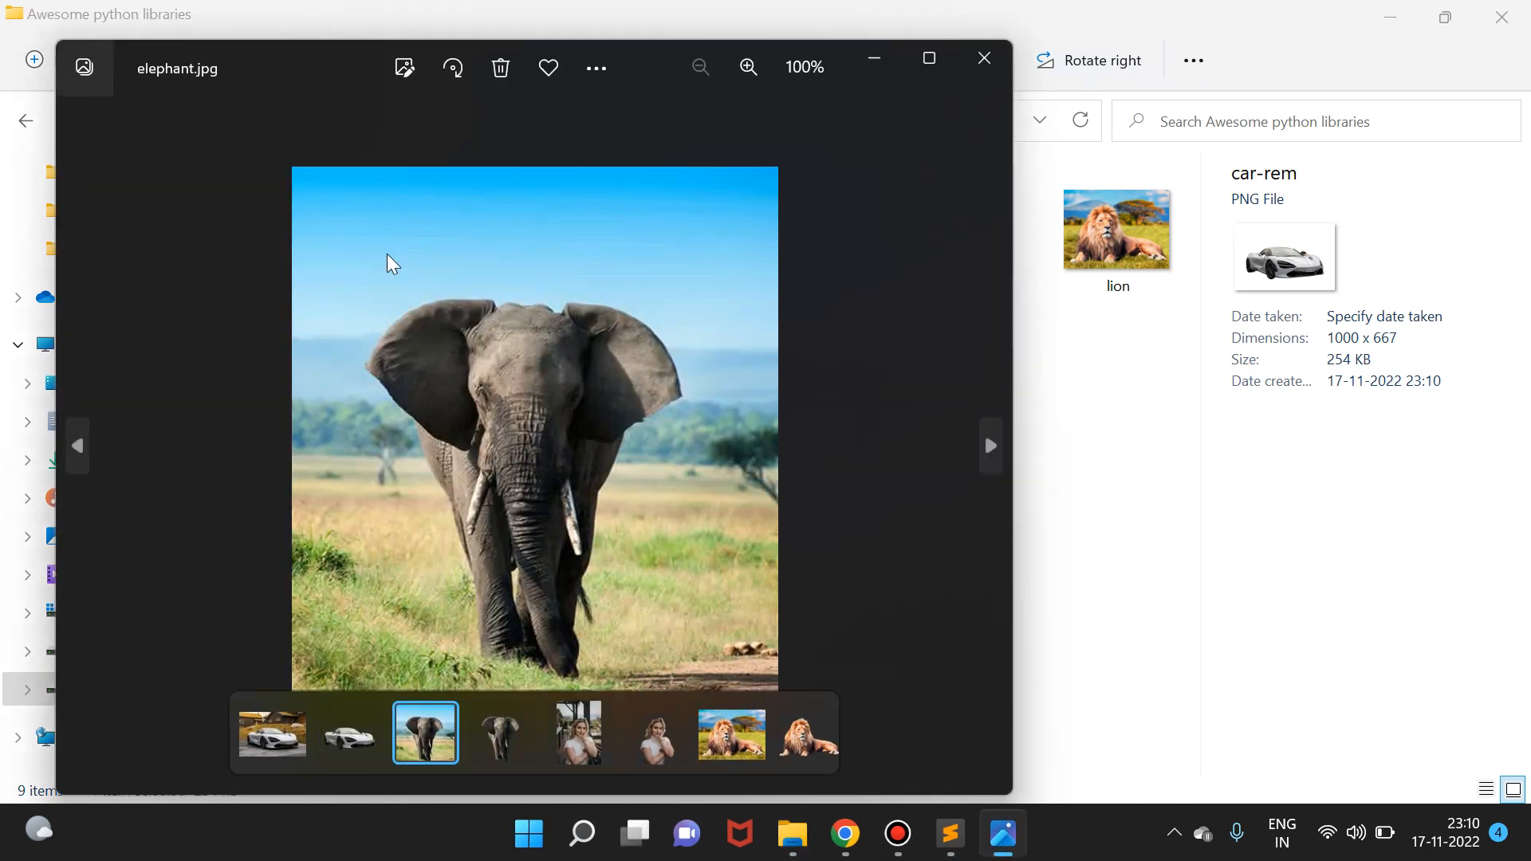
pyautogui.click(501, 732)
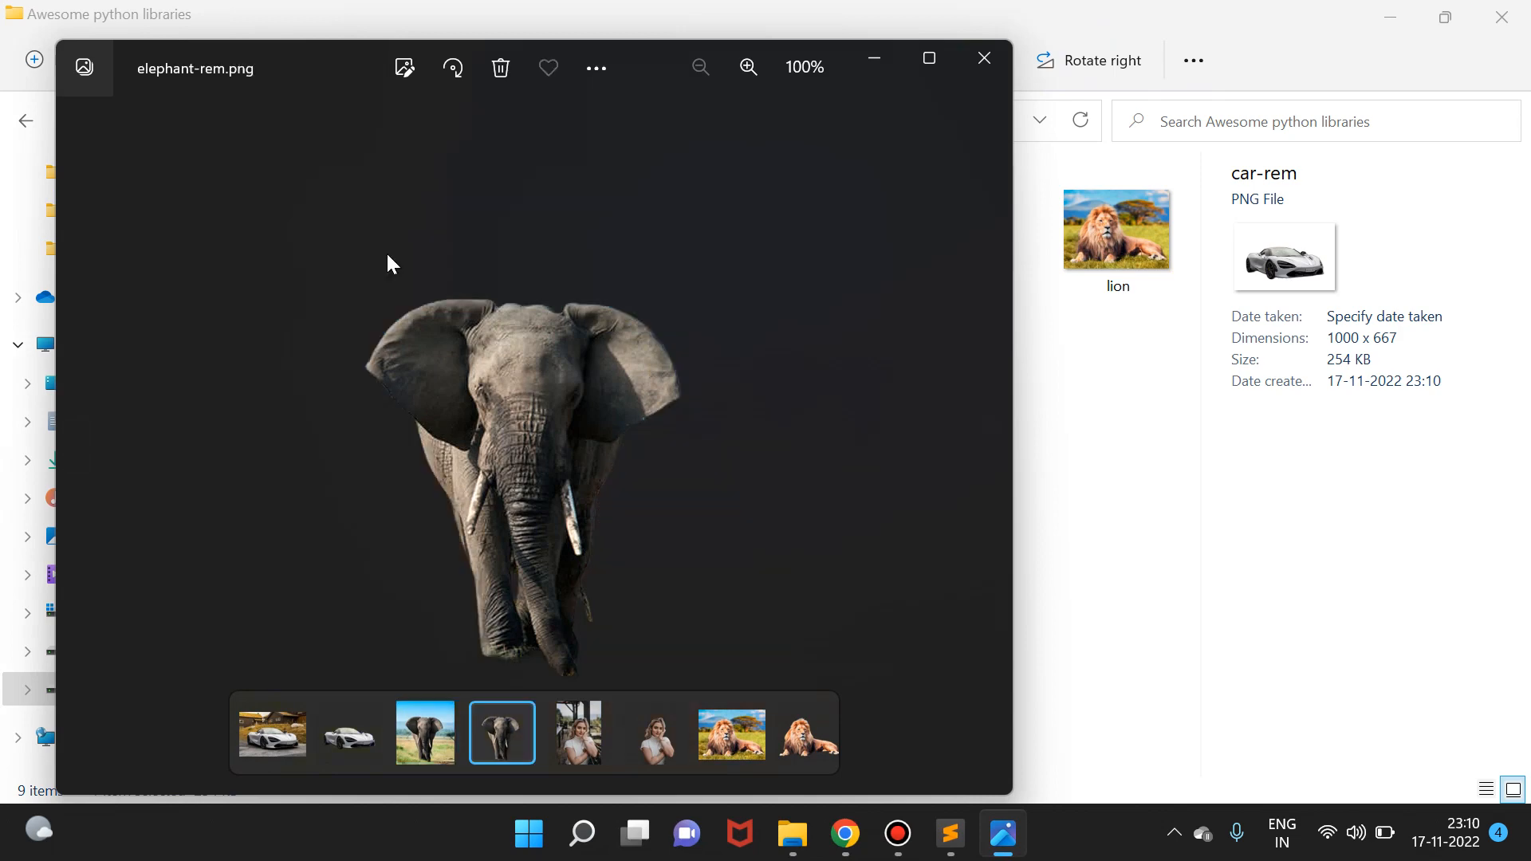
pyautogui.click(654, 734)
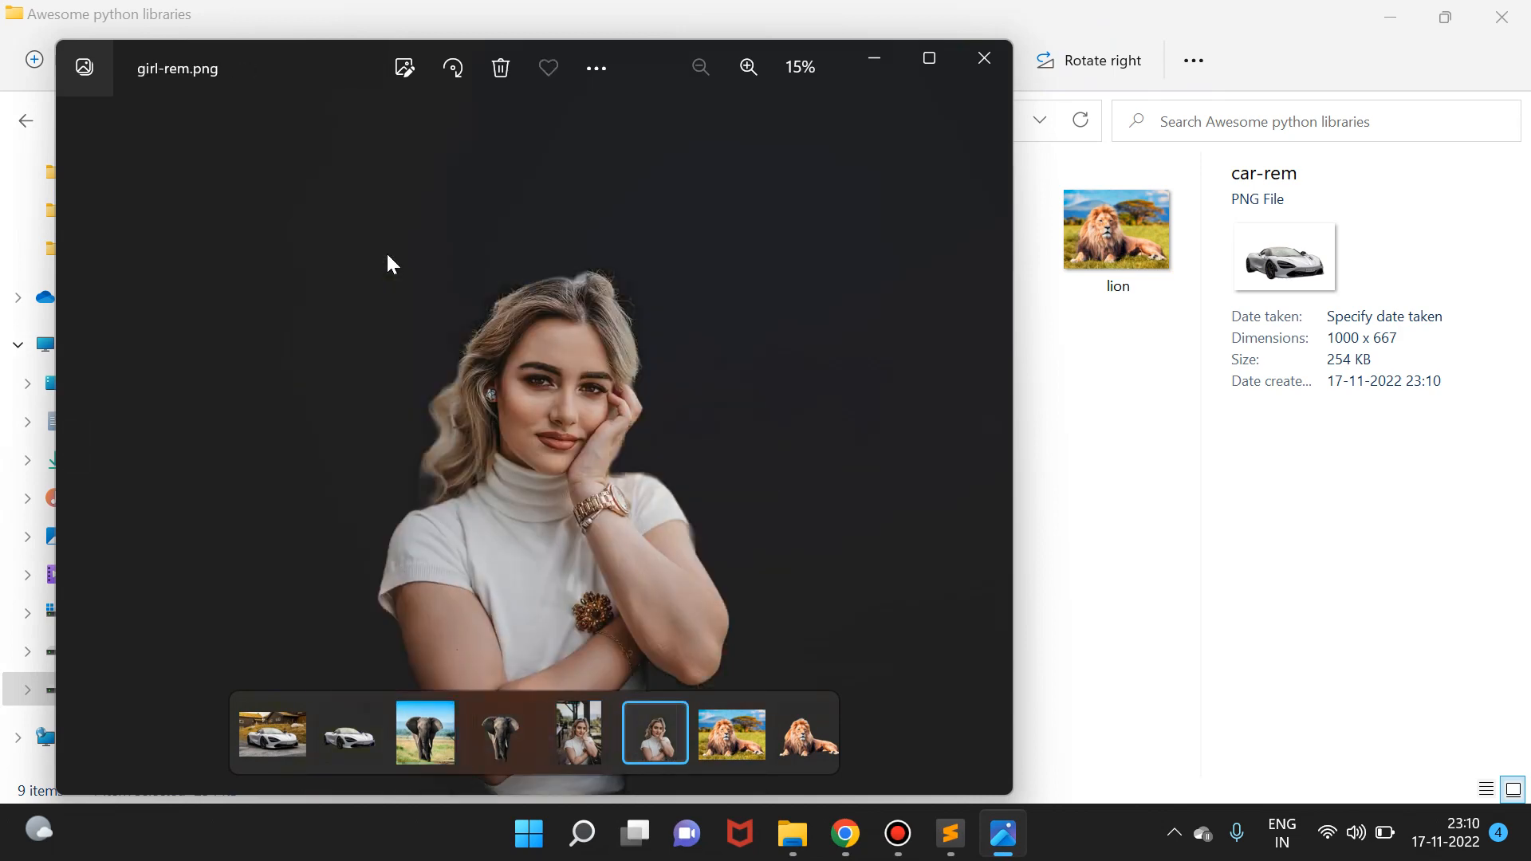
pyautogui.click(799, 732)
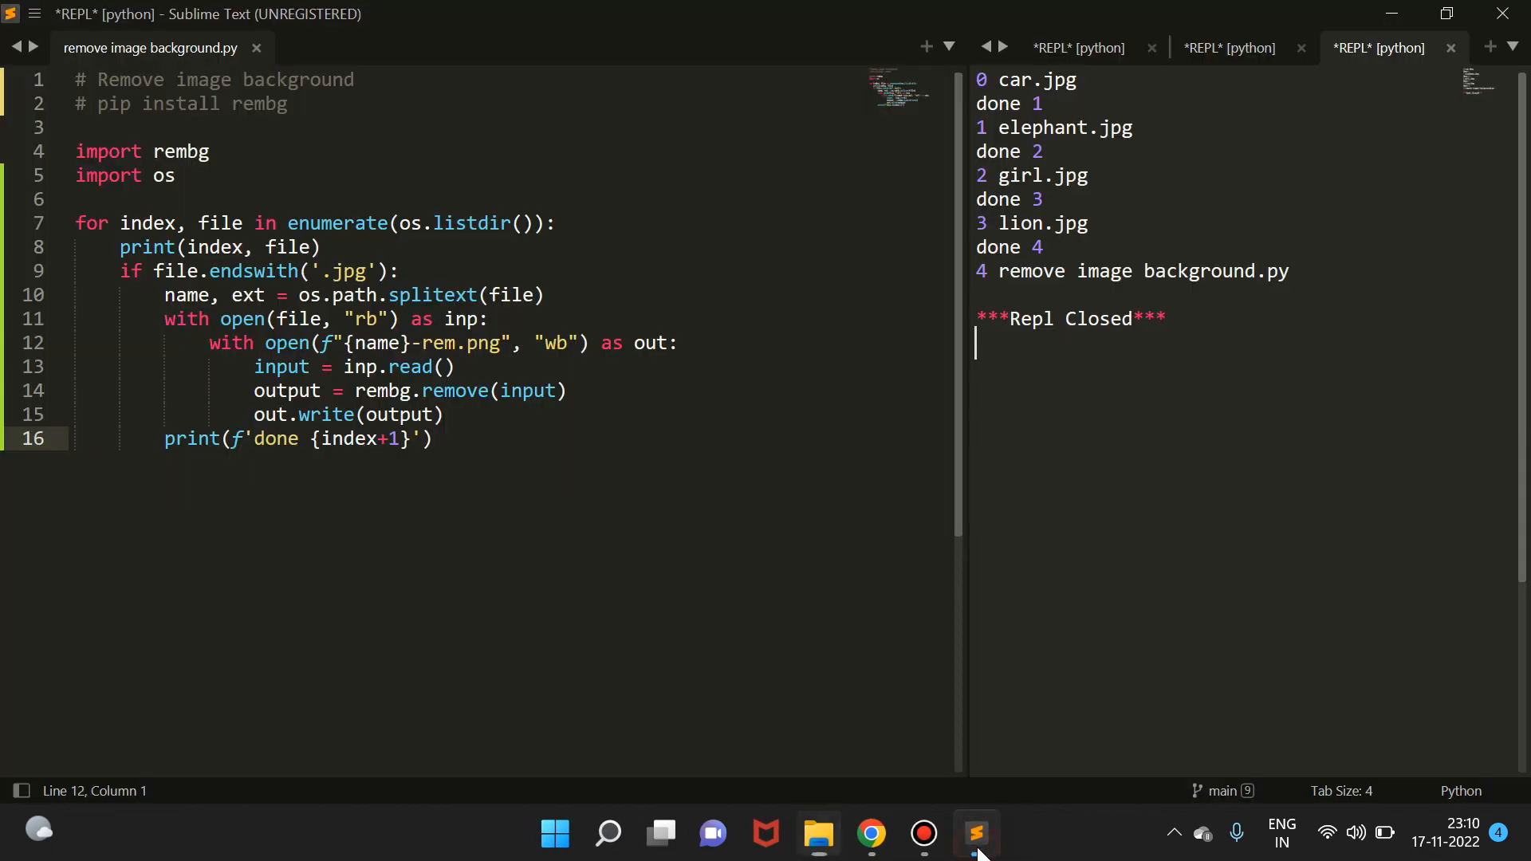
pyautogui.click(434, 439)
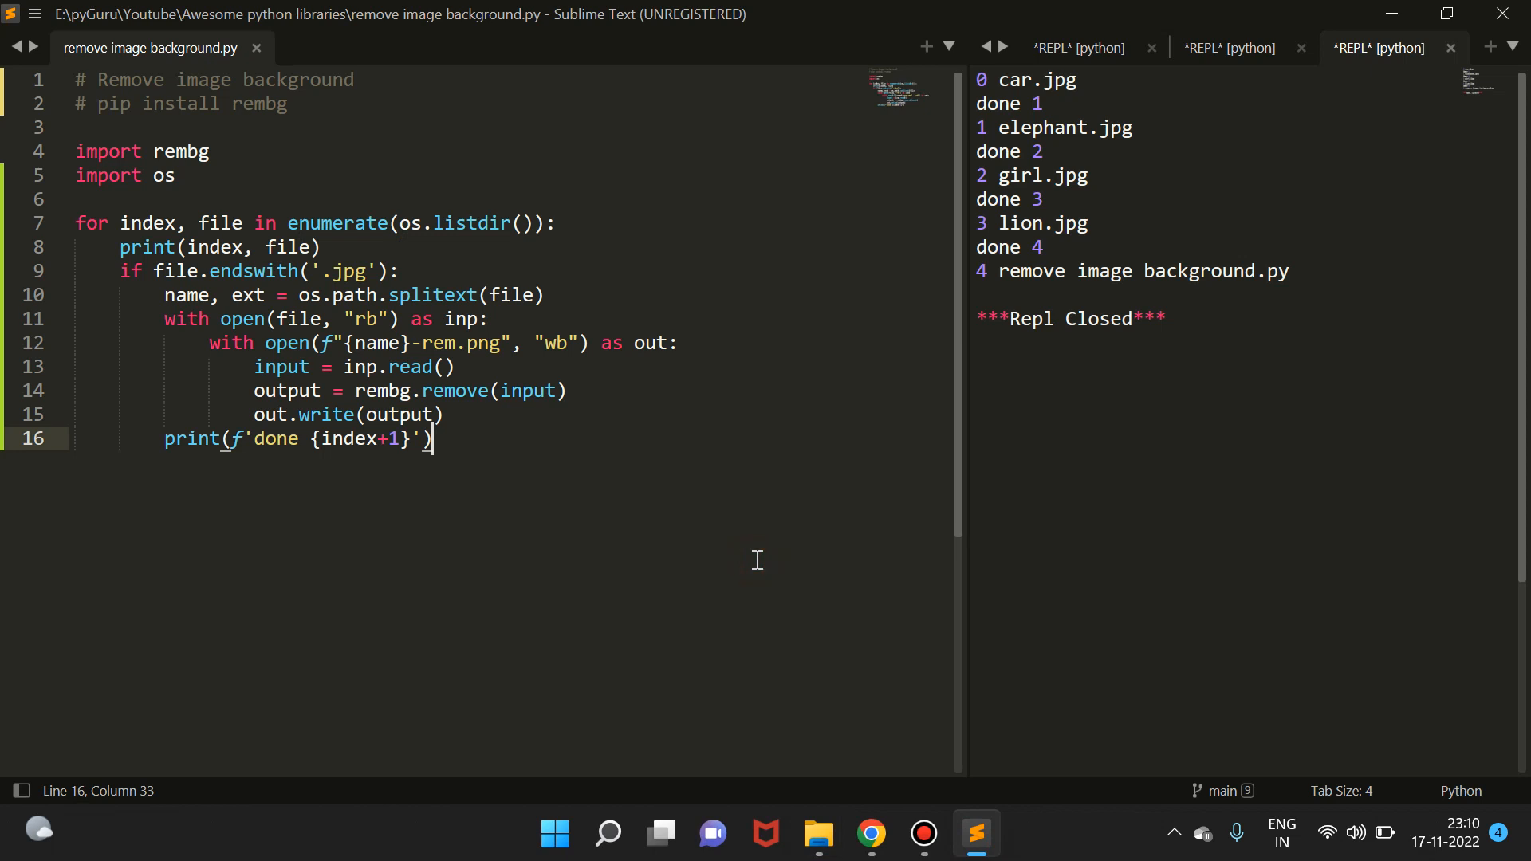